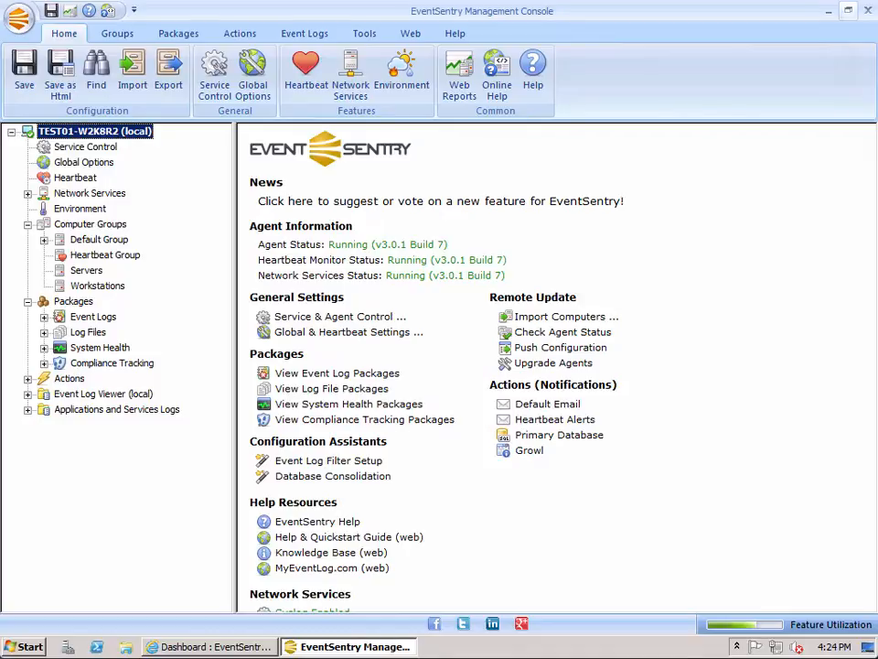
mouse_move(364, 412)
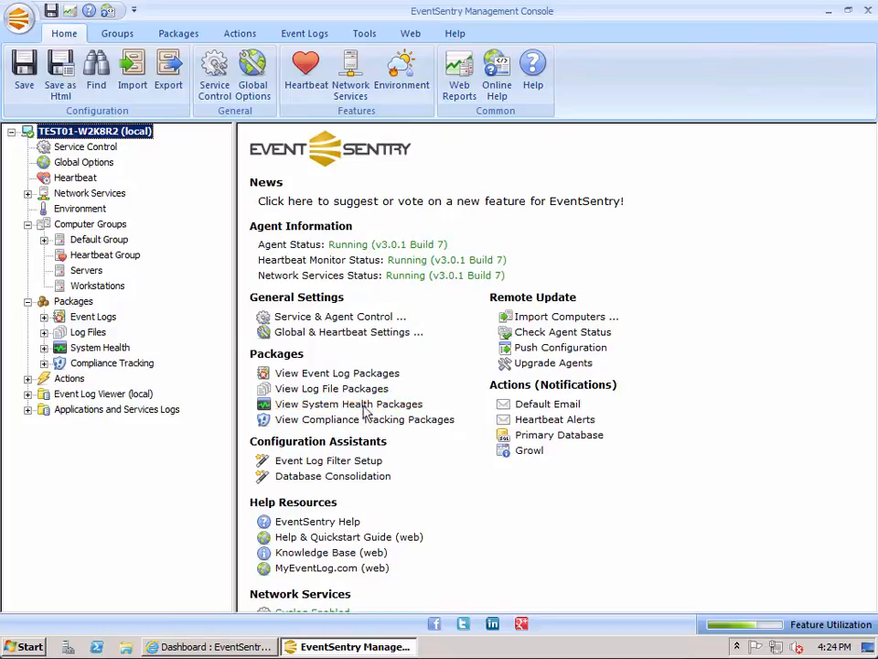
- In Heartbeat Group, start a new computer entry with alias COLOR LASER PRINTER
left_click(112, 254)
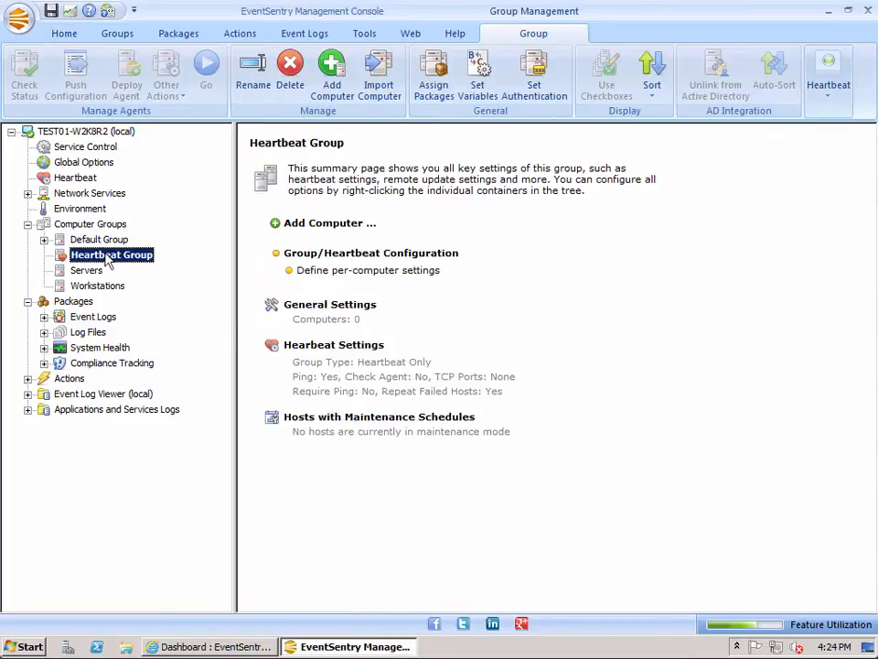
mouse_move(115, 267)
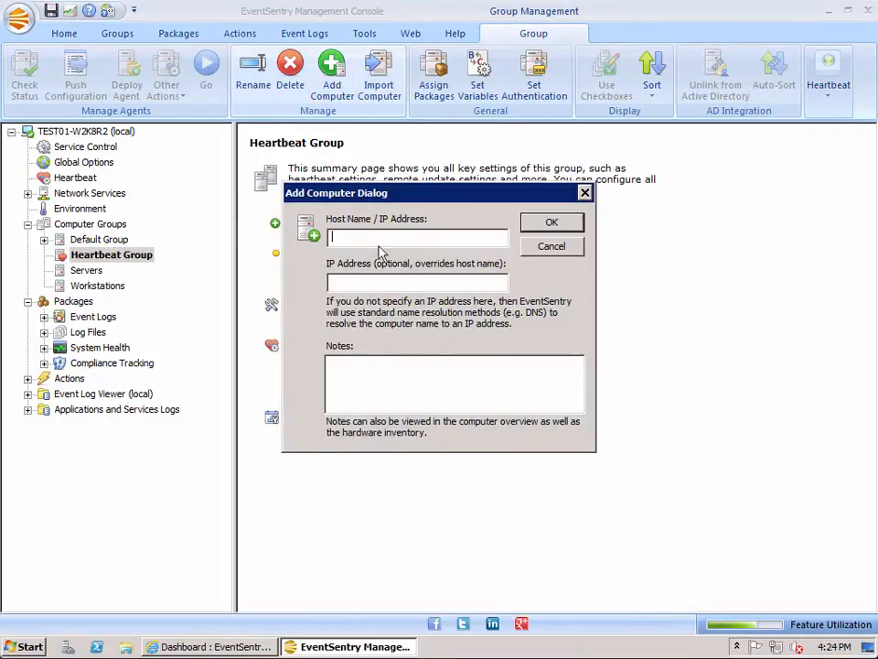
type("COLOR A")
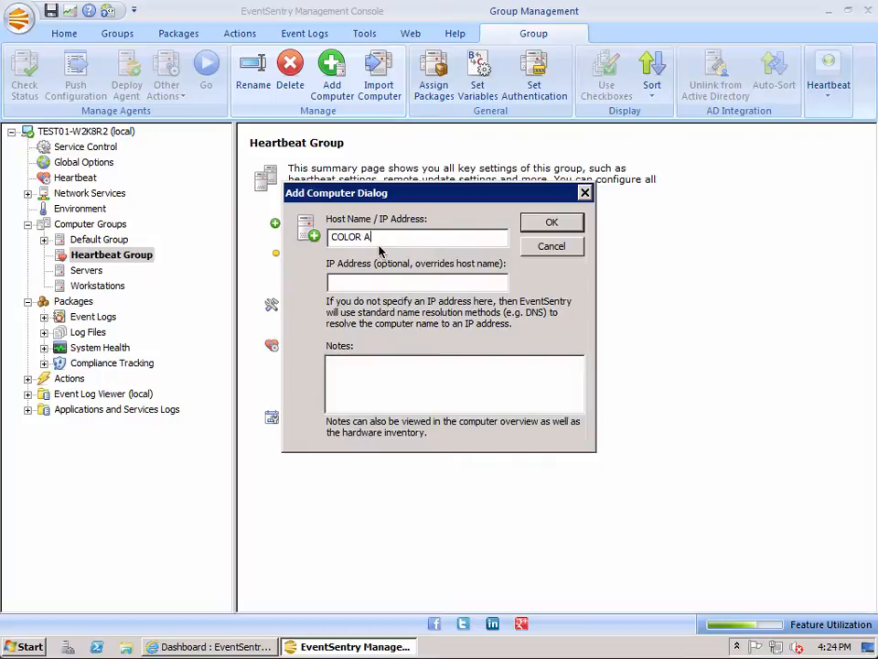
type("LASER P")
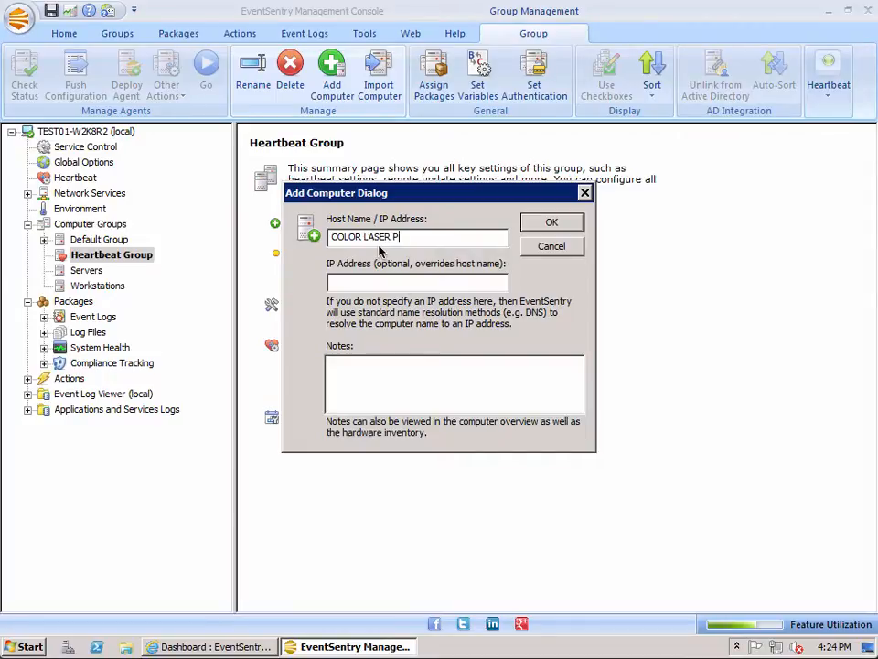
type("RINTER")
left_click(417, 282)
type("192")
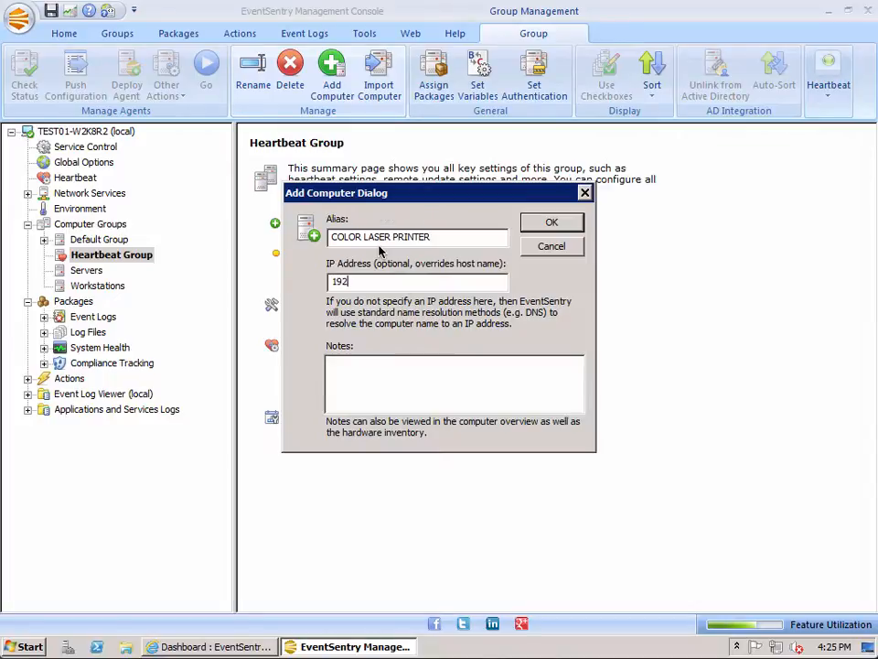
- Enter the printer's IP address 192.168.6.20 in the add-computer entry
type(".1")
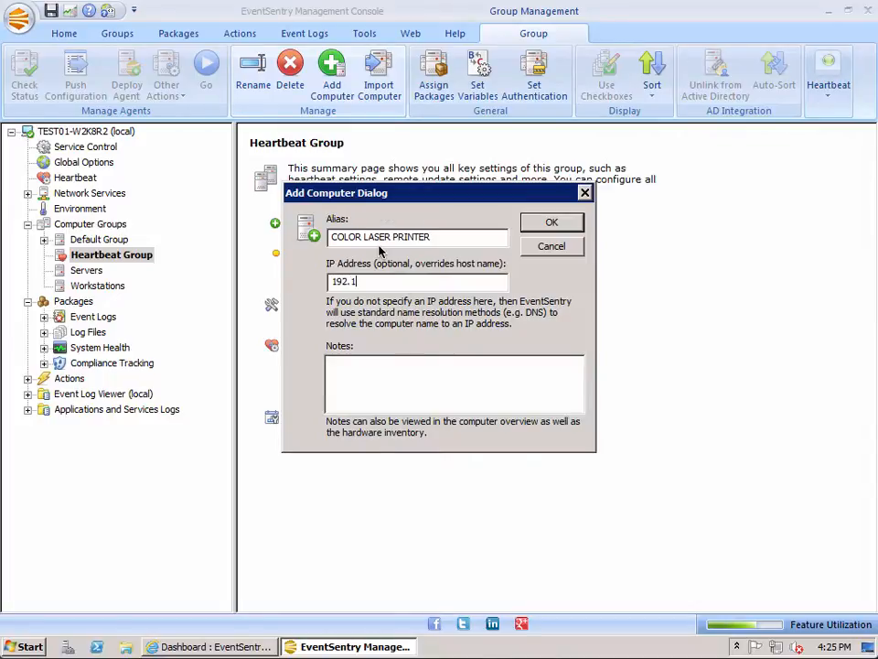
type("68.6.20")
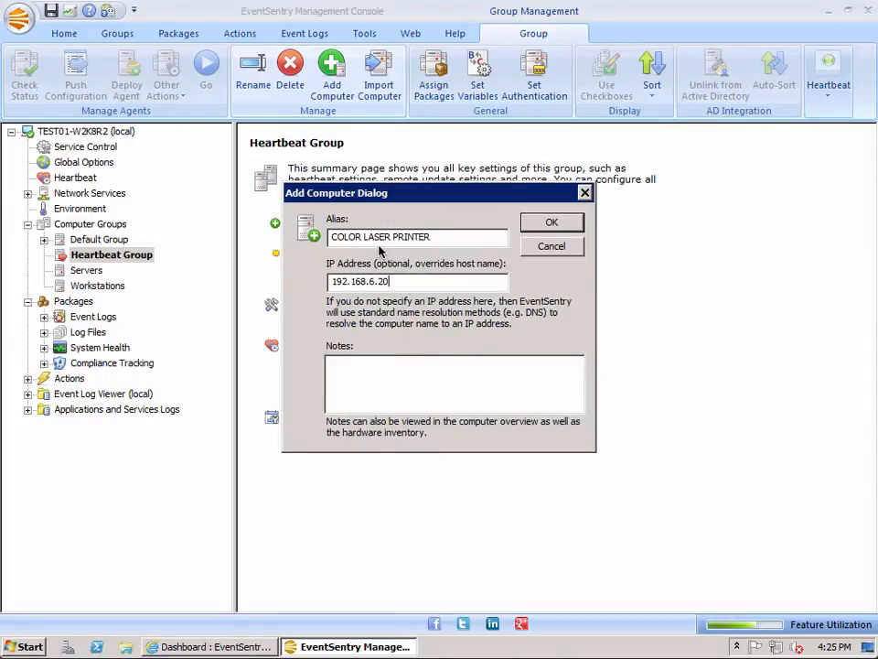
left_click(453, 384)
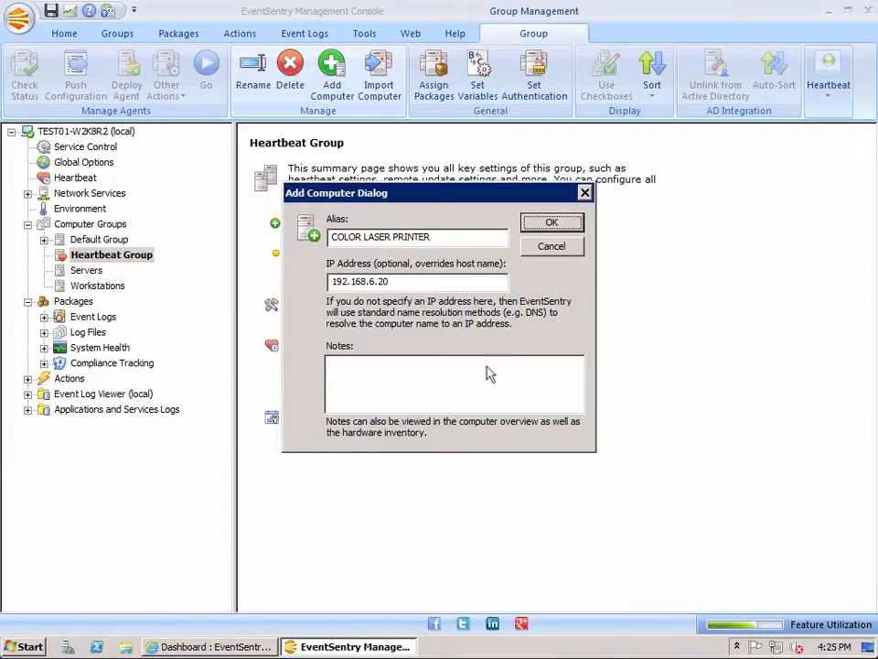
- Confirm adding COLOR LASER PRINTER to the Heartbeat Group and view its heartbeat settings
left_click(552, 221)
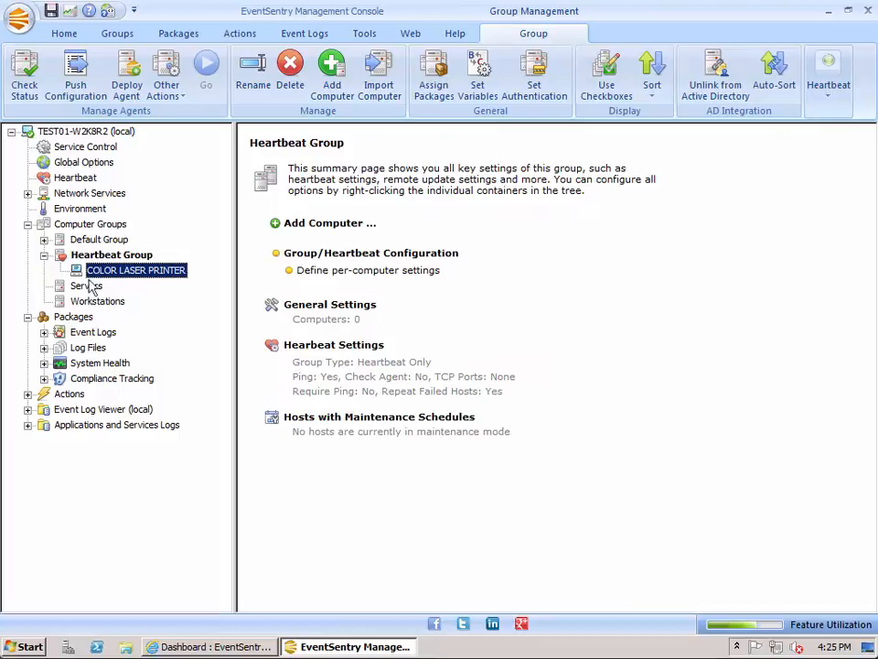
mouse_move(124, 296)
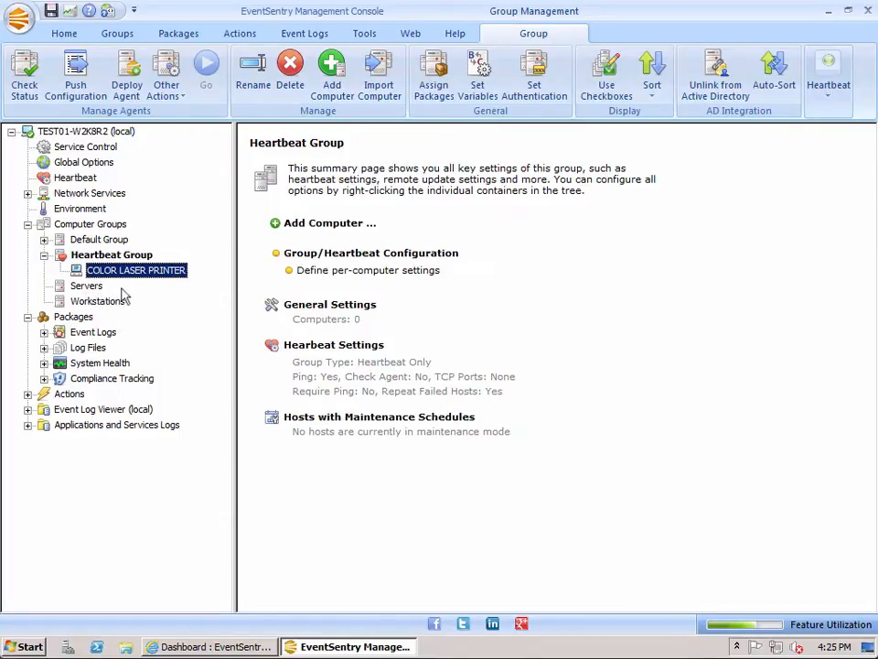
left_click(112, 255)
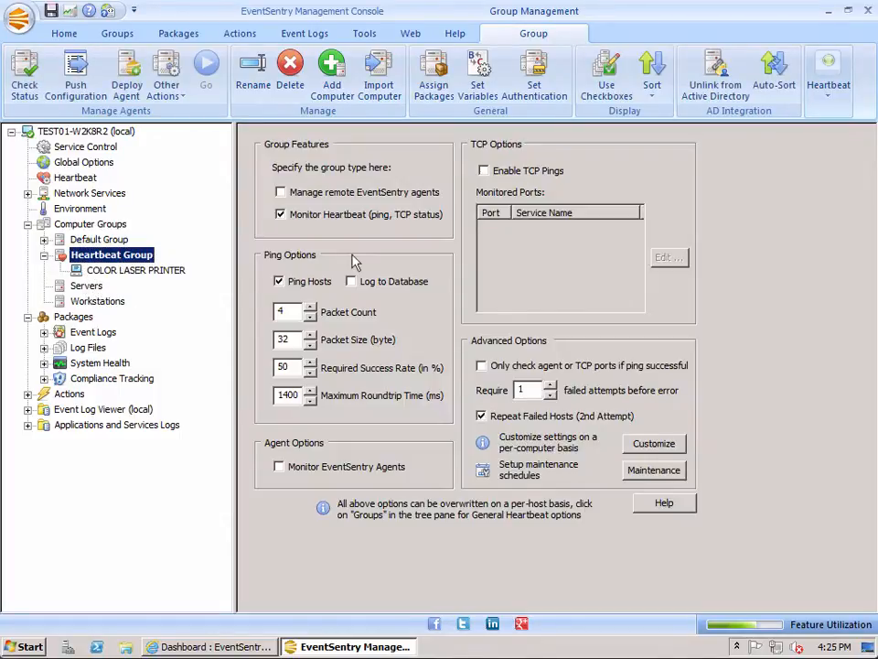
mouse_move(376, 218)
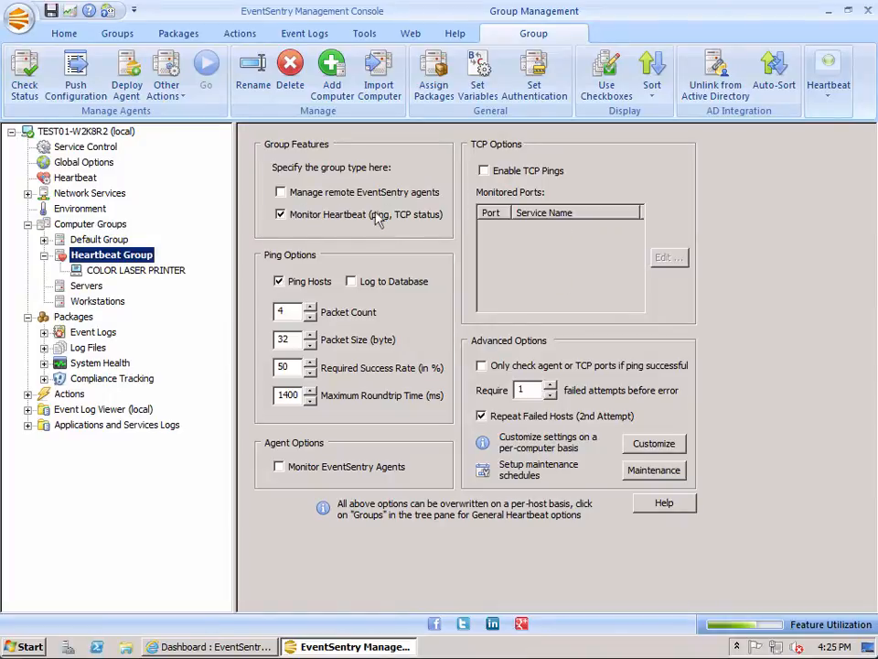
mouse_move(274, 212)
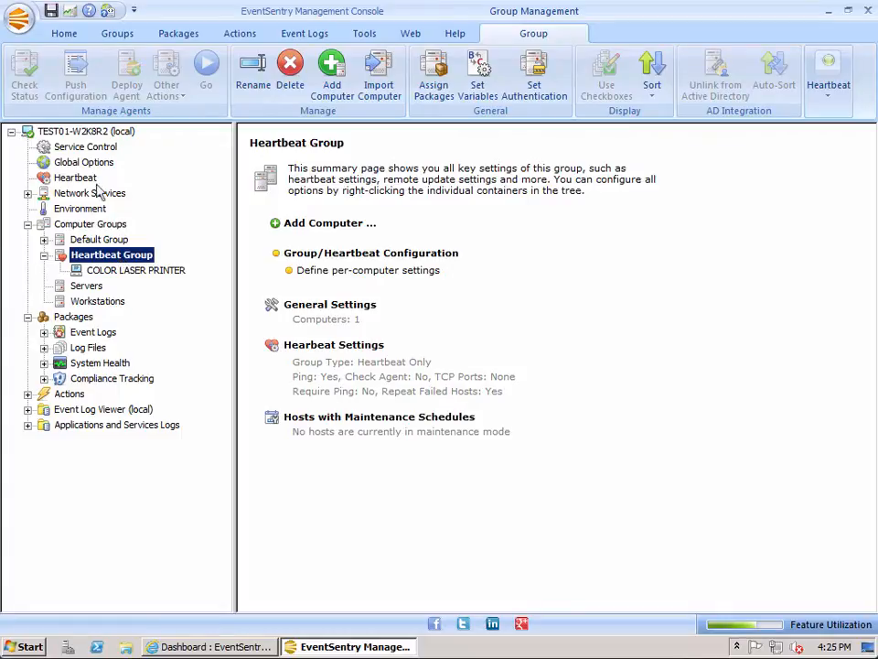
mouse_move(117, 275)
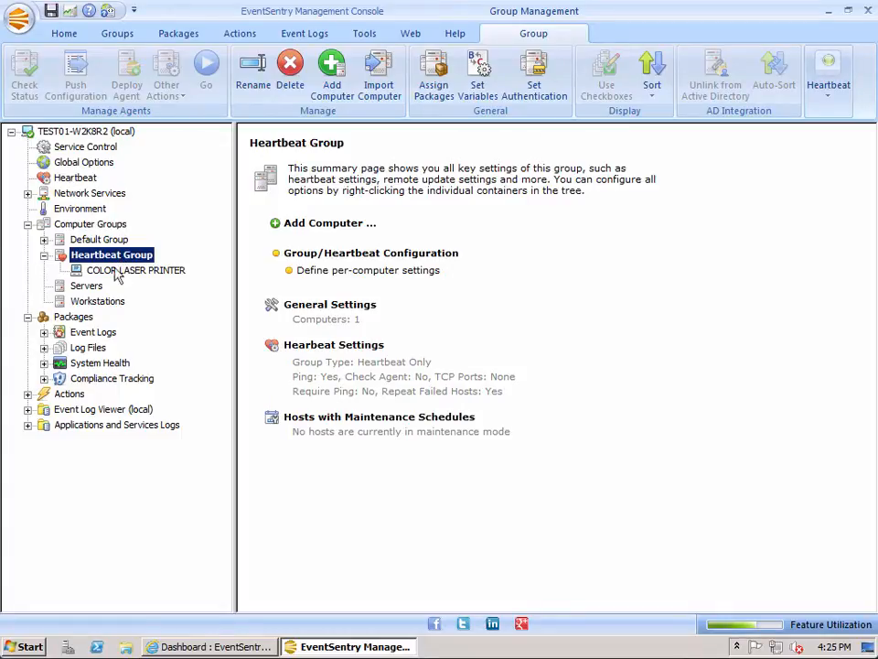
- Run Check Host on COLOR LASER PRINTER from the group's heartbeat status view
right_click(112, 254)
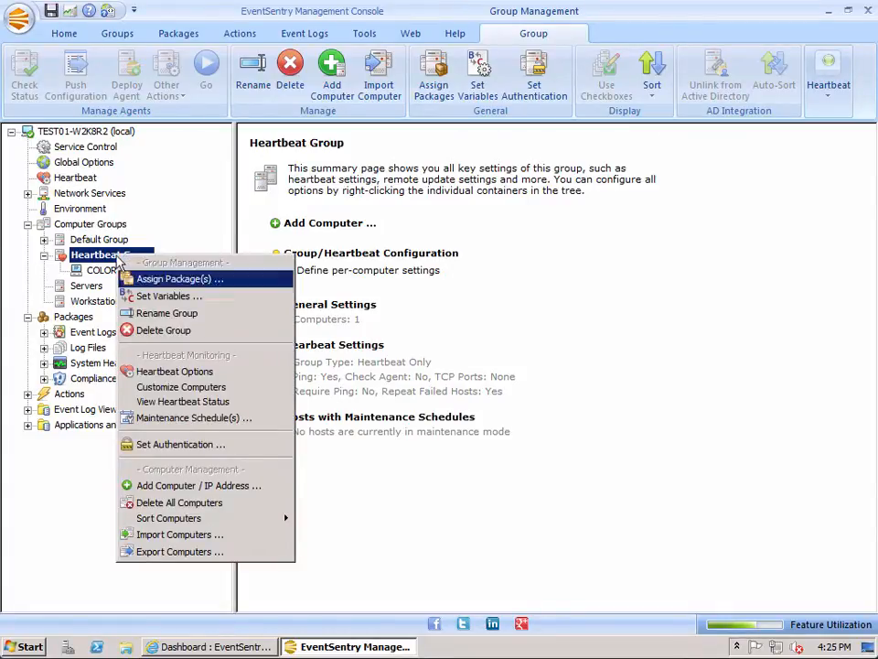
left_click(181, 386)
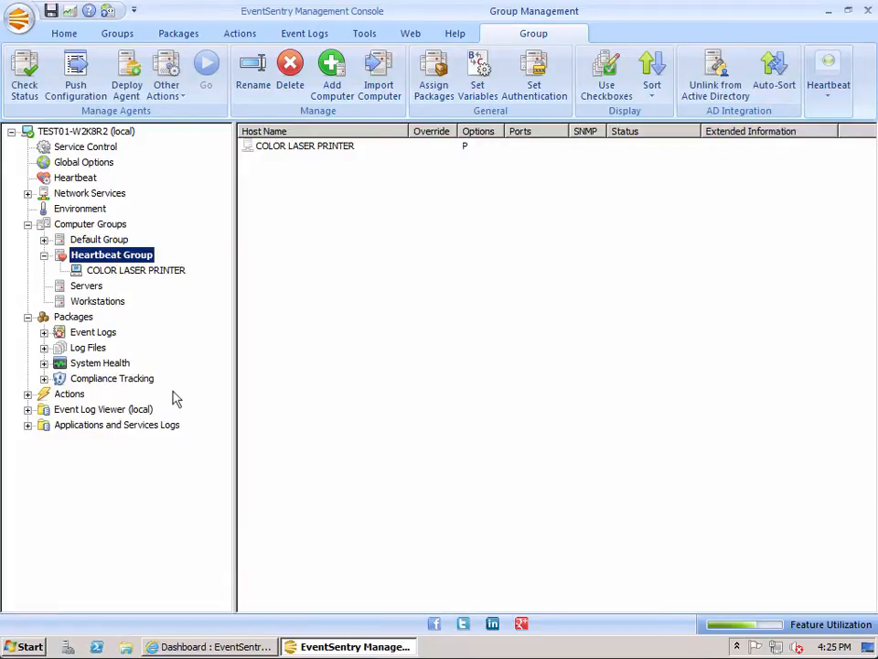
right_click(304, 147)
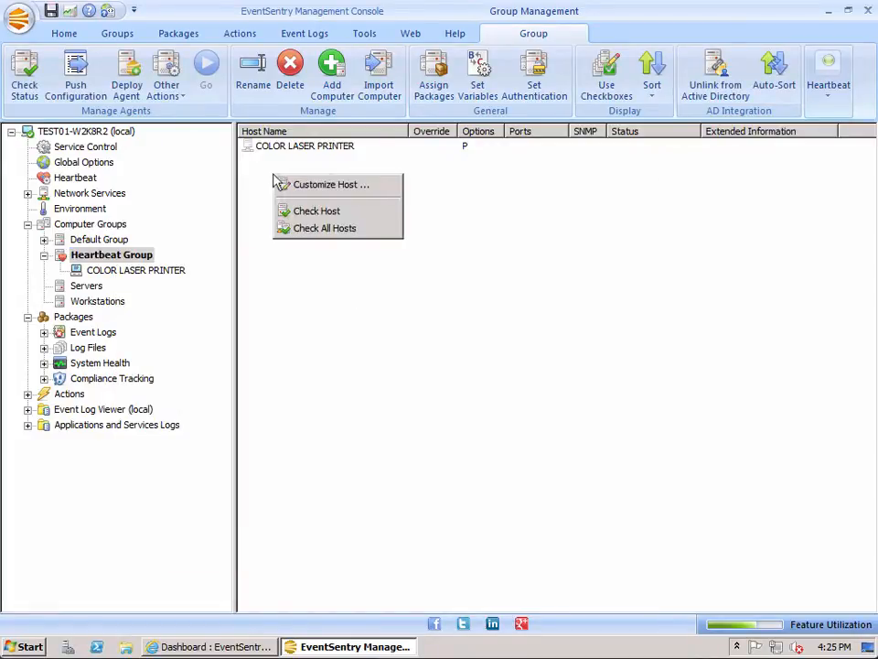
left_click(316, 210)
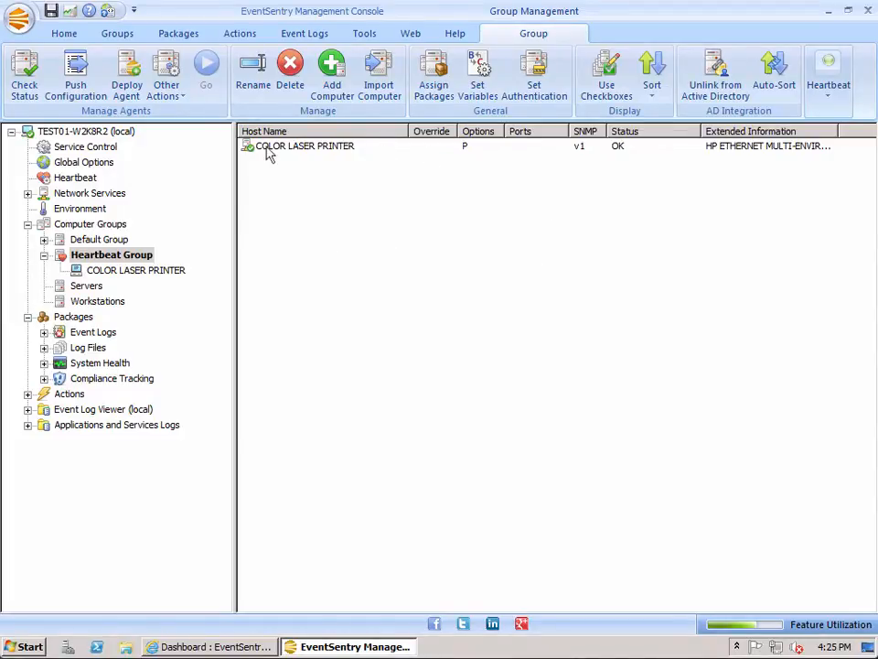
mouse_move(589, 154)
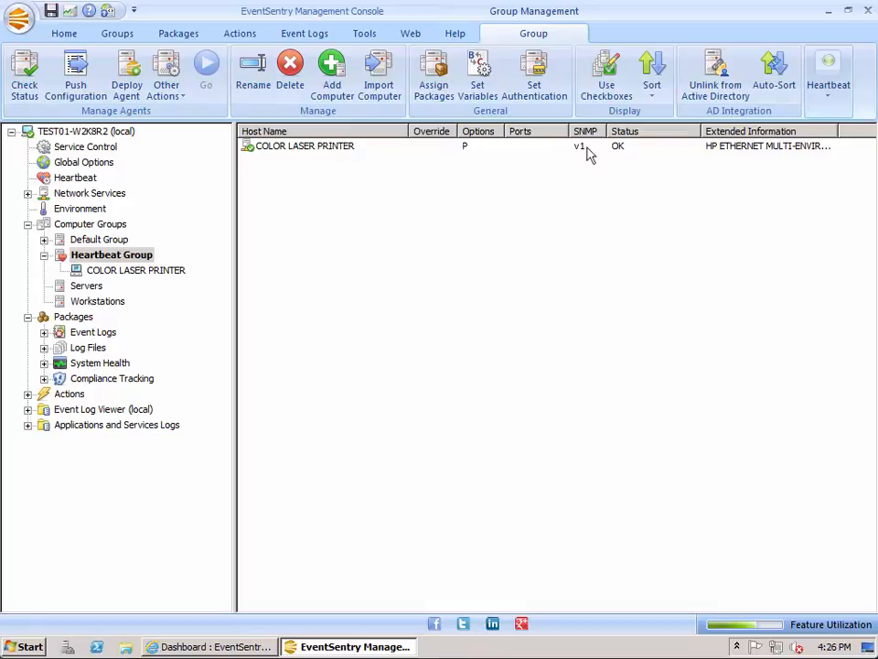
- Inspect the printer's OK status row with SNMP v1 and HP extended information
left_click(304, 146)
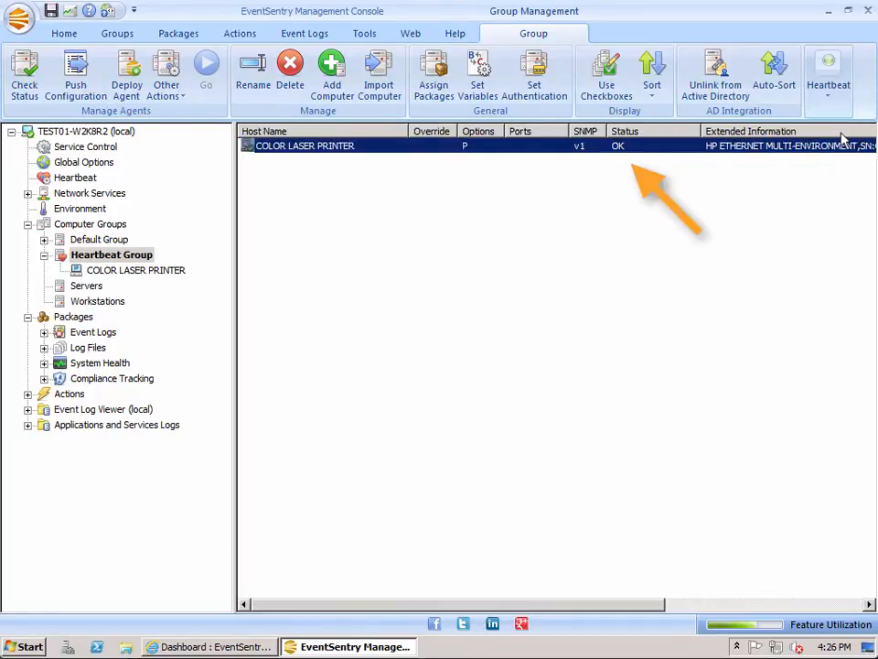
scroll("right", 3)
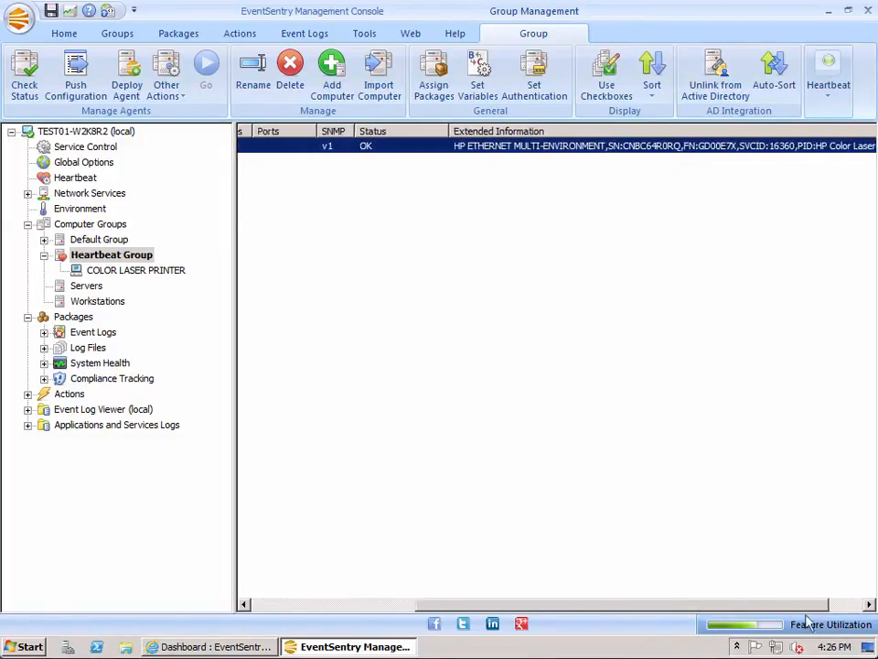
left_click(136, 269)
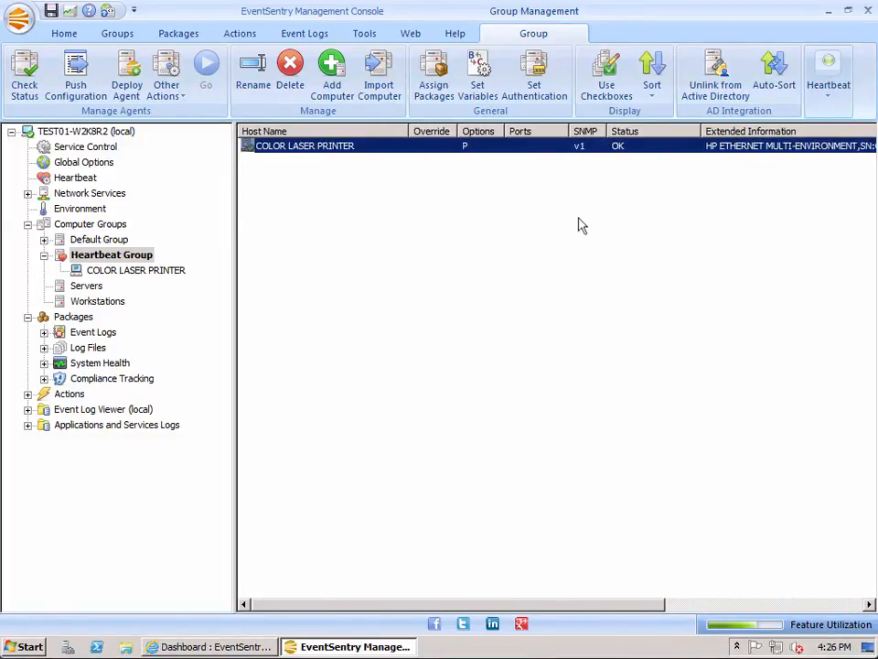
mouse_move(576, 154)
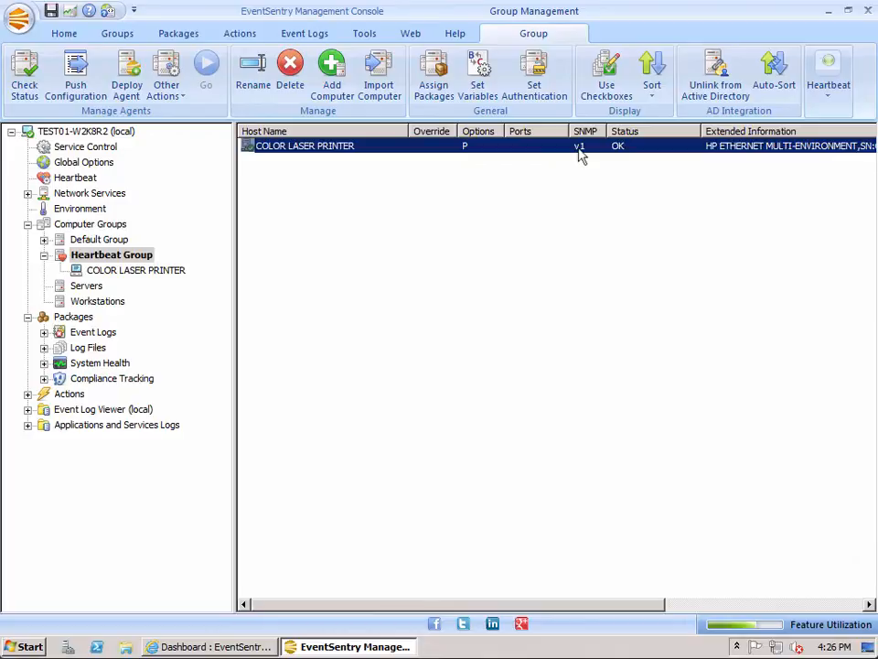
mouse_move(597, 161)
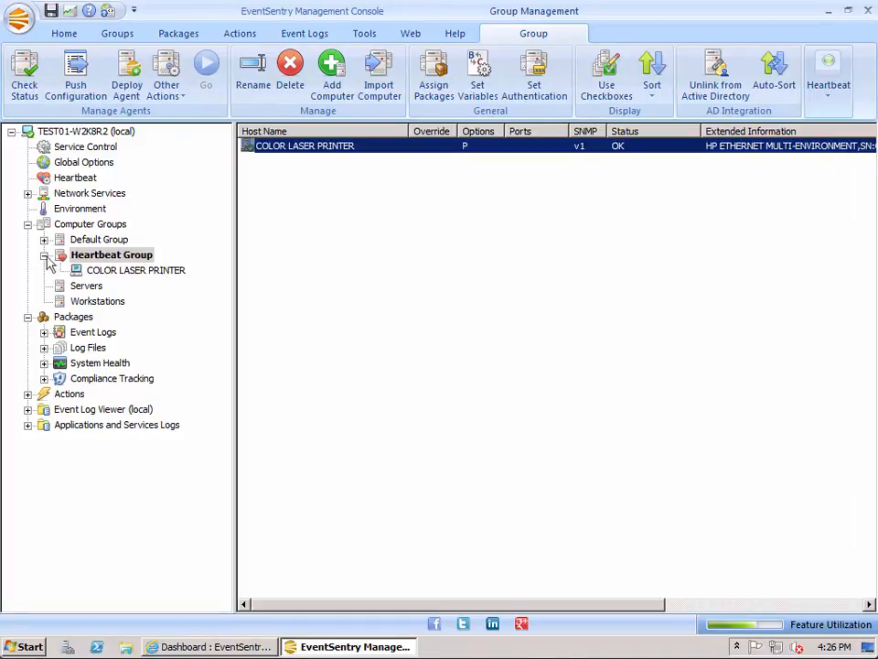
mouse_move(108, 267)
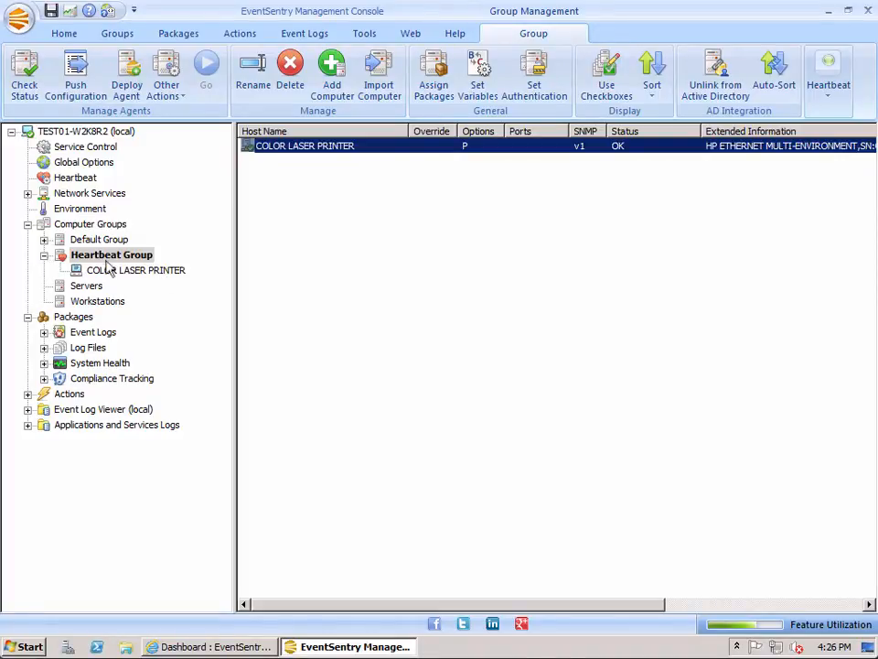
mouse_move(117, 275)
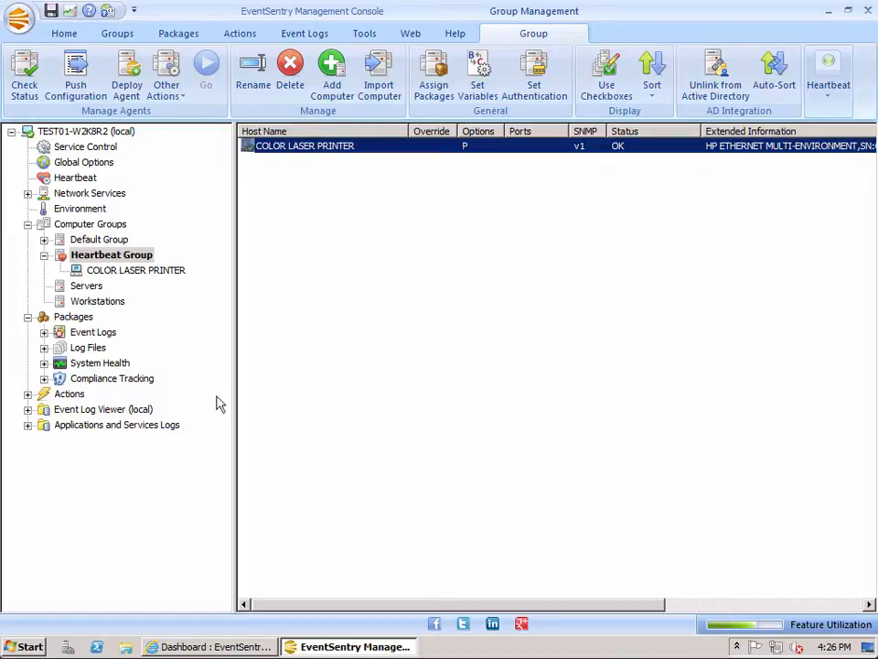
mouse_move(101, 369)
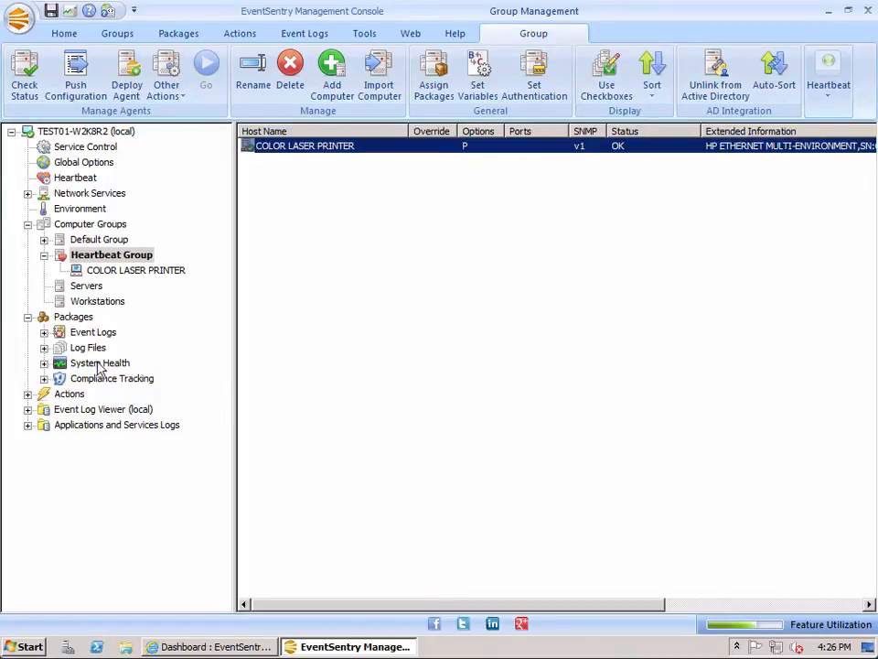
- Save the configuration and choose es_pkg_health_snmp.reg for package import
left_click(77, 314)
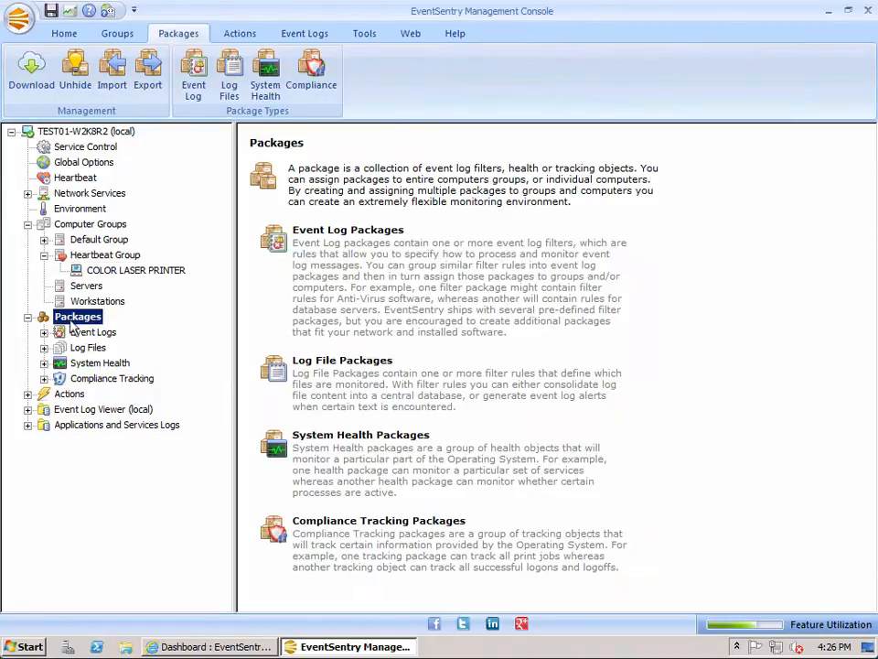
mouse_move(132, 318)
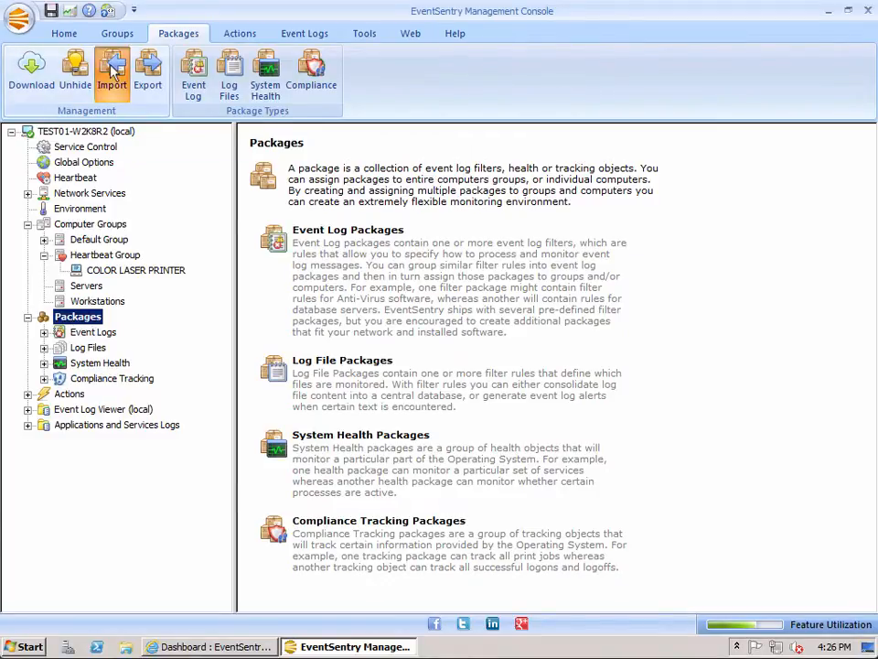
left_click(112, 73)
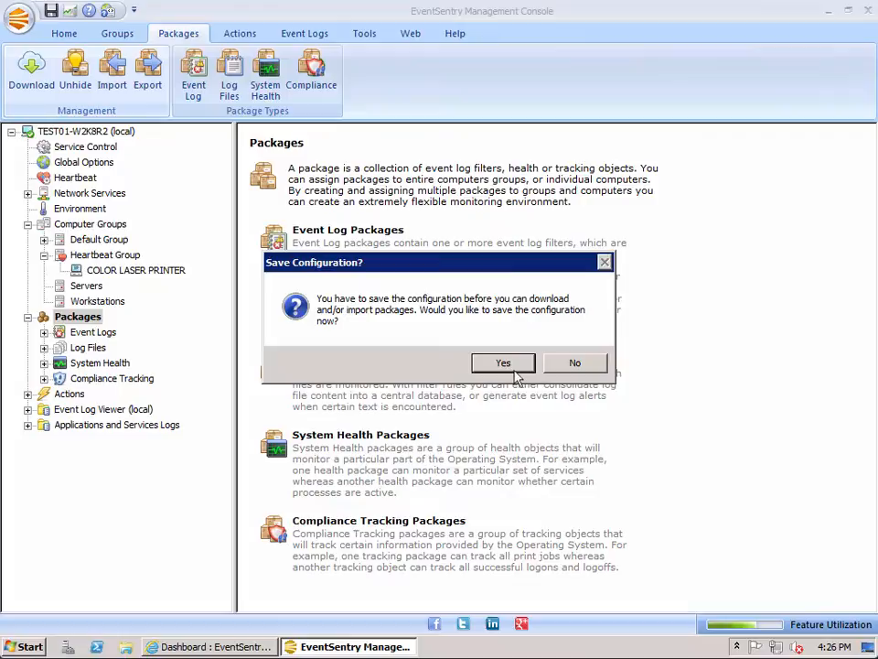
left_click(501, 363)
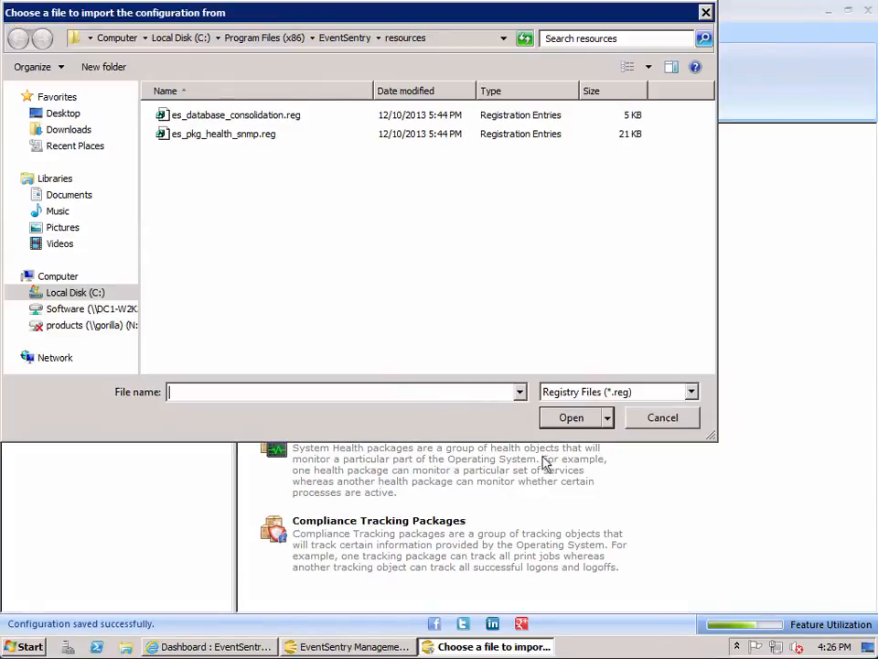
left_click(223, 134)
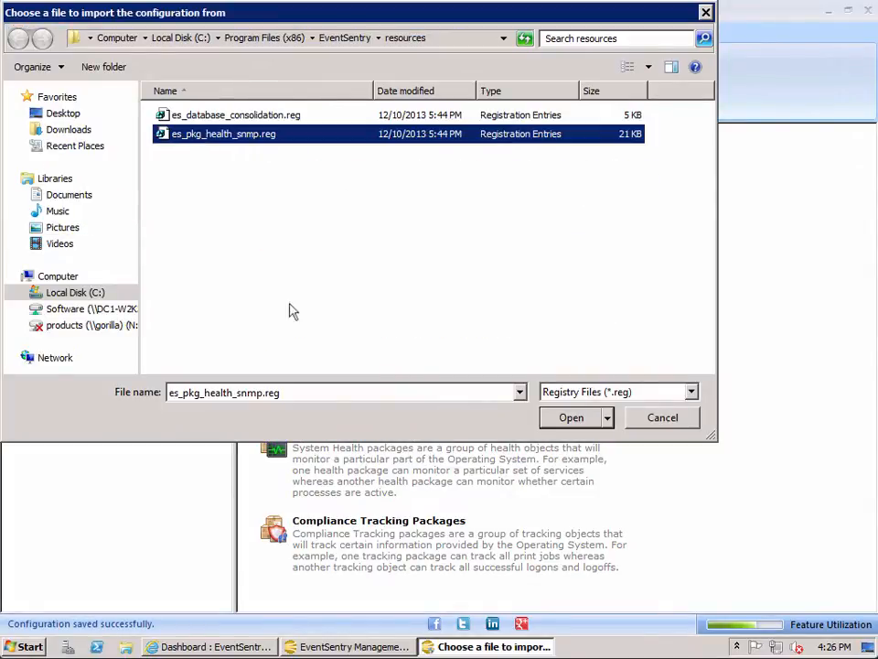
mouse_move(187, 146)
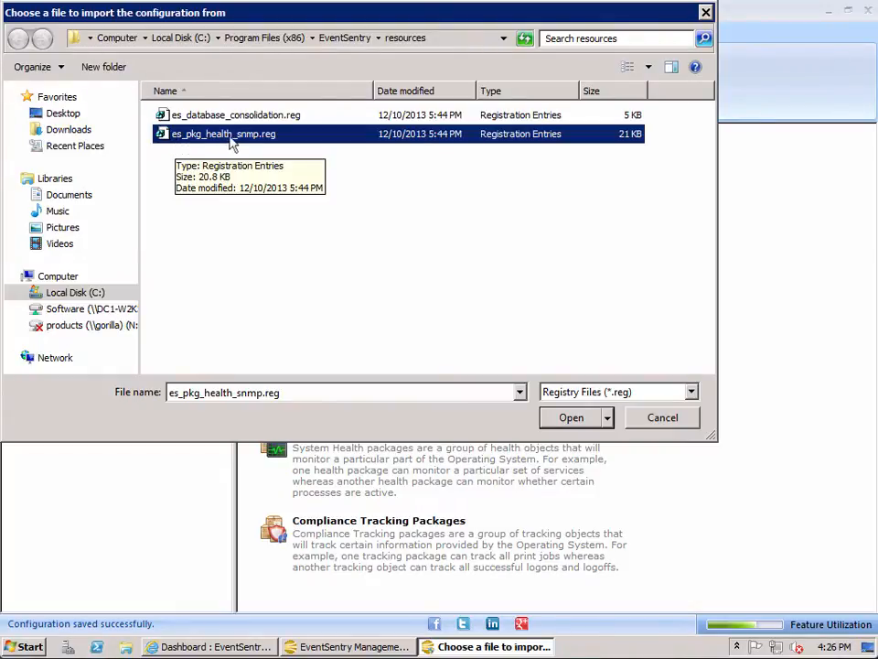
left_click(571, 417)
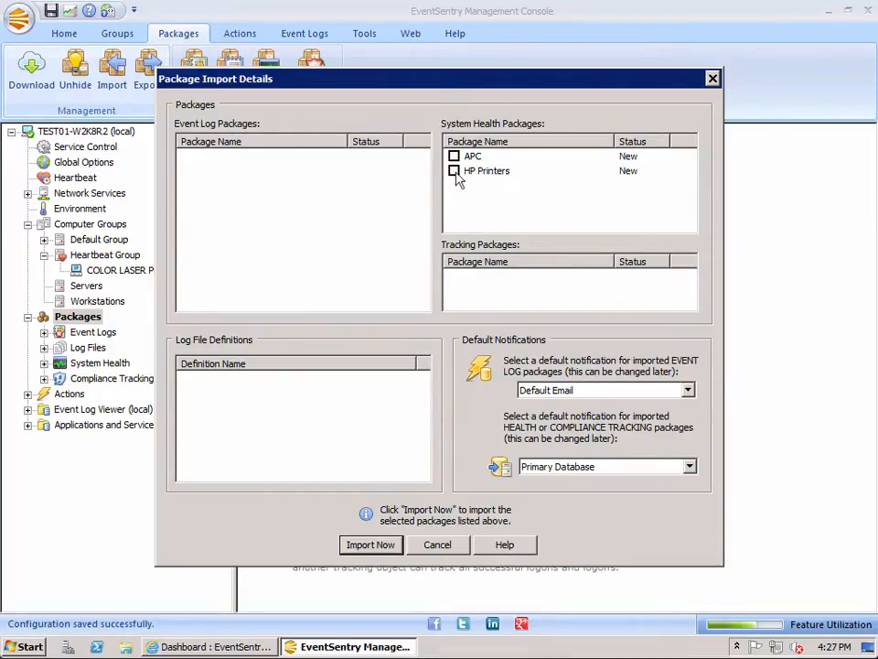
- Import the HP Printers system health package from the file
left_click(454, 172)
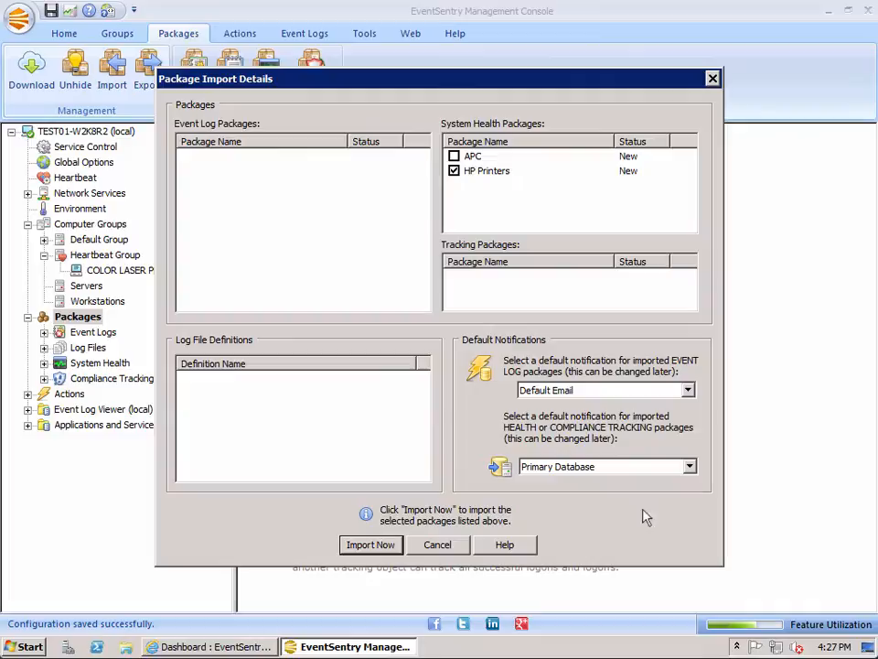
left_click(369, 545)
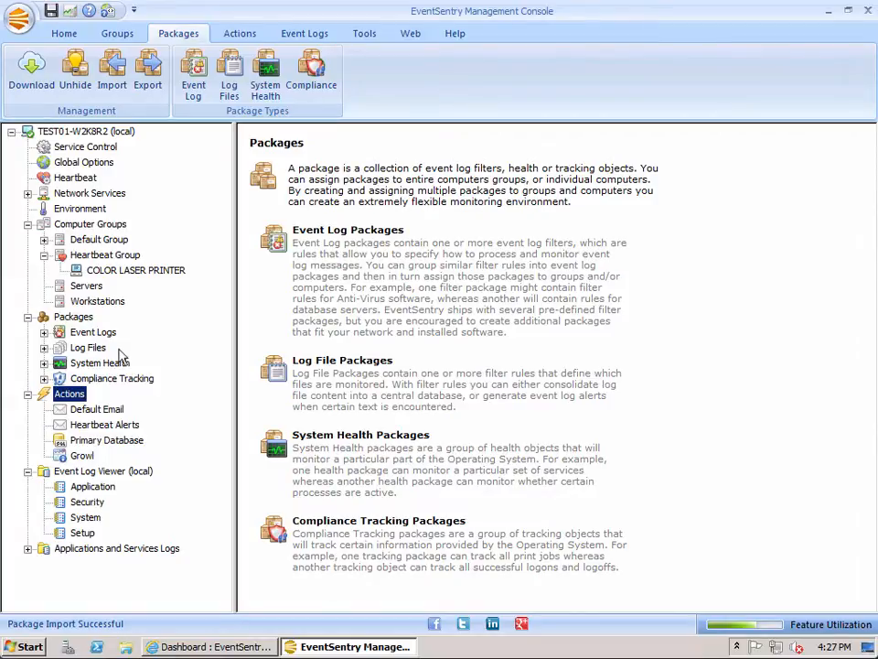
mouse_move(33, 404)
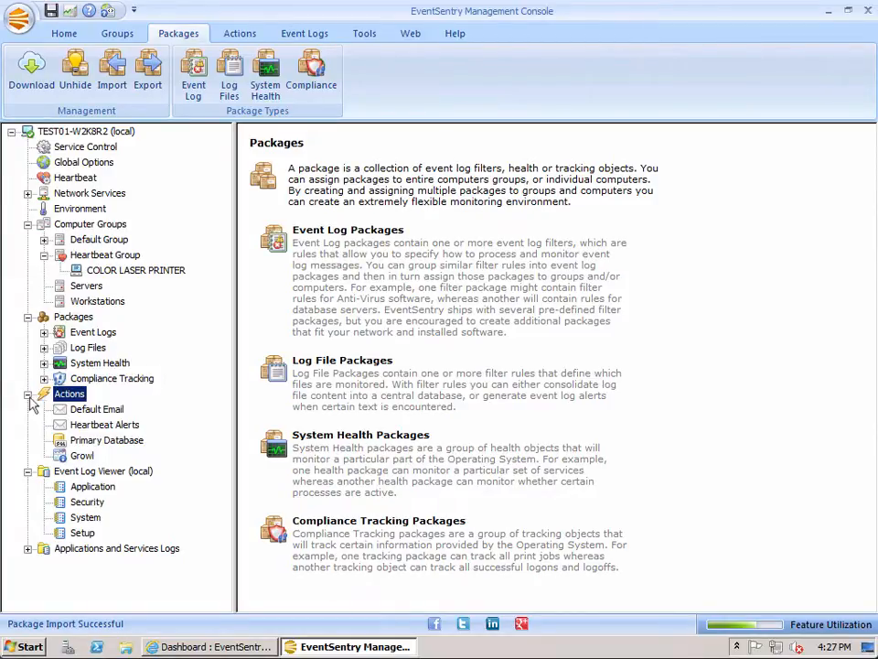
- Review the HP Printers package's Toner Level SNMP performance counter
left_click(99, 362)
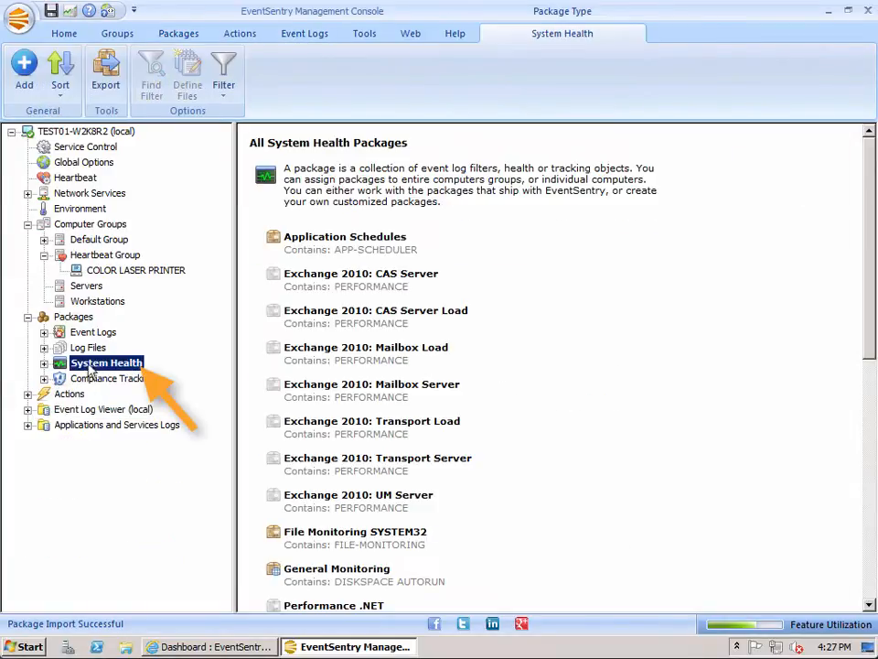
left_click(44, 363)
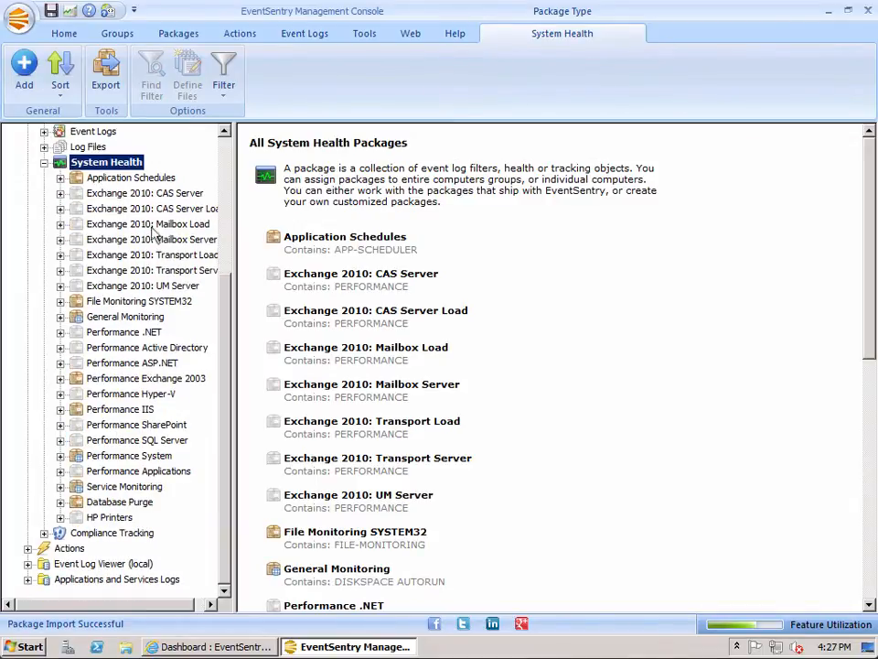
mouse_move(100, 527)
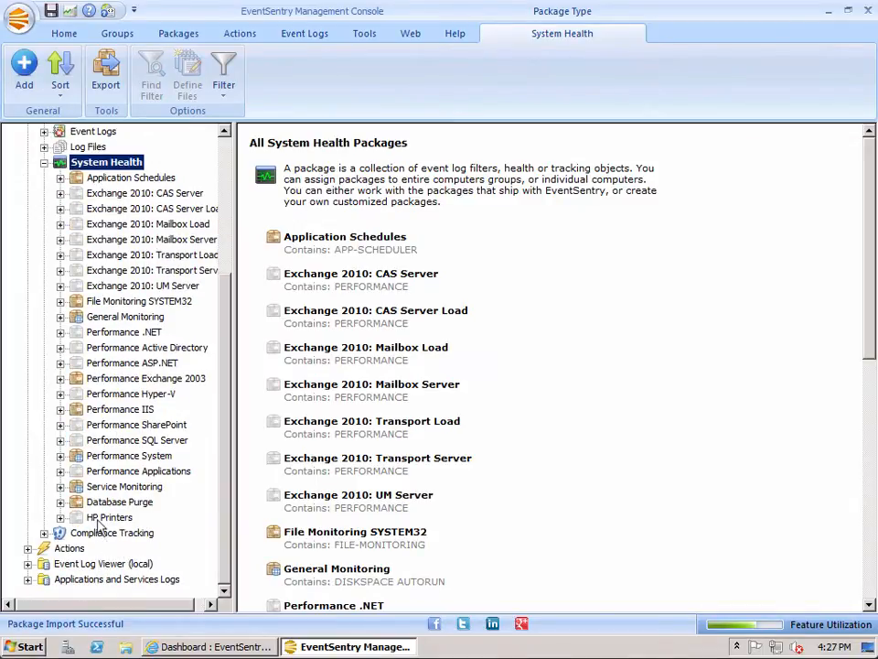
left_click(110, 516)
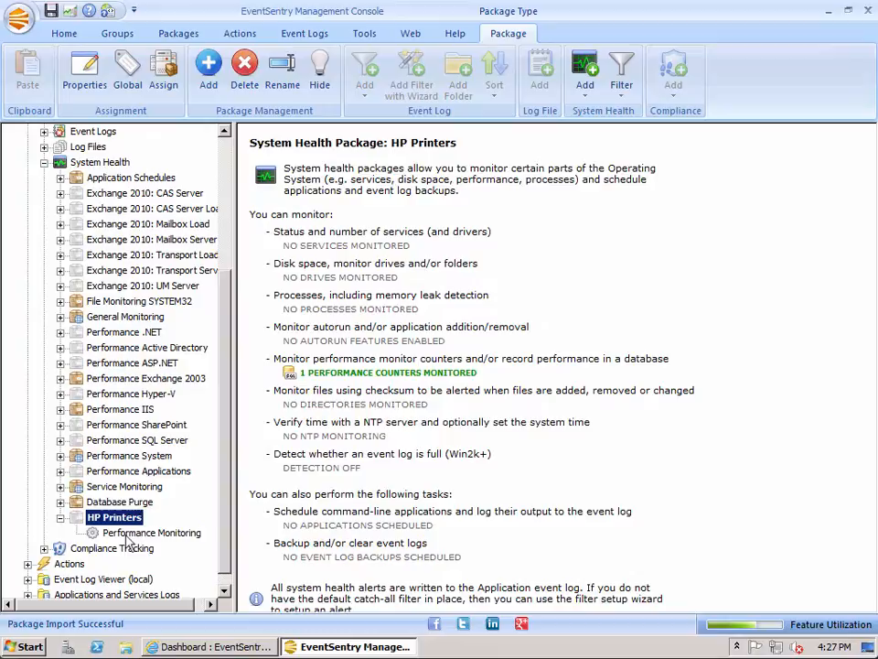
left_click(150, 533)
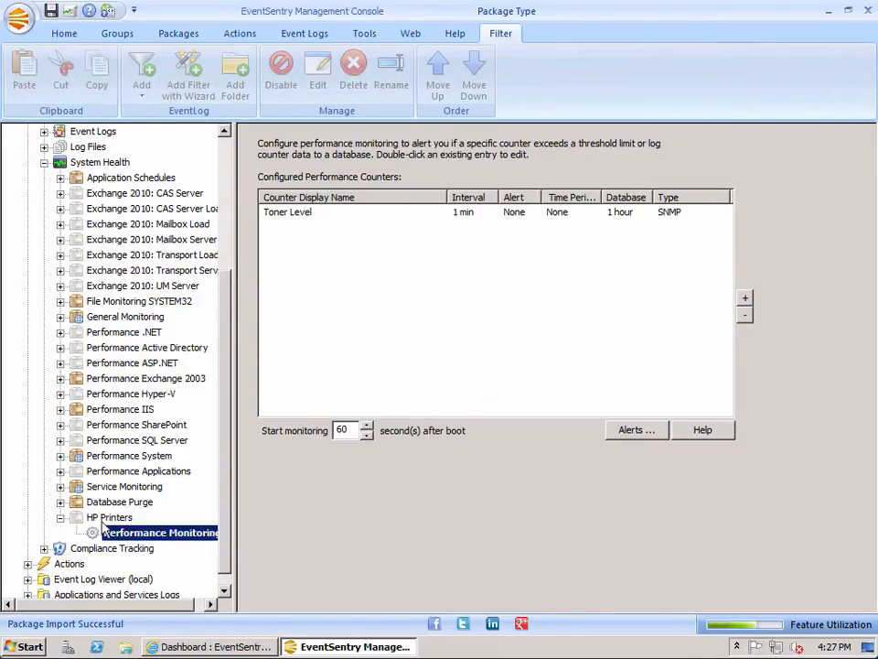
left_click(287, 212)
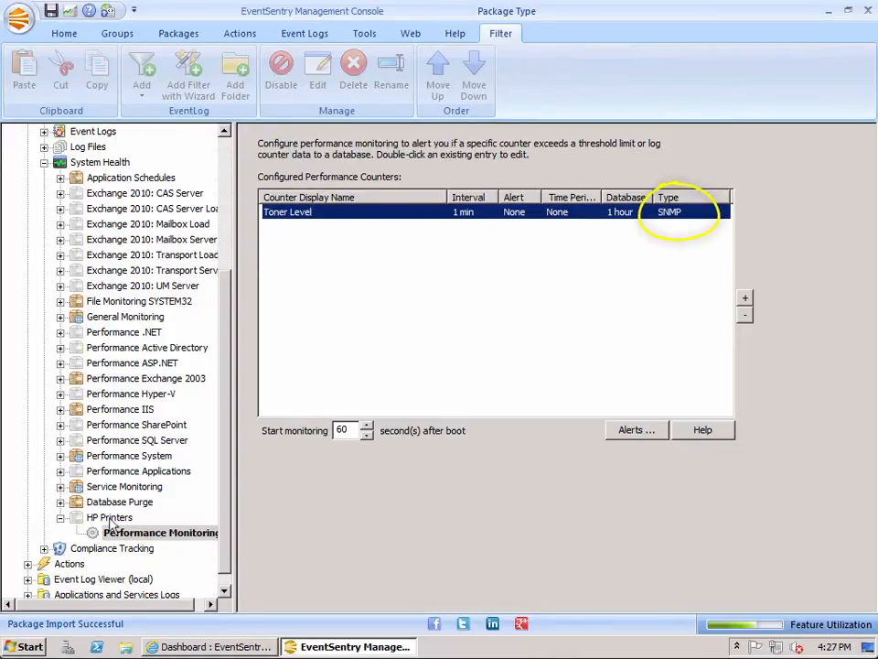
- Tick COLOR LASER PRINTER in the HP Printers package assignment list
left_click(110, 516)
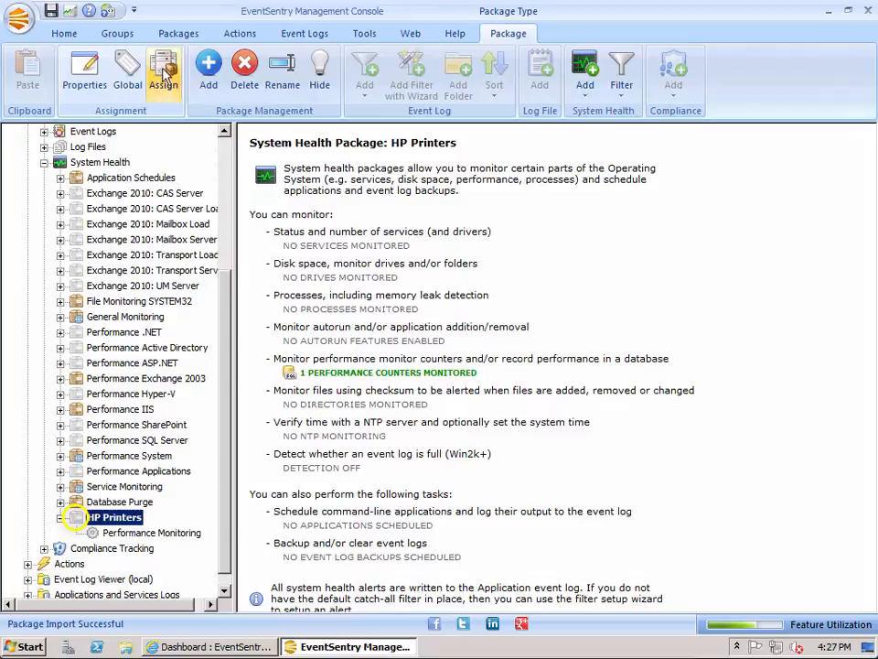
left_click(163, 73)
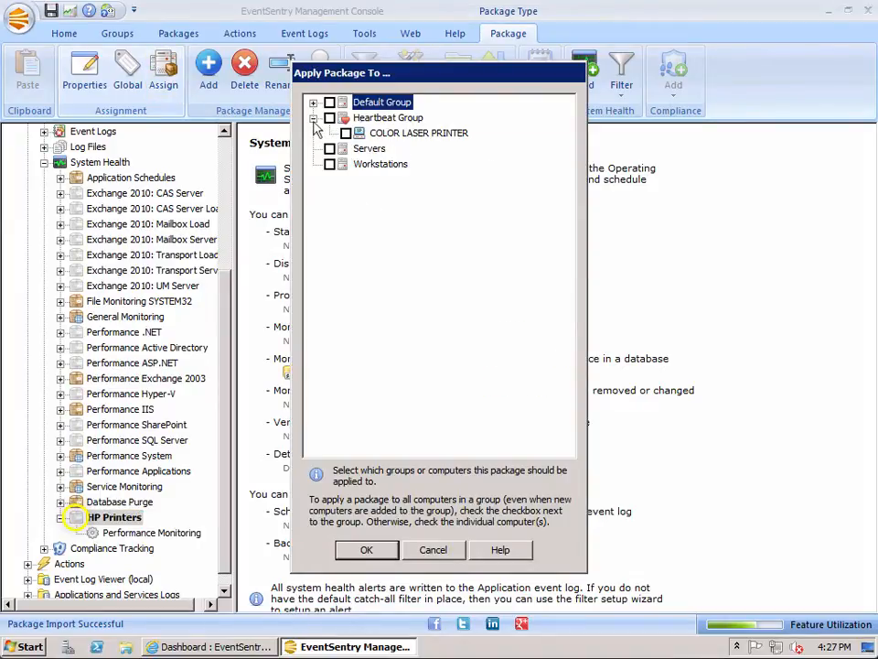
left_click(346, 132)
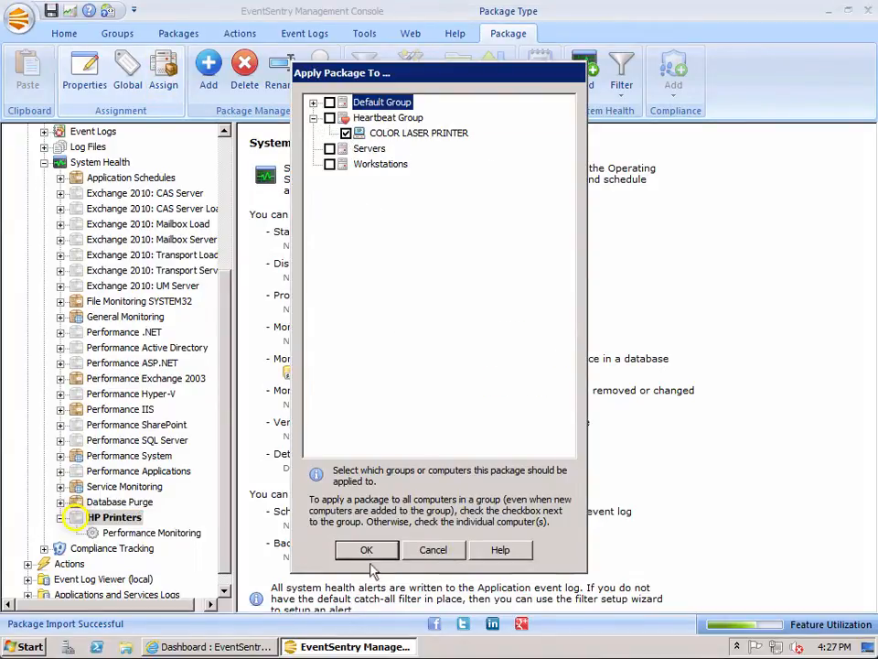
- Apply HP Printers to COLOR LASER PRINTER and select its Toner Level counter again
left_click(366, 549)
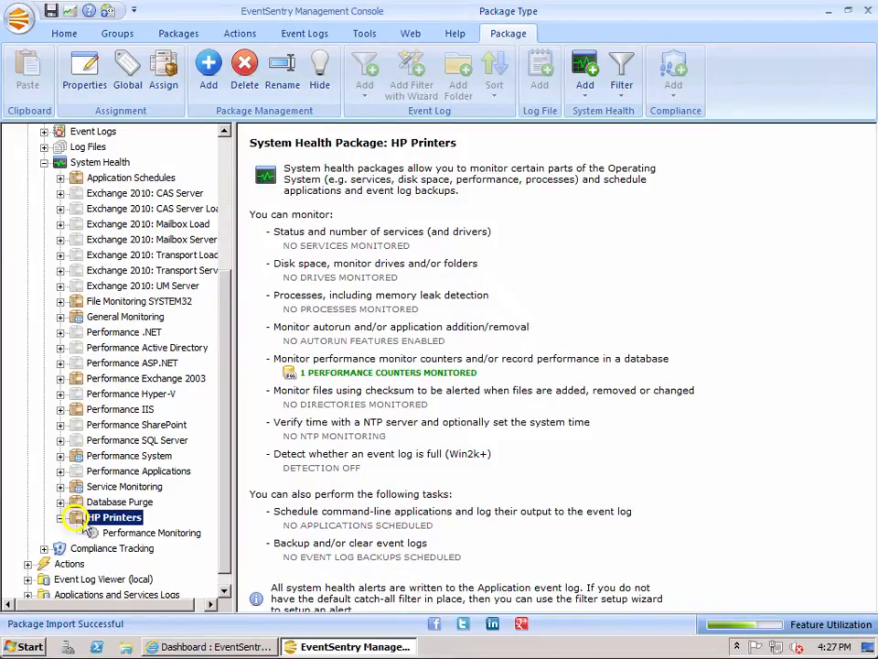
left_click(150, 530)
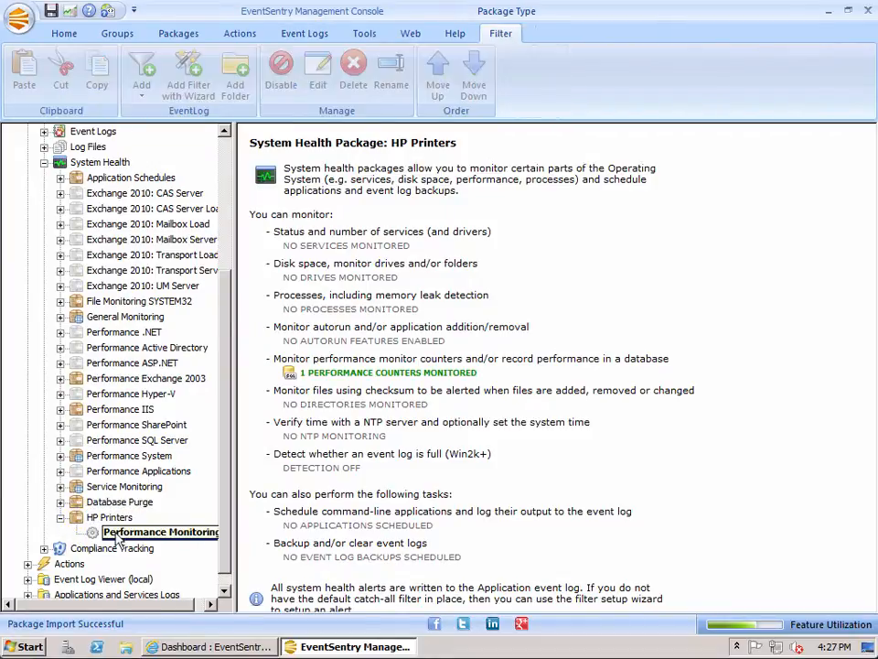
left_click(161, 531)
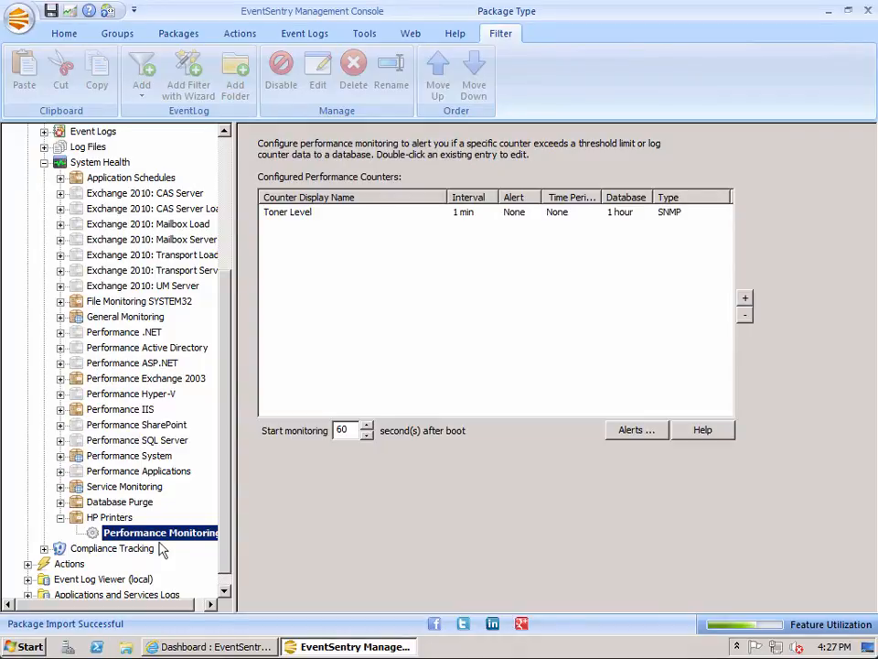
mouse_move(315, 245)
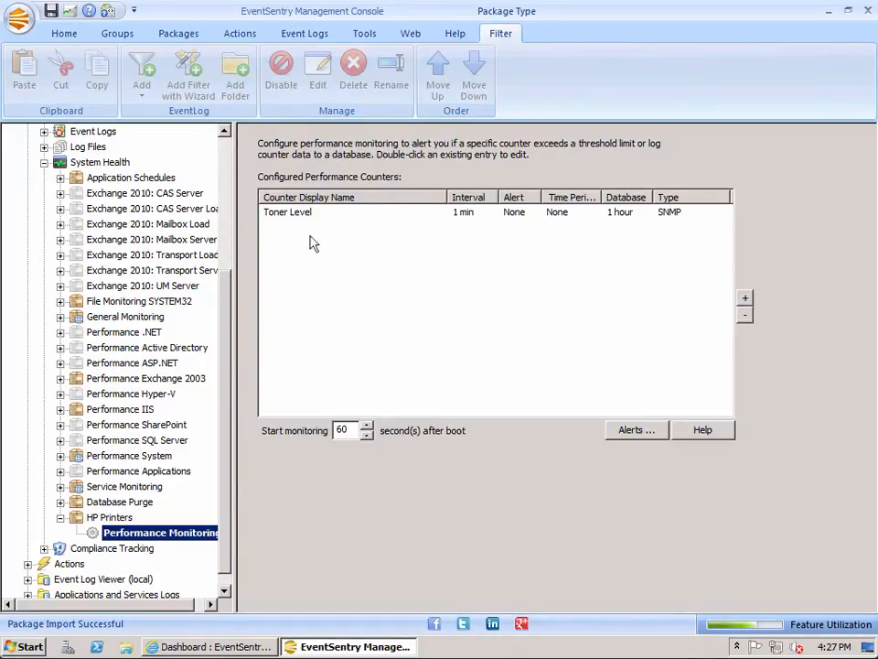
left_click(288, 212)
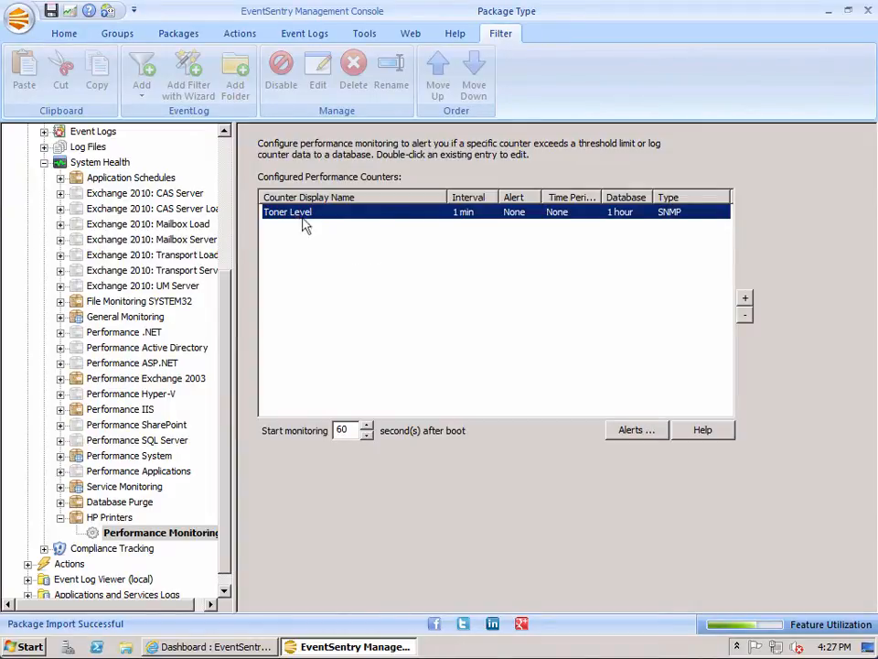
- Run an SNMP test of the Toner Level counter against host COLOR LASER PRINTER
double_click(287, 212)
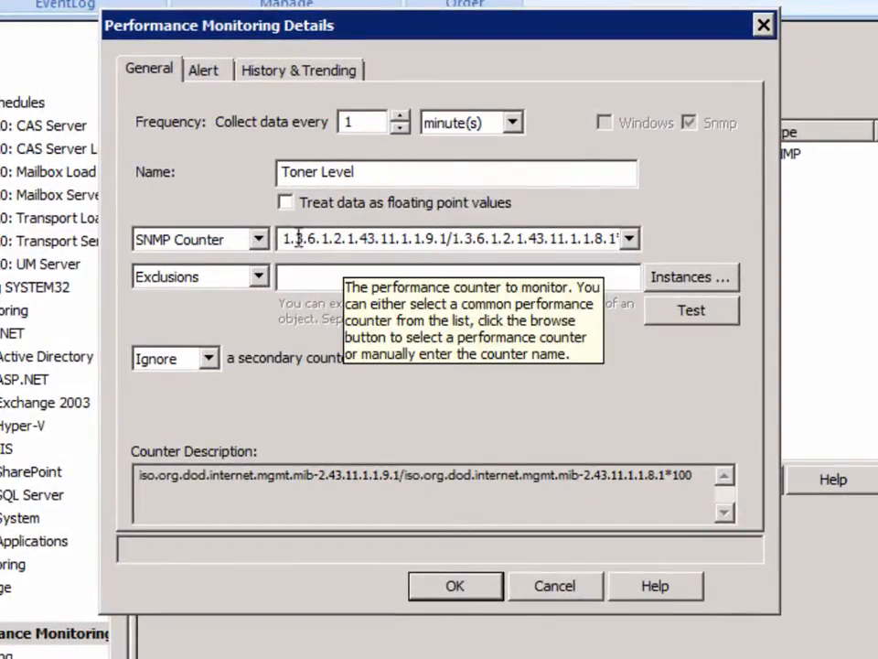
mouse_move(704, 271)
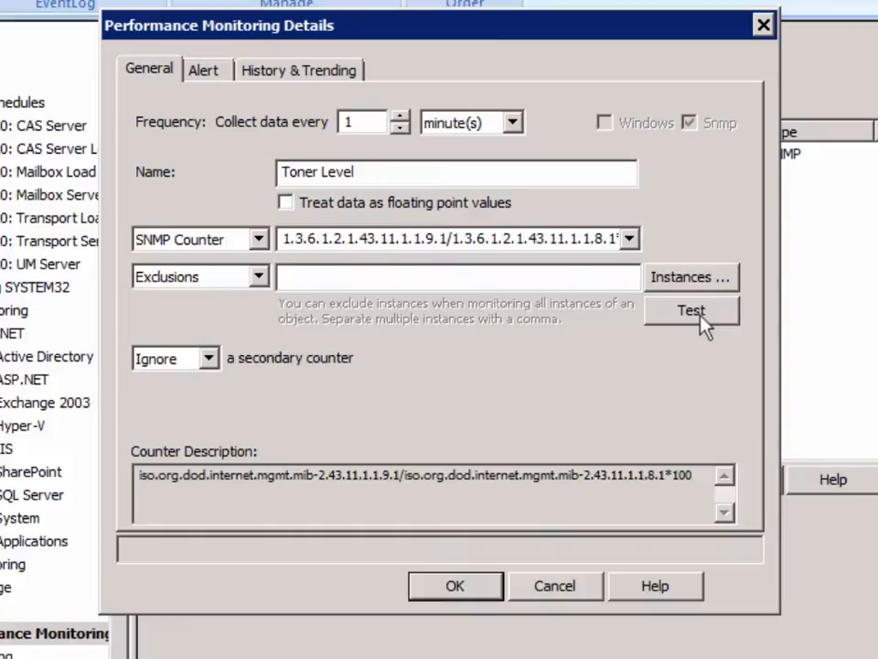
left_click(692, 311)
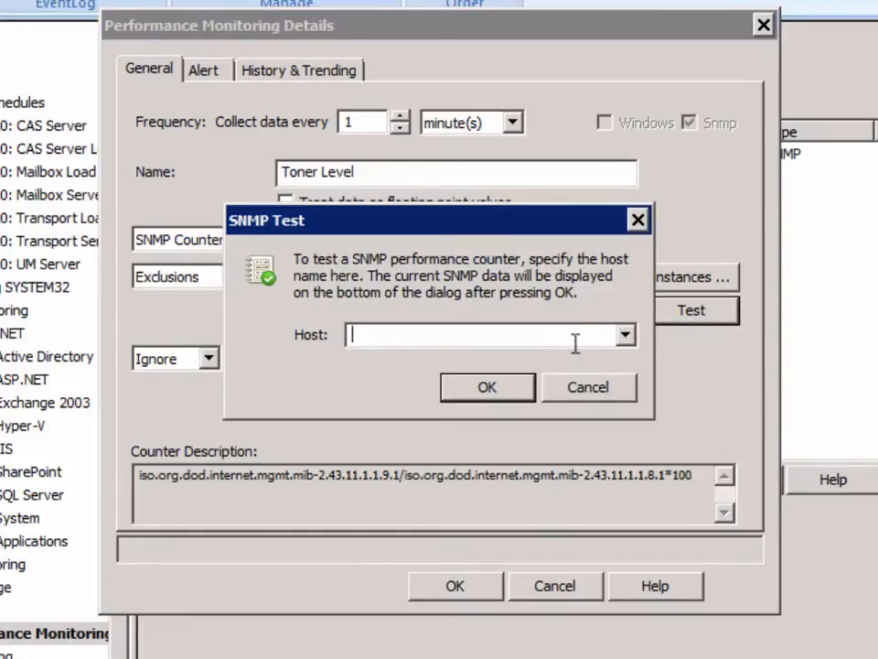
mouse_move(593, 331)
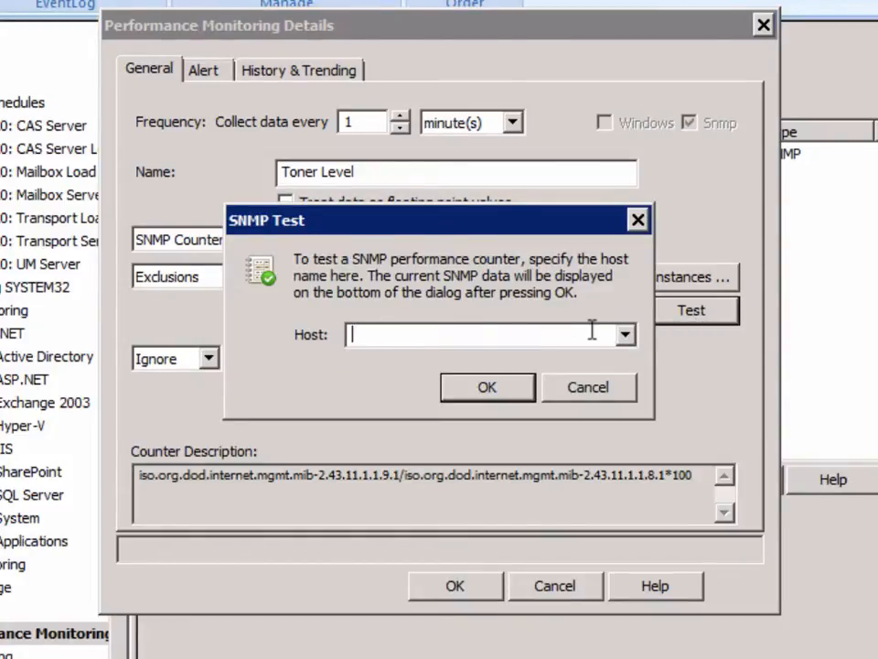
left_click(626, 333)
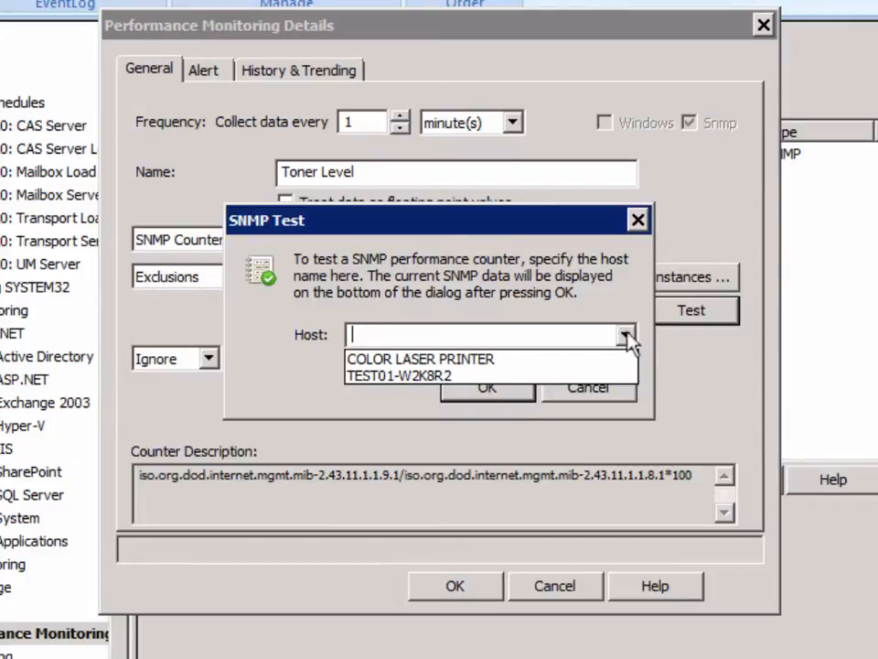
mouse_move(421, 357)
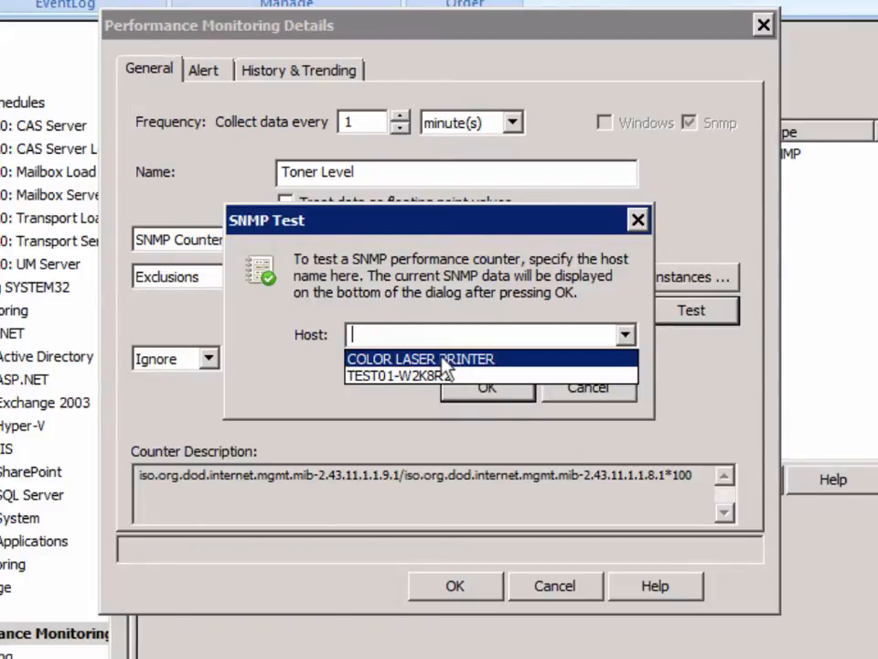
left_click(419, 357)
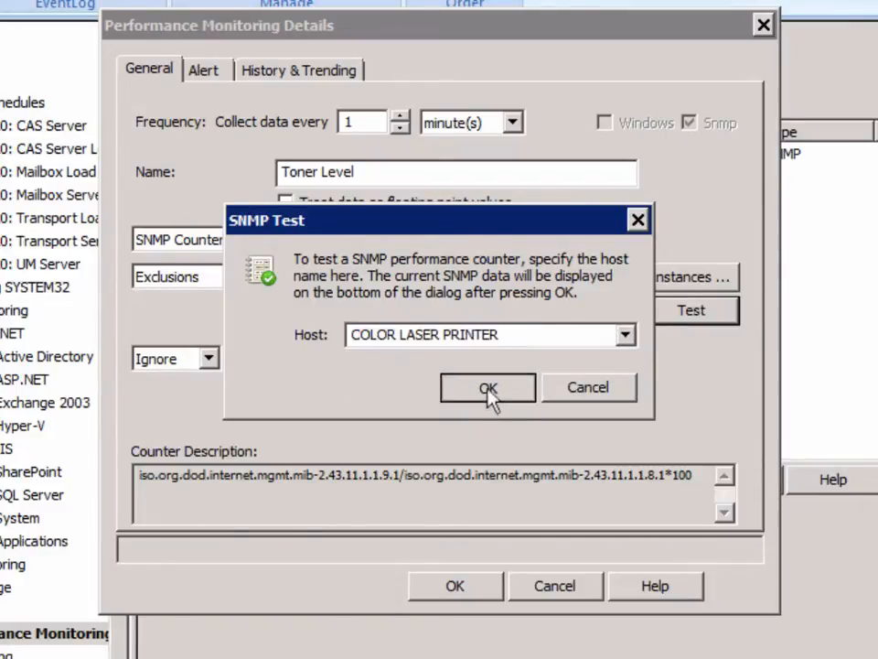
left_click(486, 388)
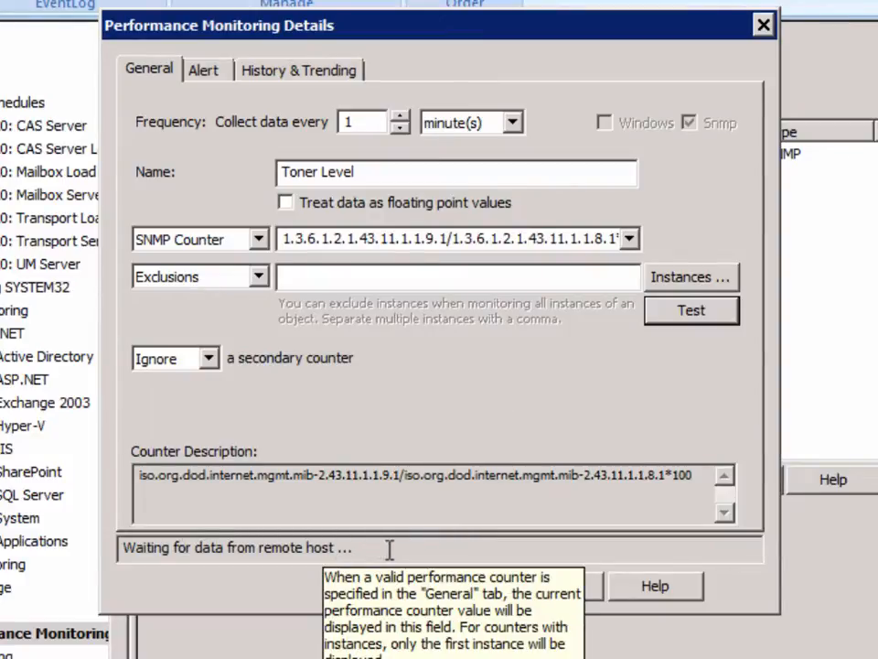
mouse_move(340, 602)
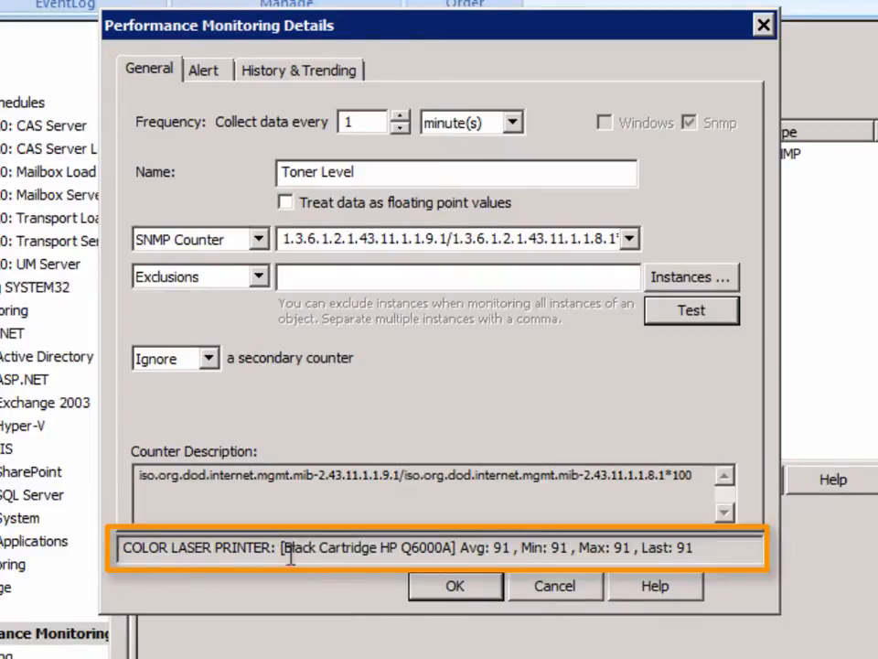
mouse_move(256, 549)
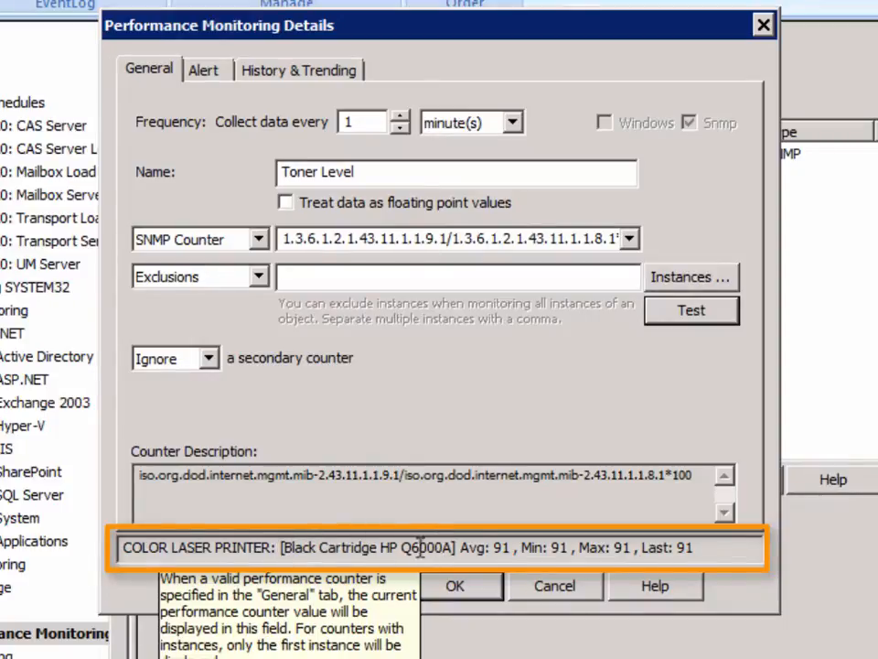
mouse_move(827, 391)
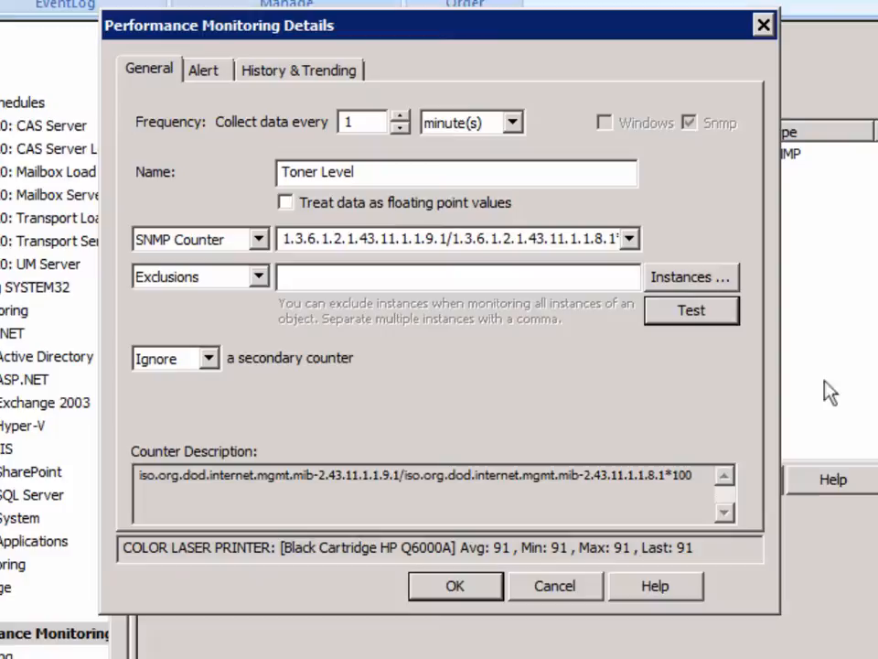
left_click(690, 277)
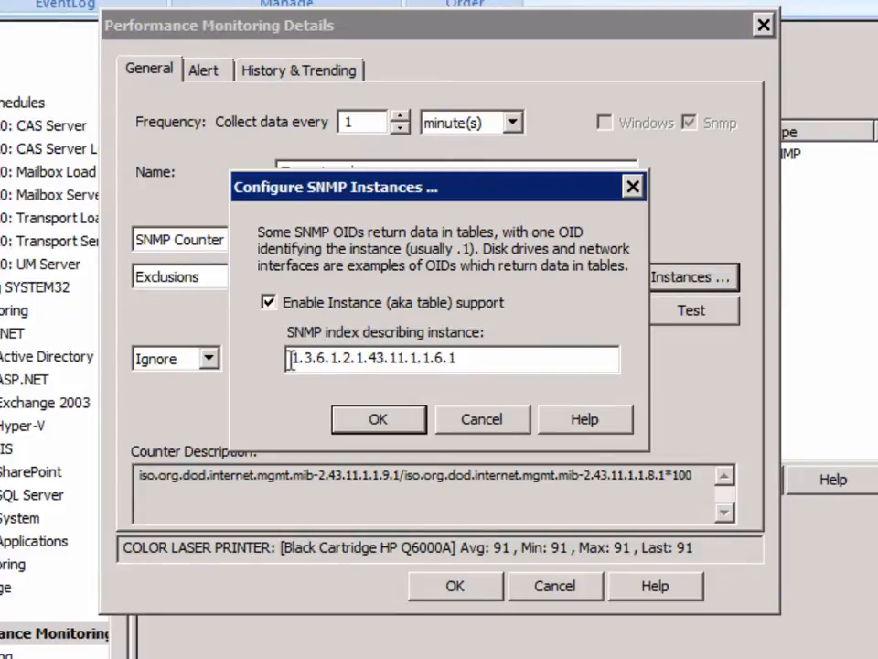
mouse_move(469, 395)
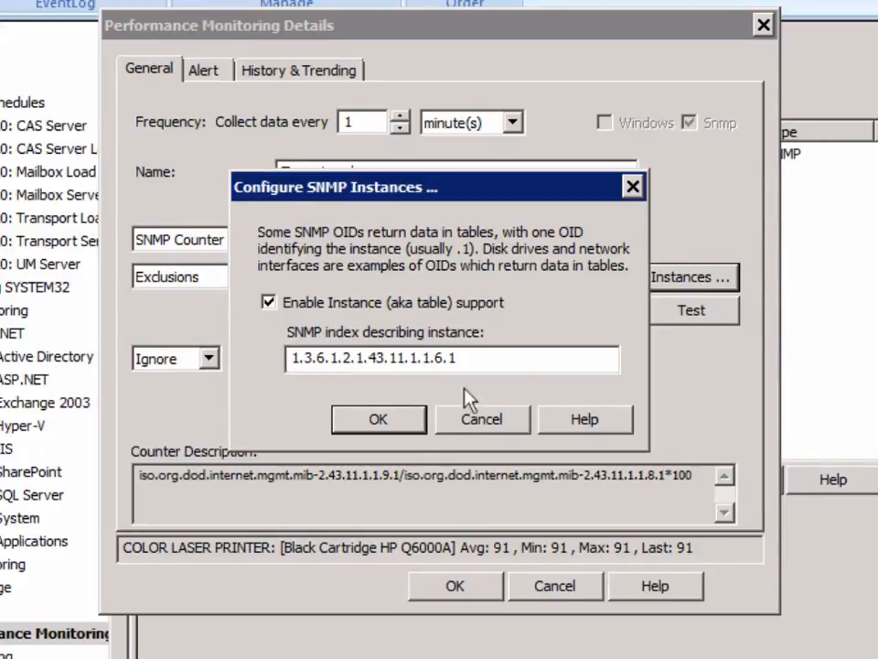
mouse_move(267, 370)
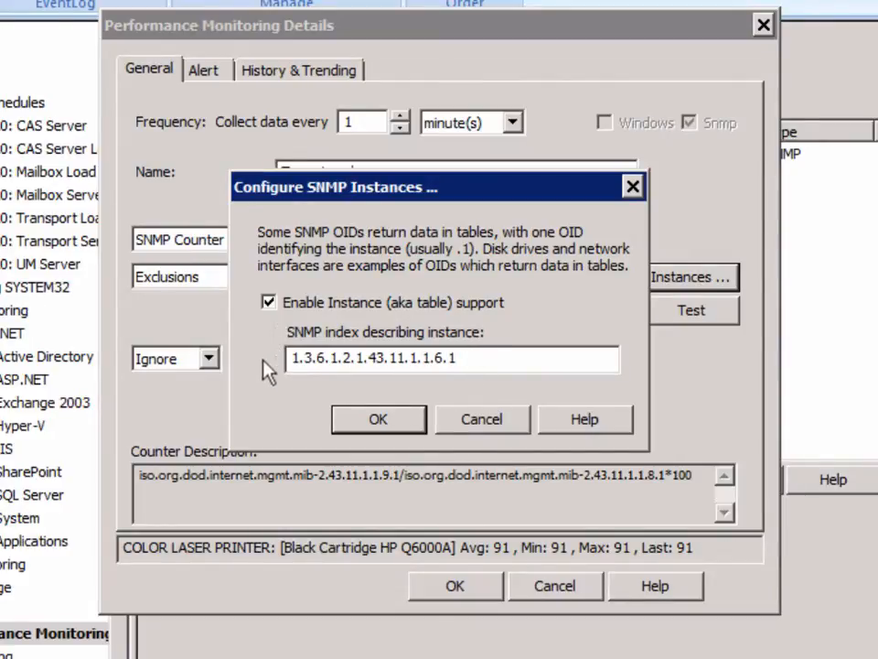
mouse_move(366, 315)
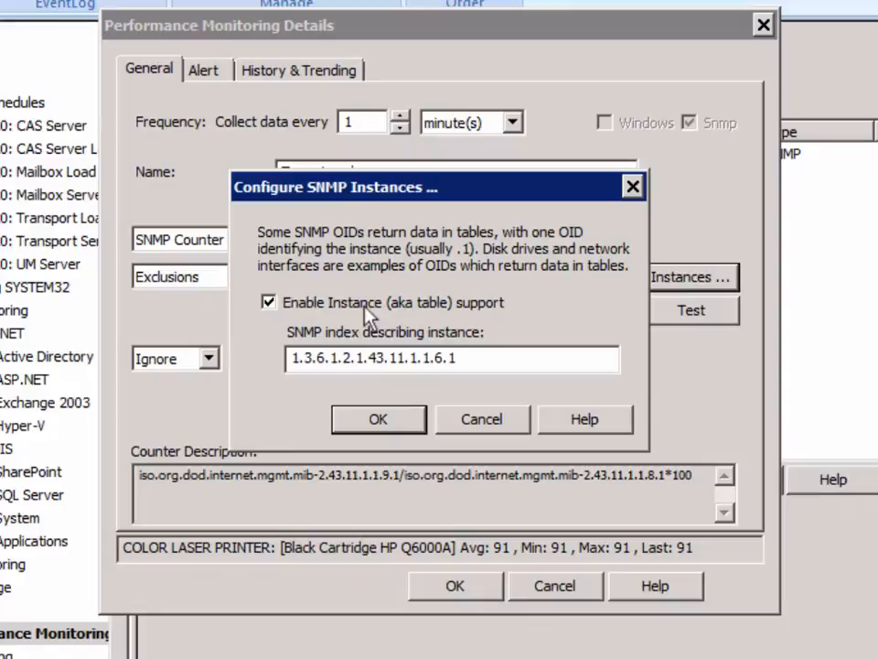
mouse_move(344, 420)
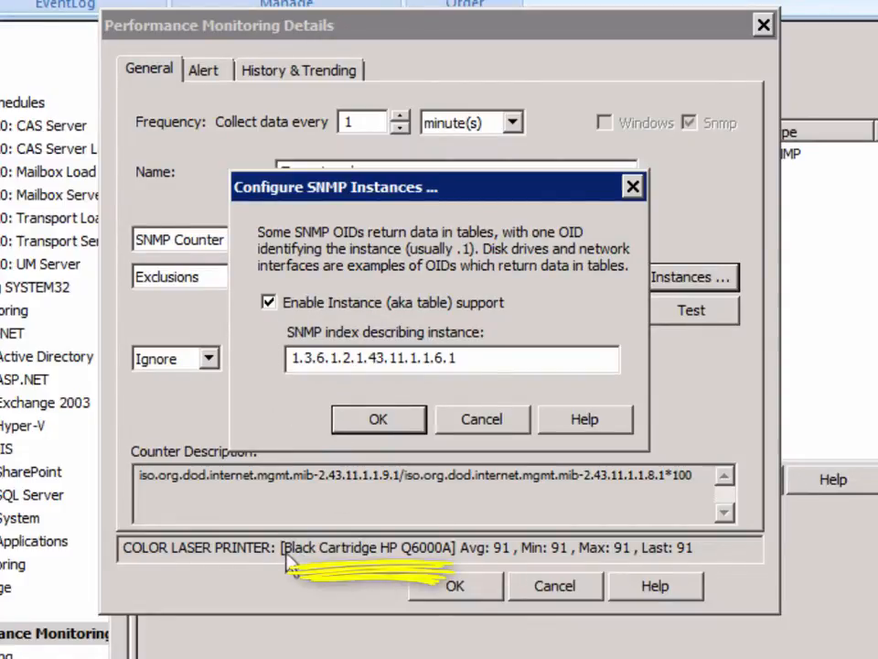
mouse_move(377, 412)
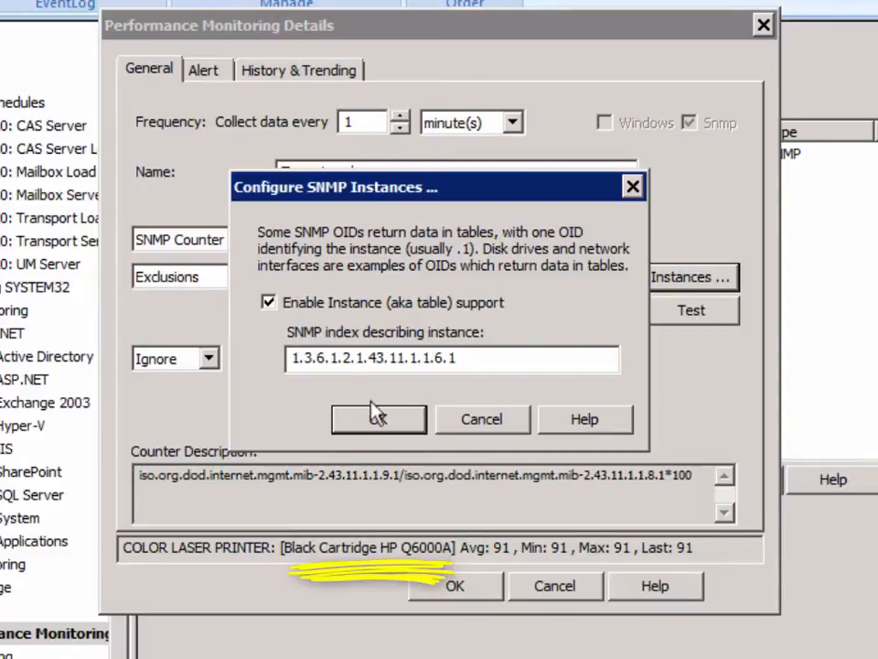
left_click(376, 419)
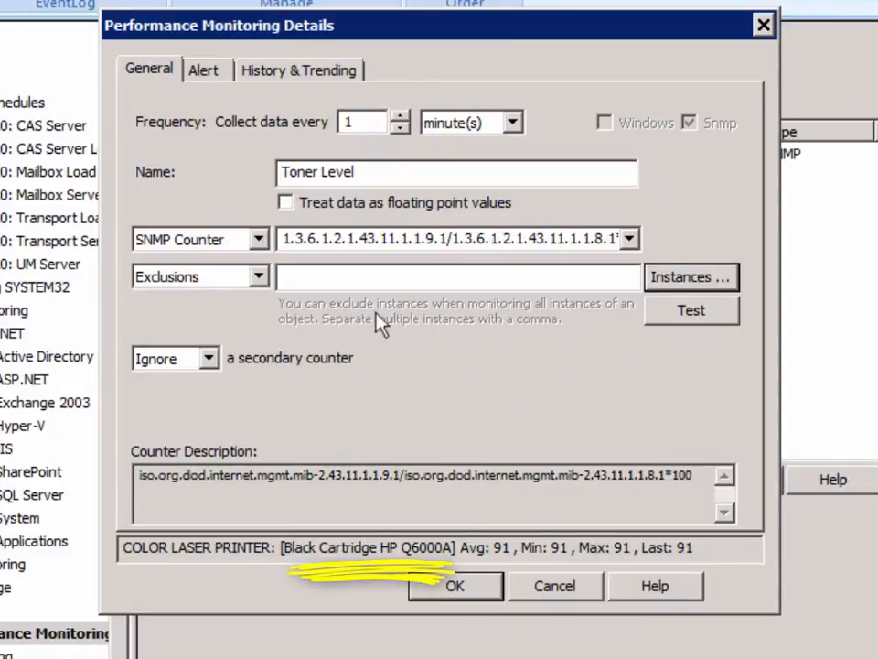
mouse_move(238, 132)
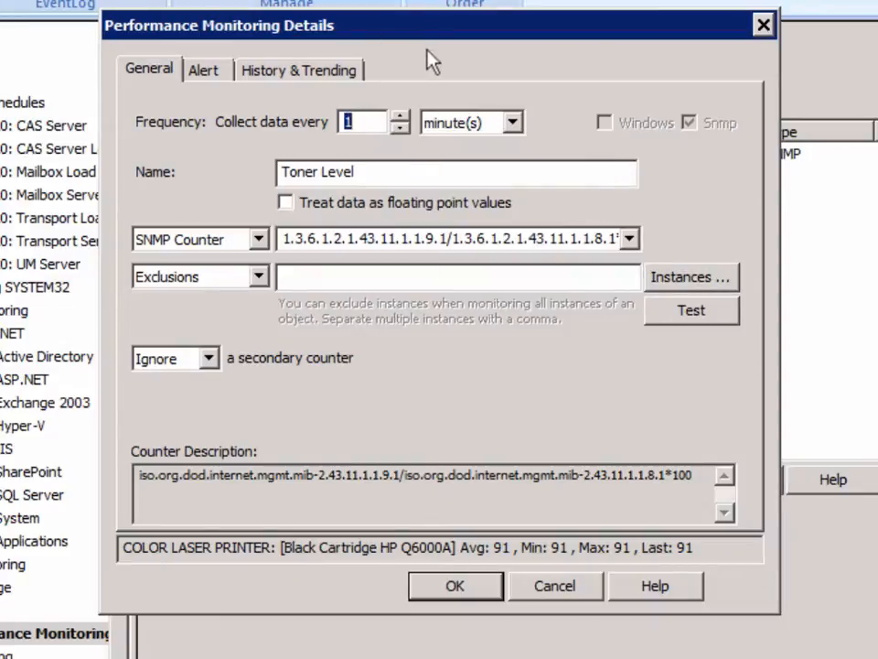
- Set Toner Level collection frequency to 30 seconds and review its alert settings
left_click(512, 121)
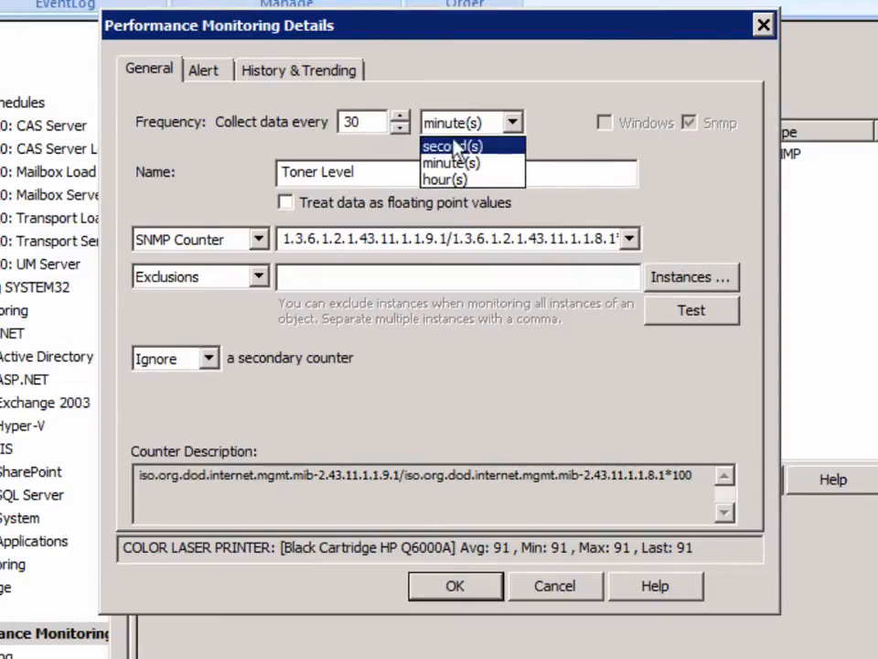
left_click(445, 146)
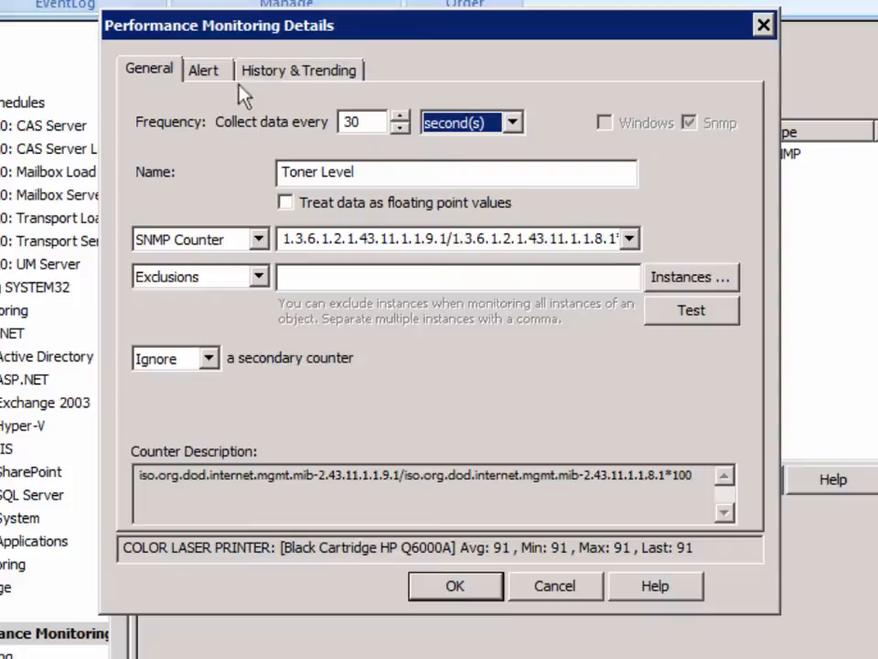
left_click(204, 70)
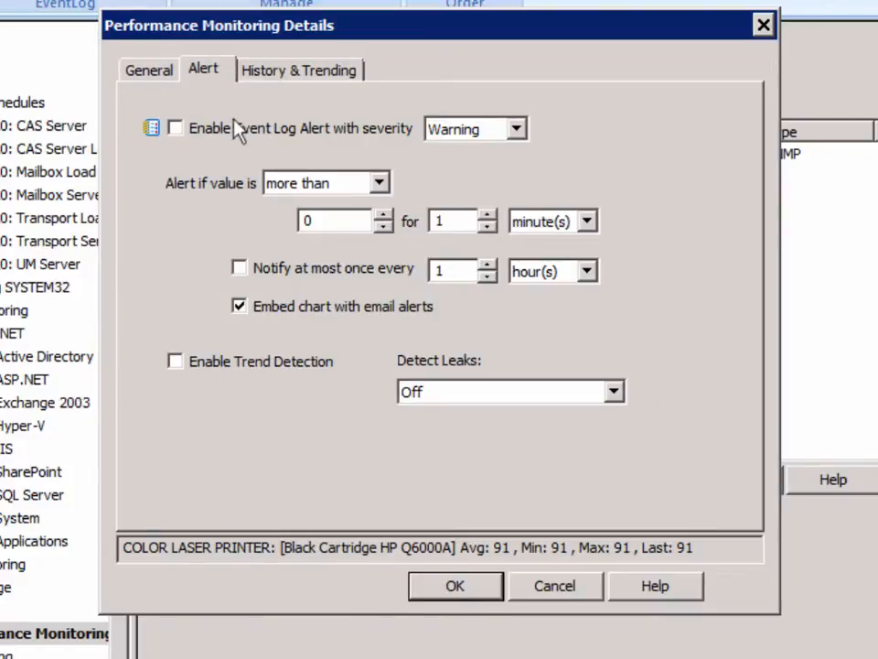
mouse_move(211, 128)
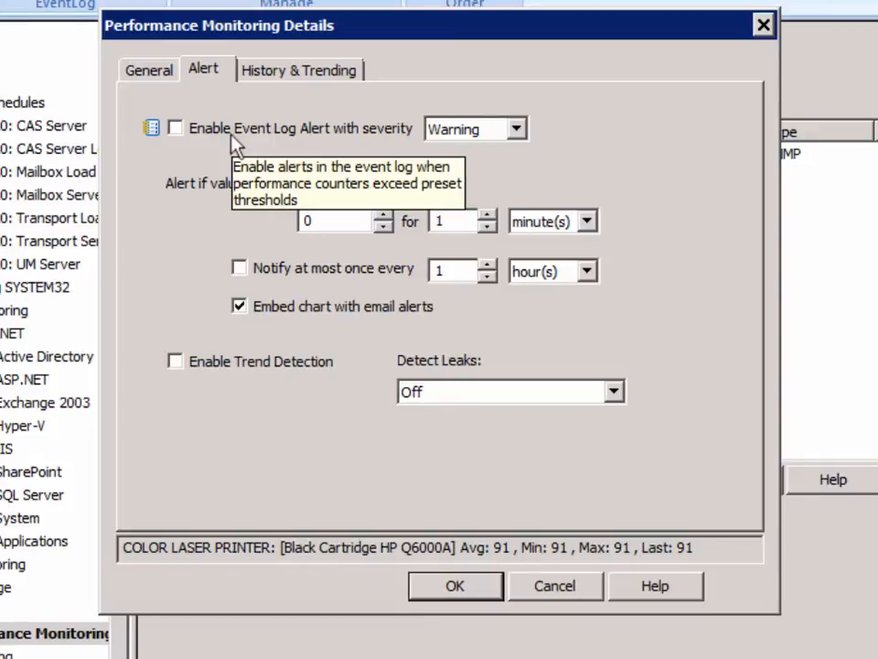
mouse_move(257, 91)
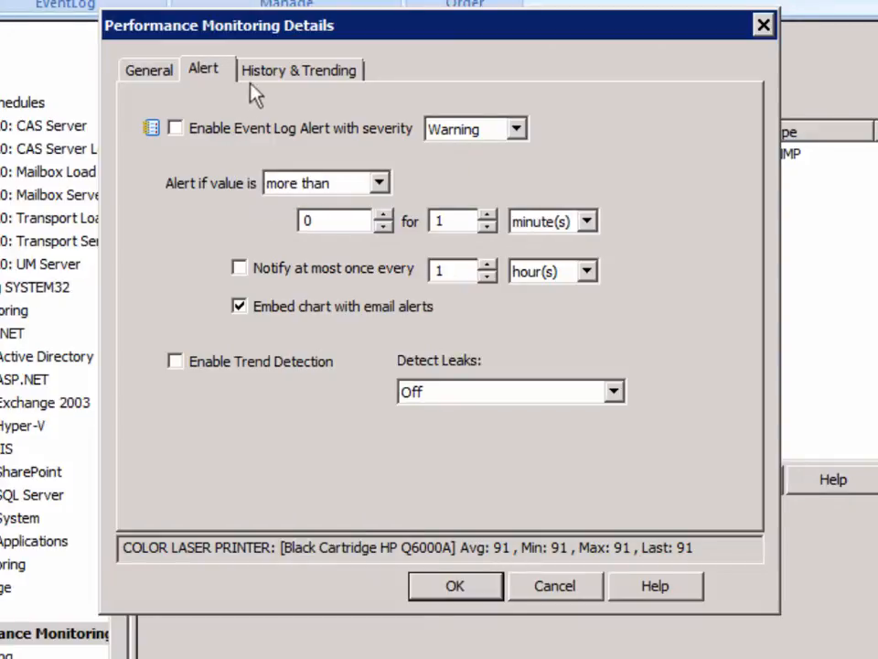
- Set History & Trending to record Toner Level to the database every 1 minute
left_click(298, 69)
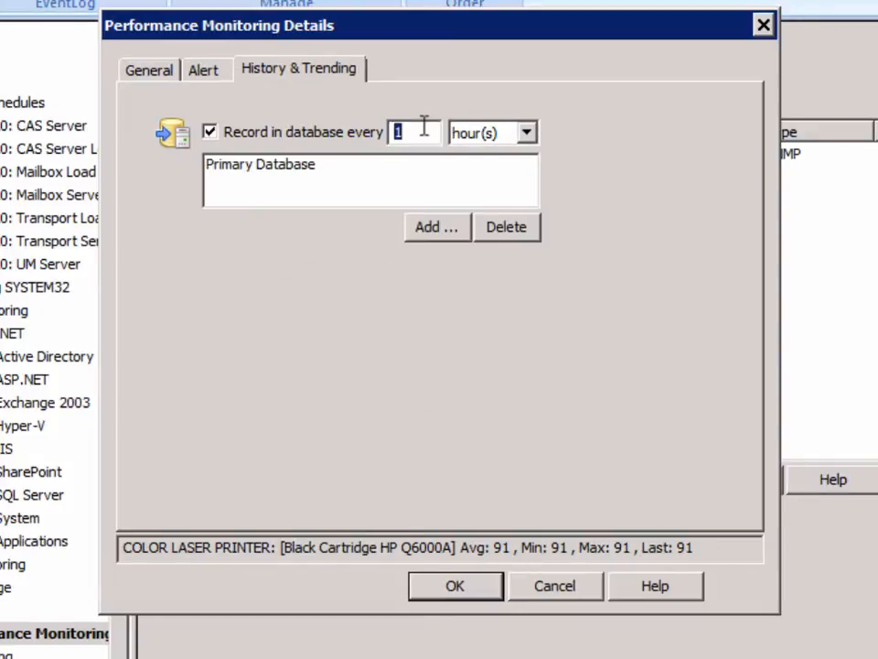
left_click(525, 131)
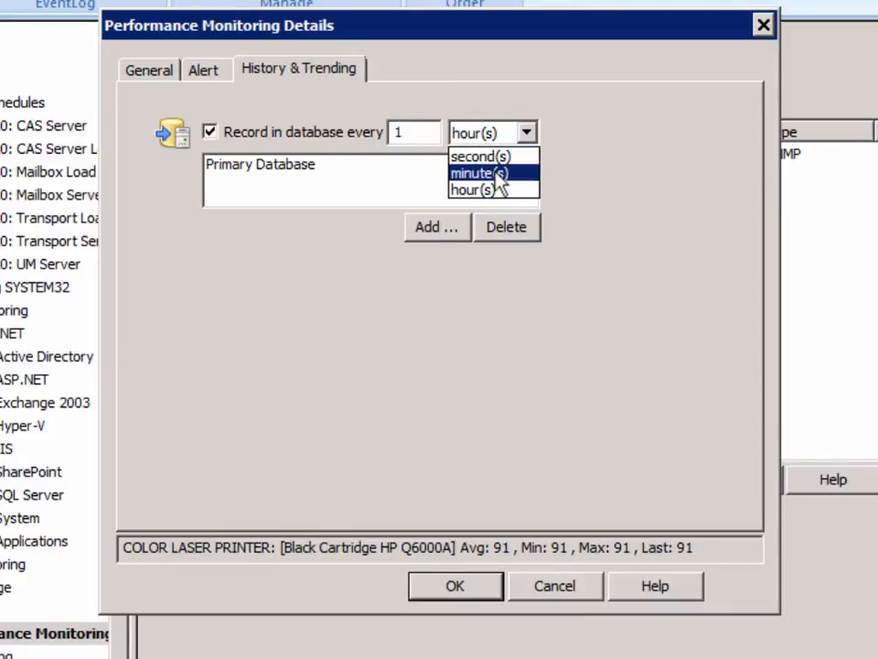
left_click(479, 172)
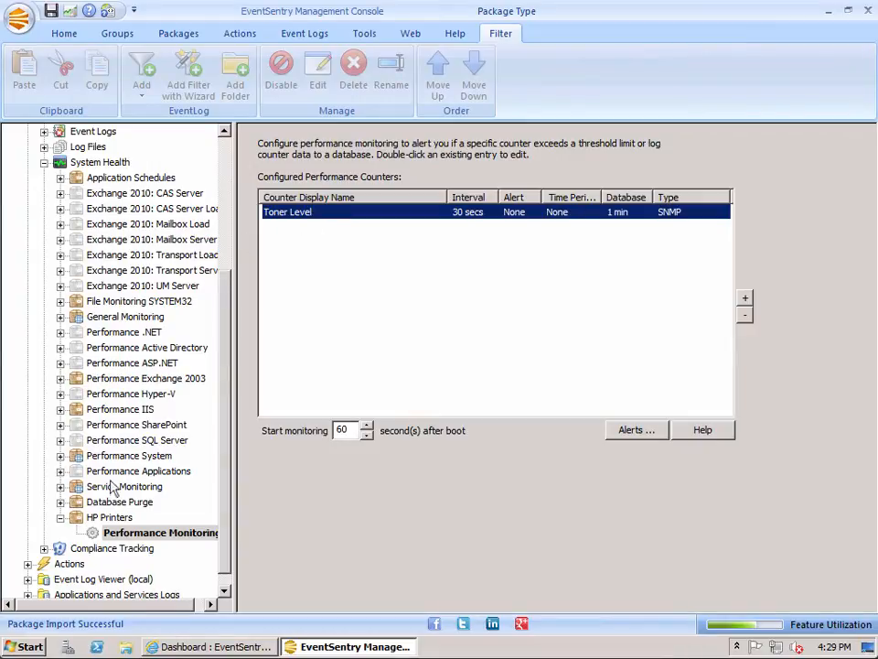
- Save the configuration with the HP Printers package and show the System Health overview
left_click(113, 516)
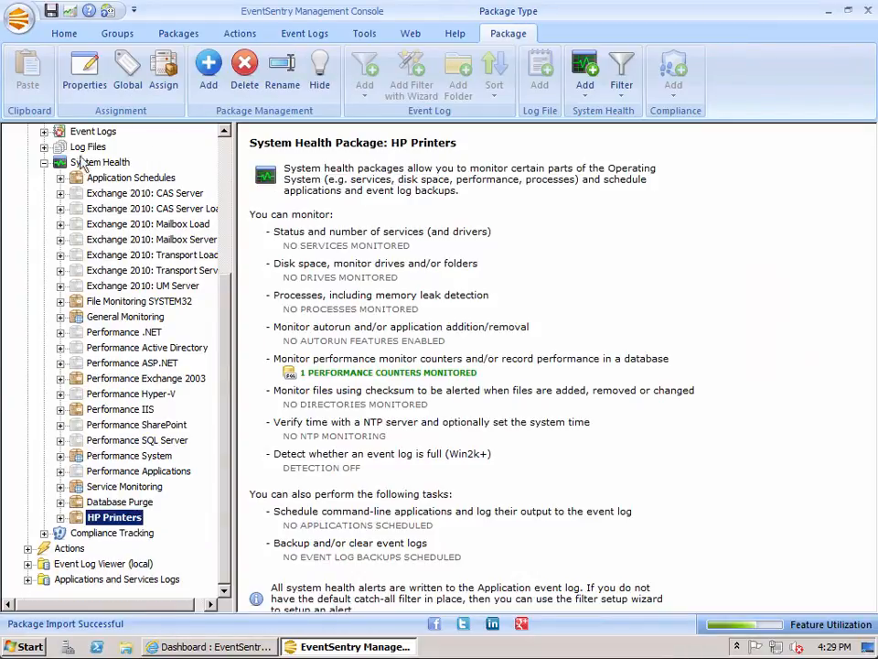
scroll("up", 3)
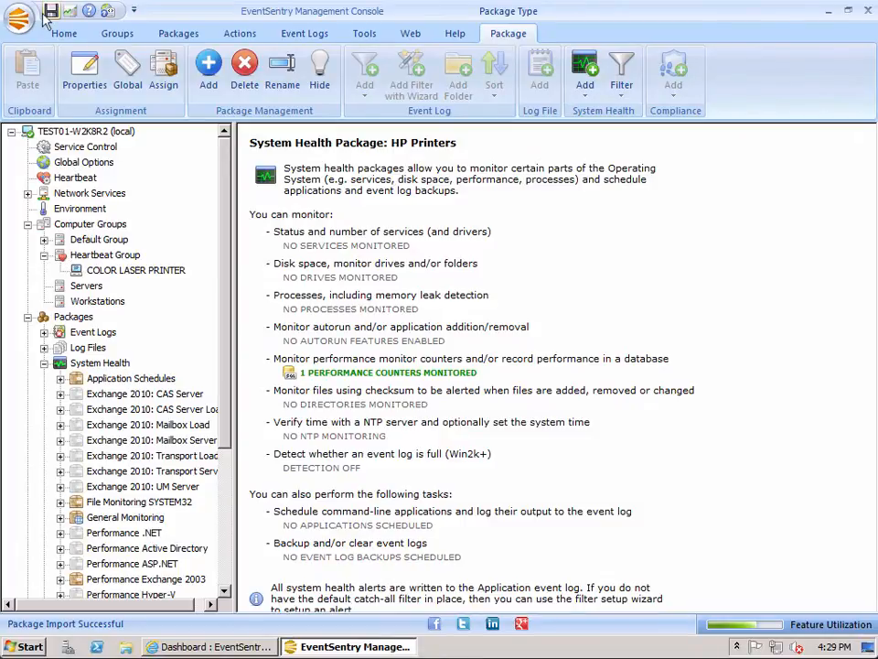
left_click(52, 11)
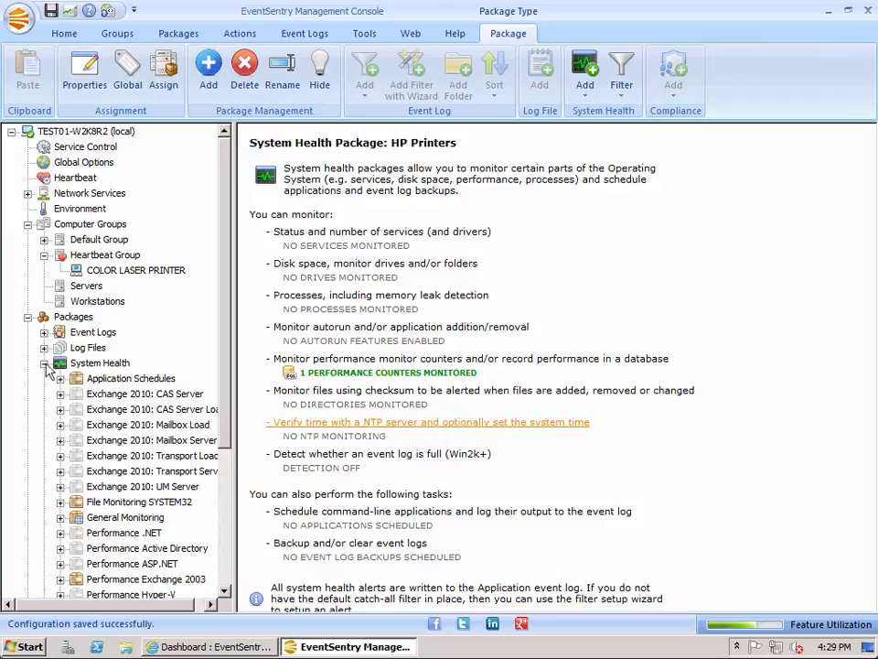
left_click(98, 362)
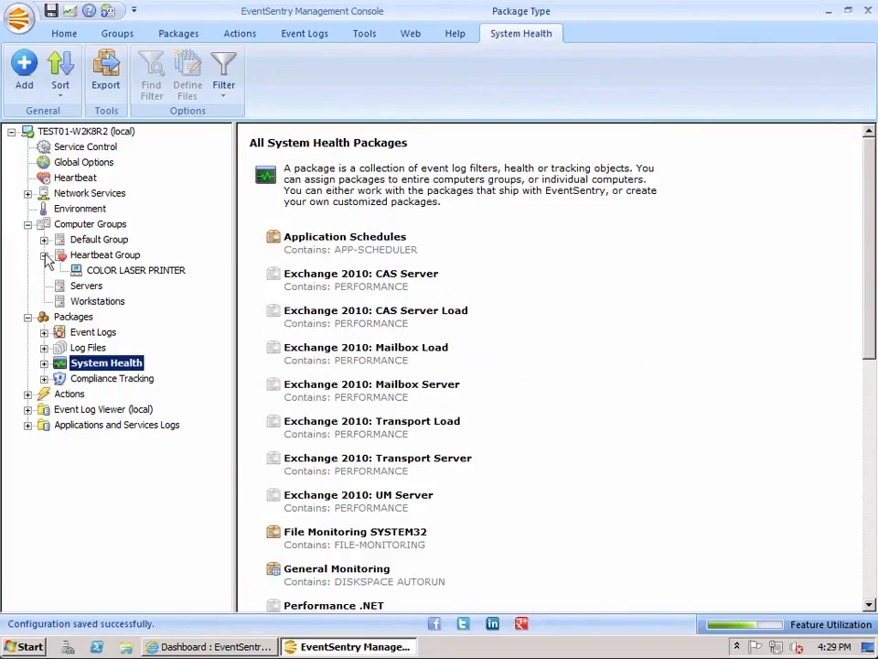
- Filter the local Application event log to the Heartbeat Monitoring category
left_click(102, 410)
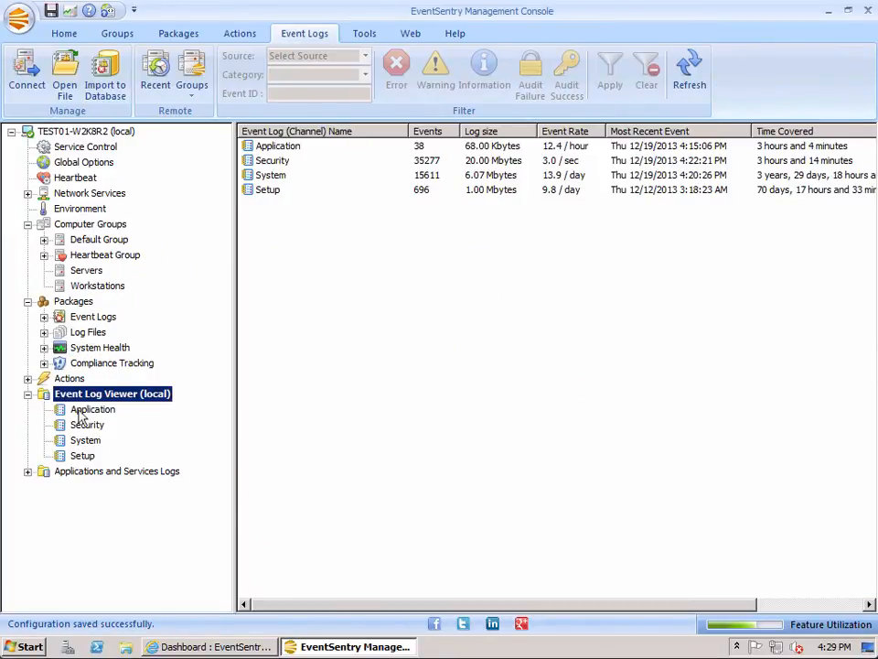
left_click(91, 409)
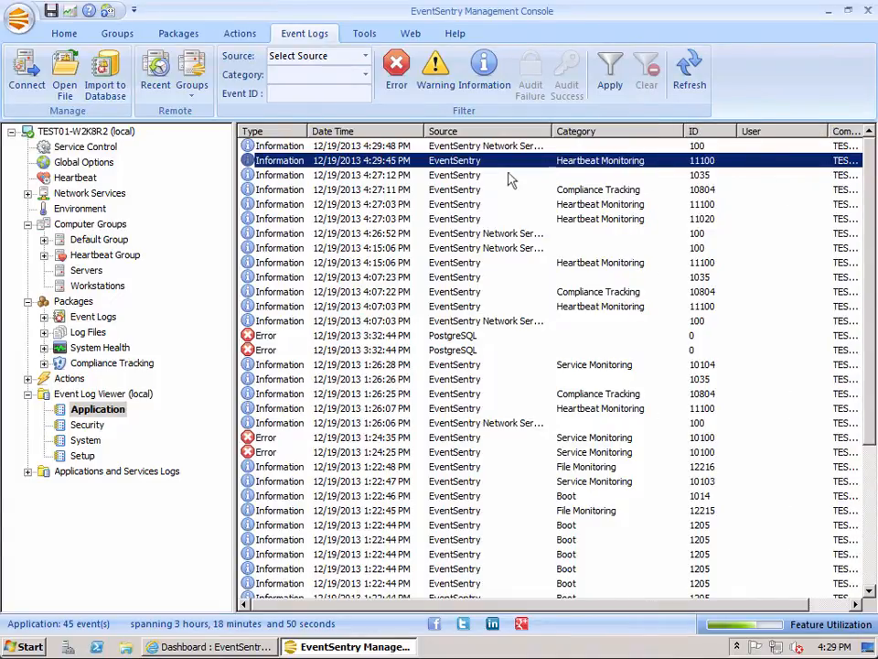
left_click(358, 55)
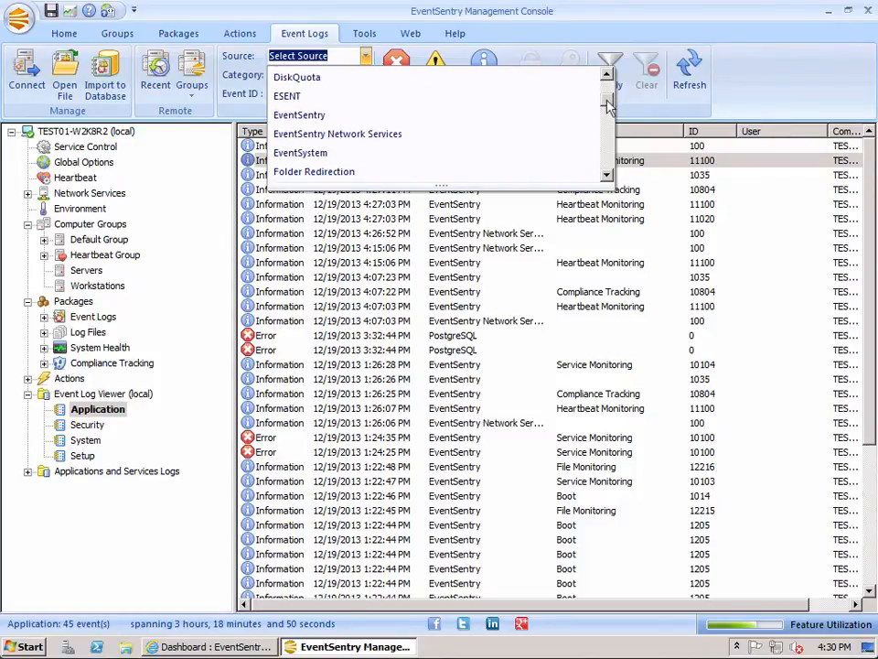
left_click(300, 113)
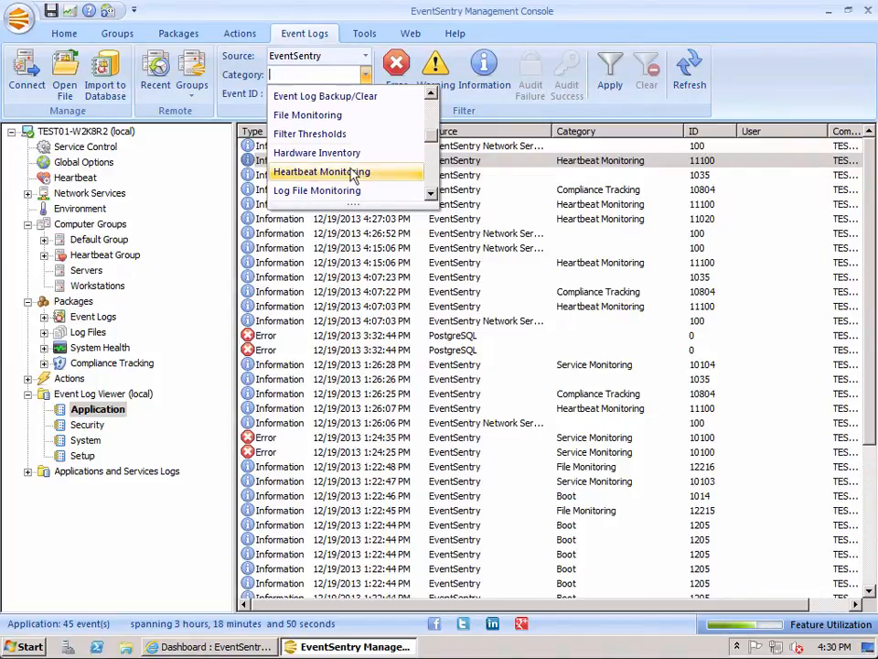
left_click(322, 172)
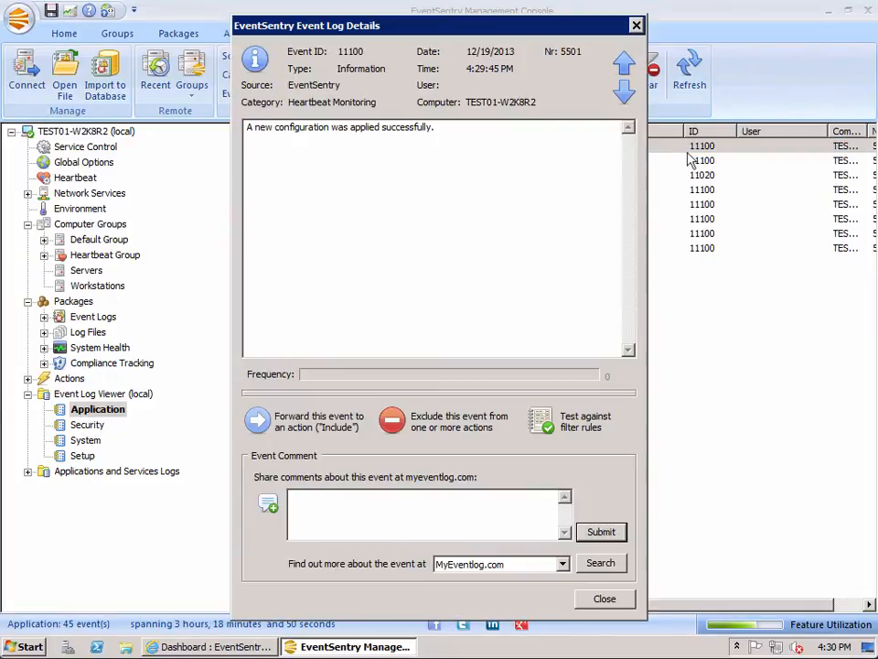
- Read the details of two heartbeat events for the printer, then switch to the web dashboard
left_click(626, 95)
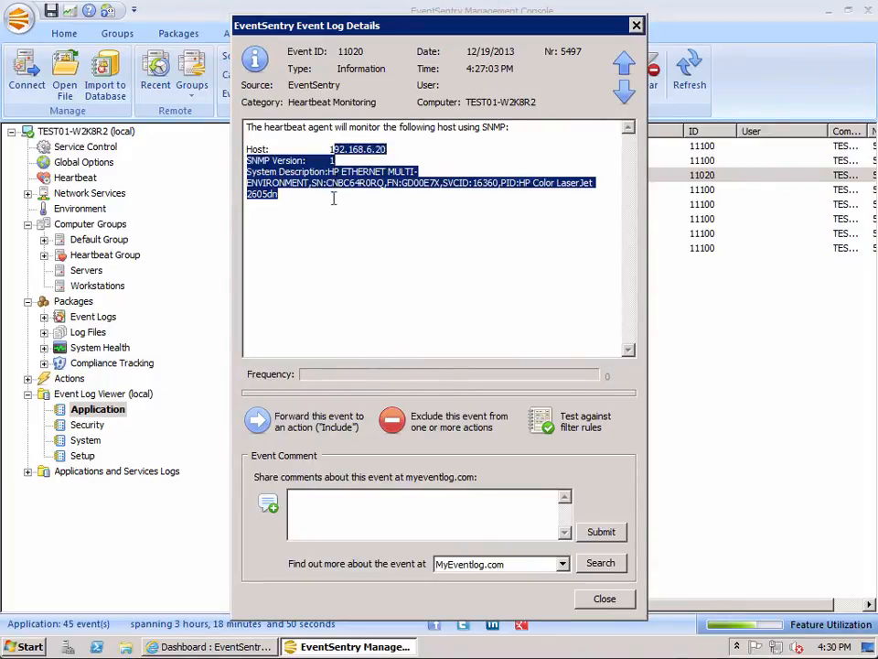
left_click(604, 598)
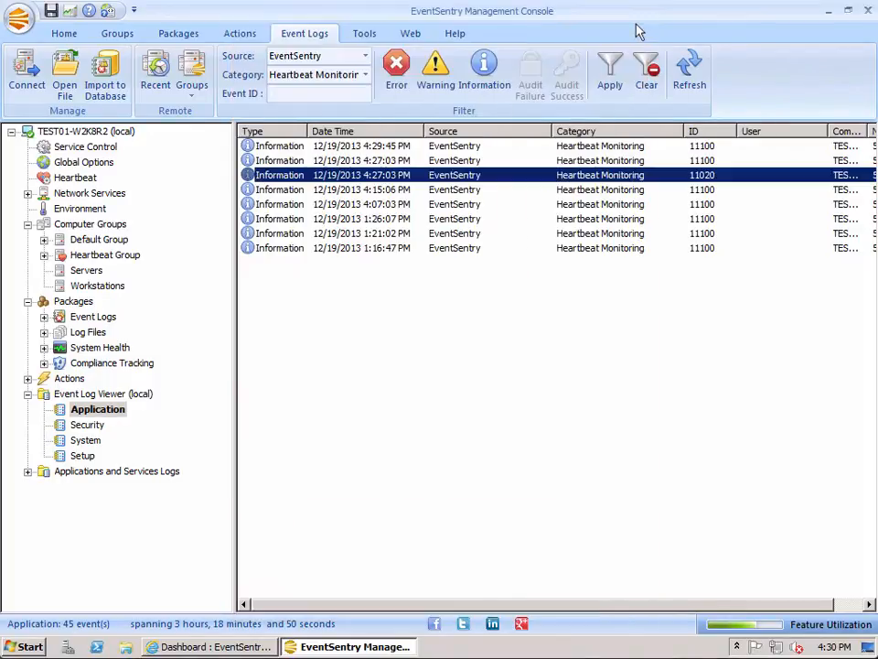
left_click(454, 146)
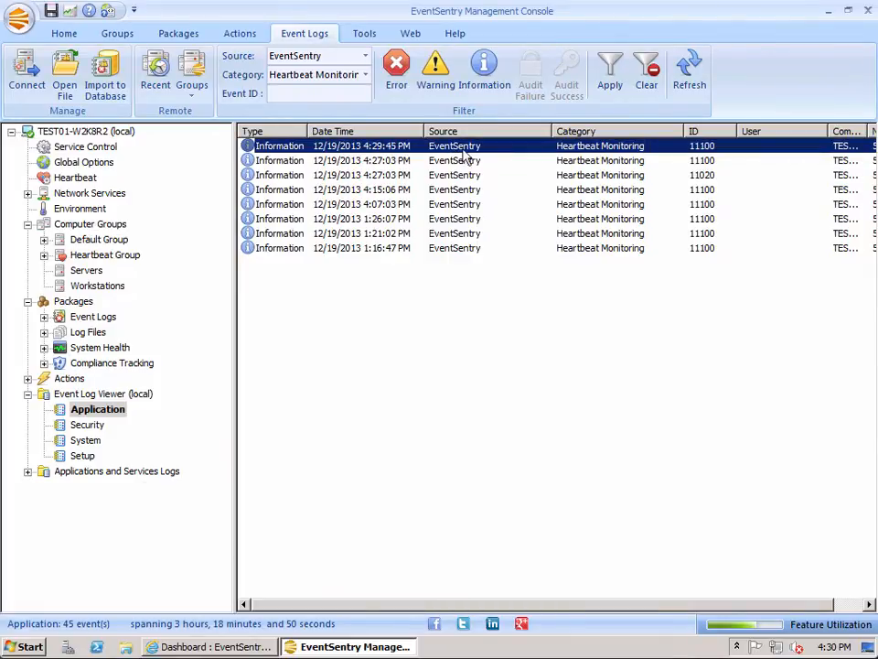
mouse_move(284, 155)
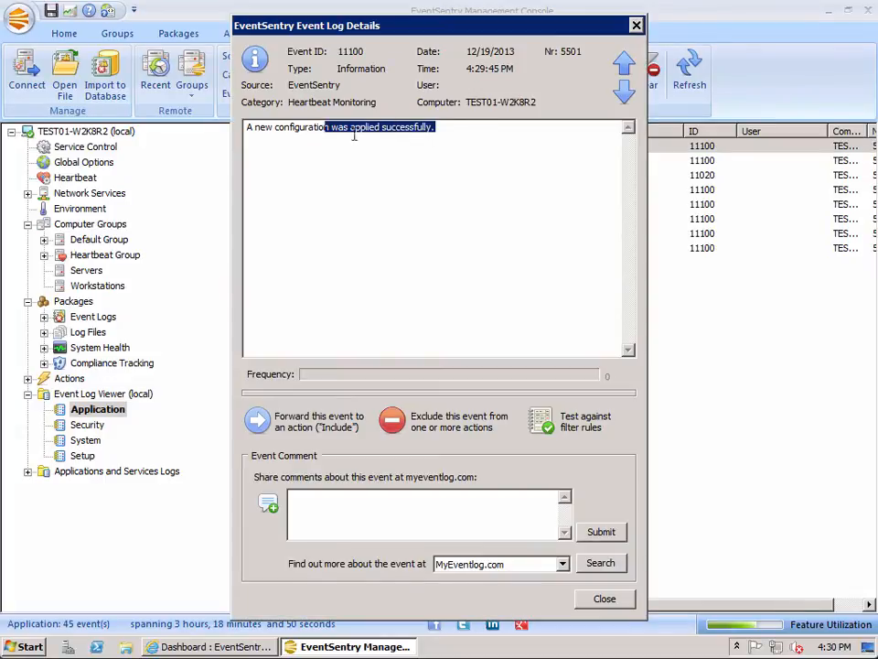
left_click(604, 598)
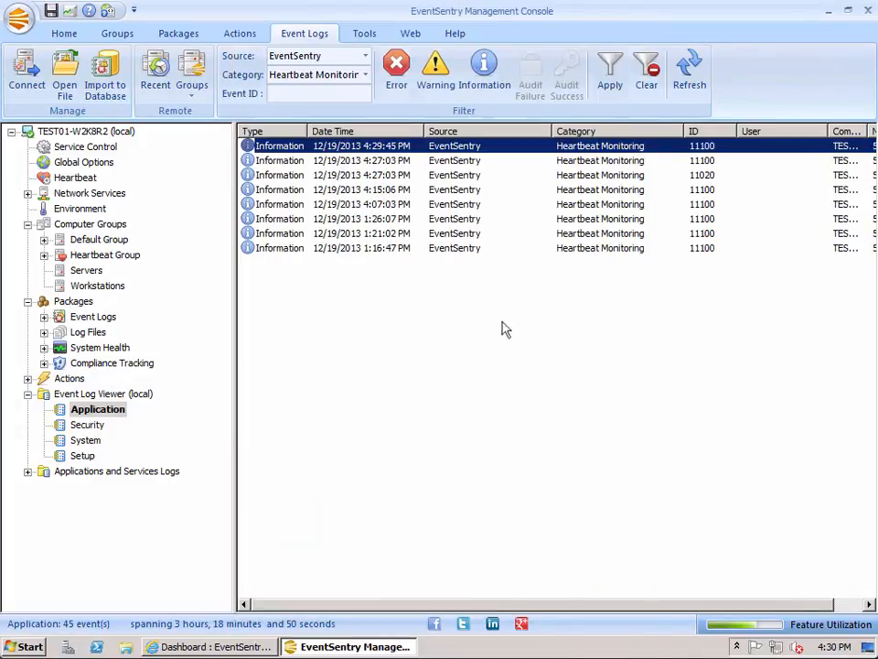
mouse_move(225, 577)
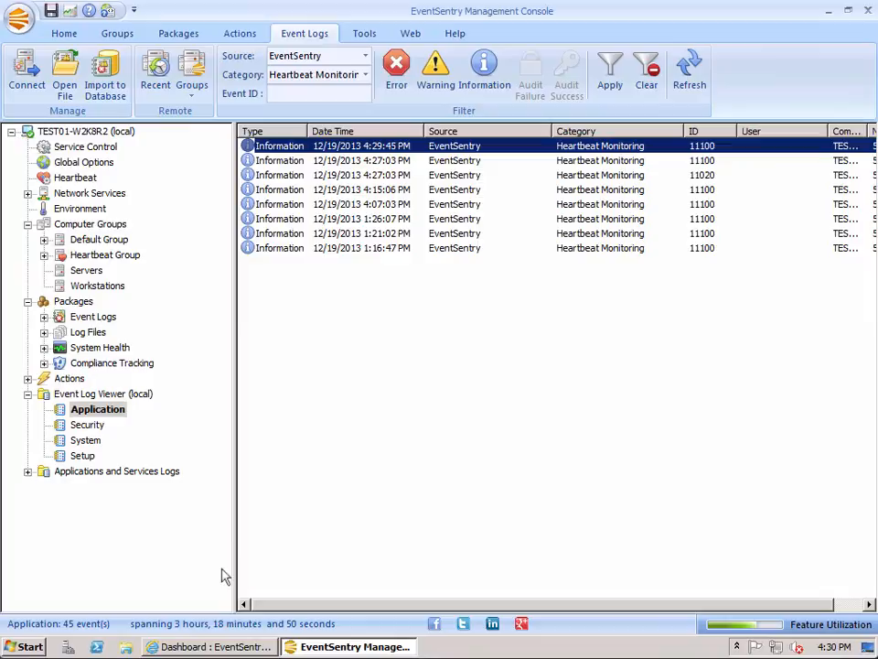
left_click(208, 648)
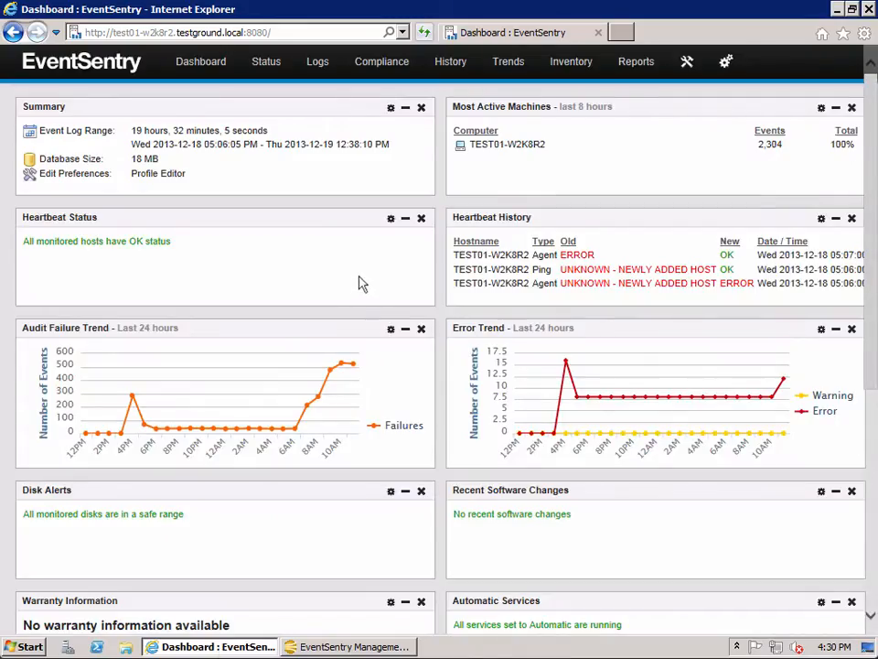
mouse_move(373, 286)
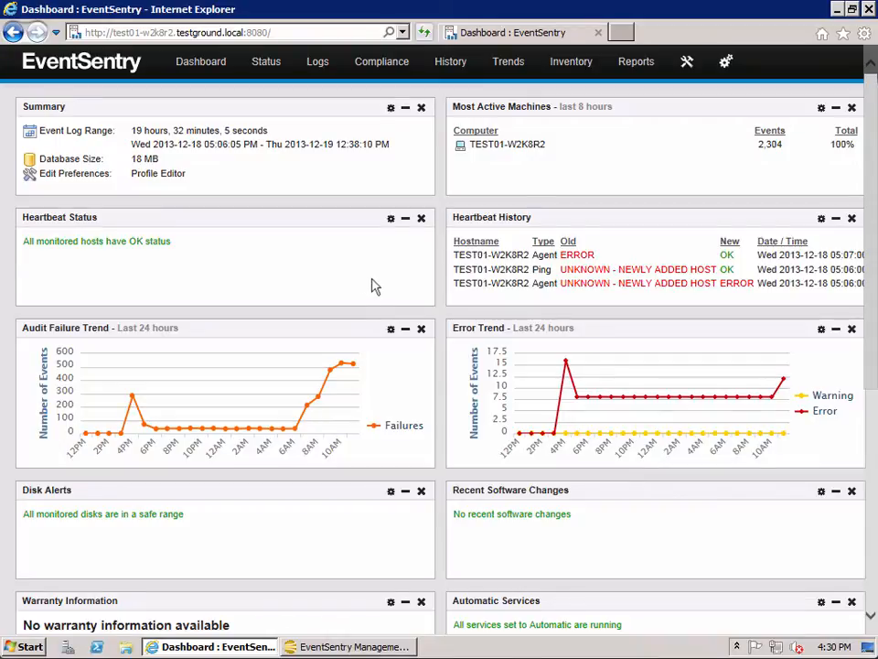
mouse_move(374, 144)
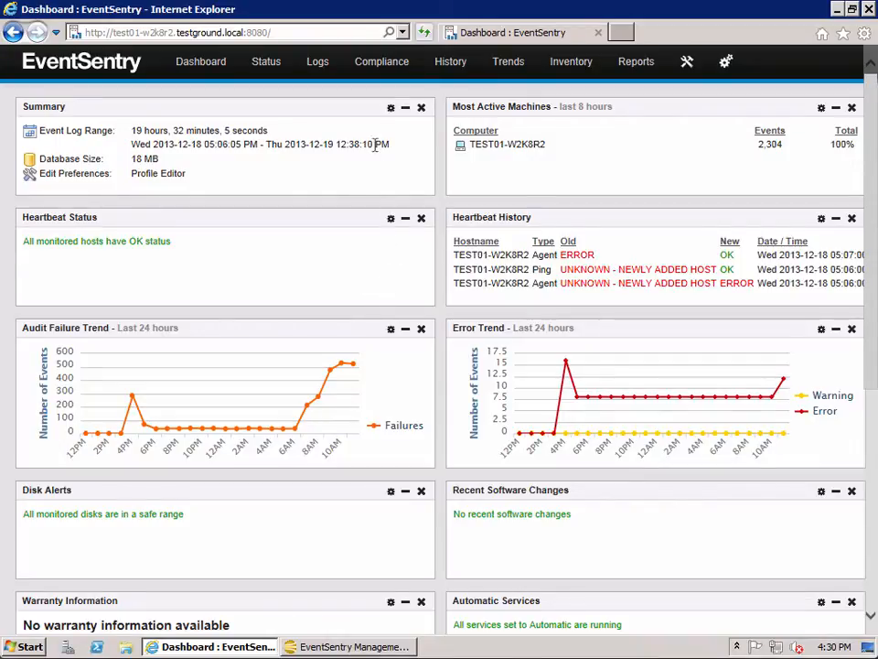
mouse_move(370, 145)
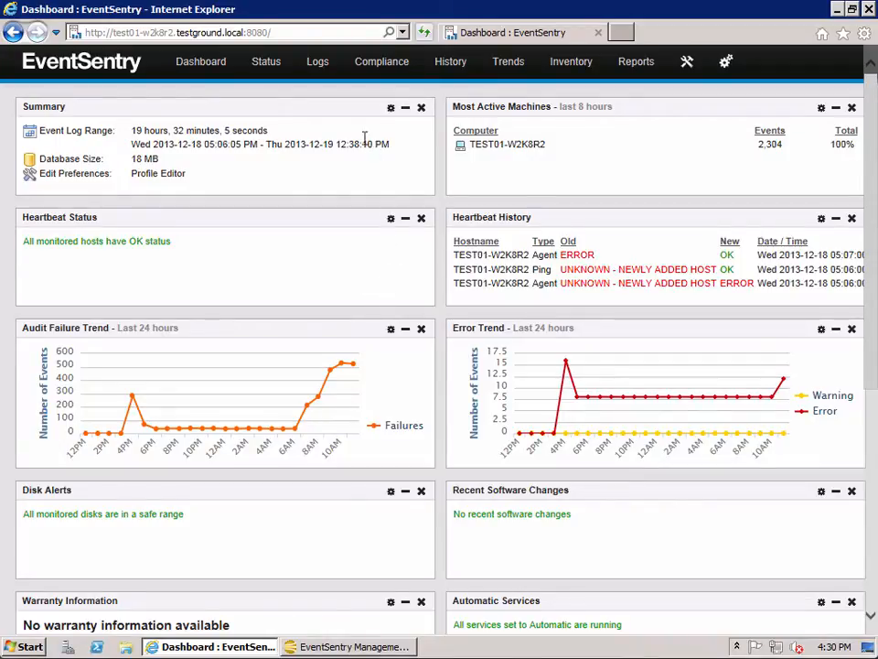
mouse_move(267, 62)
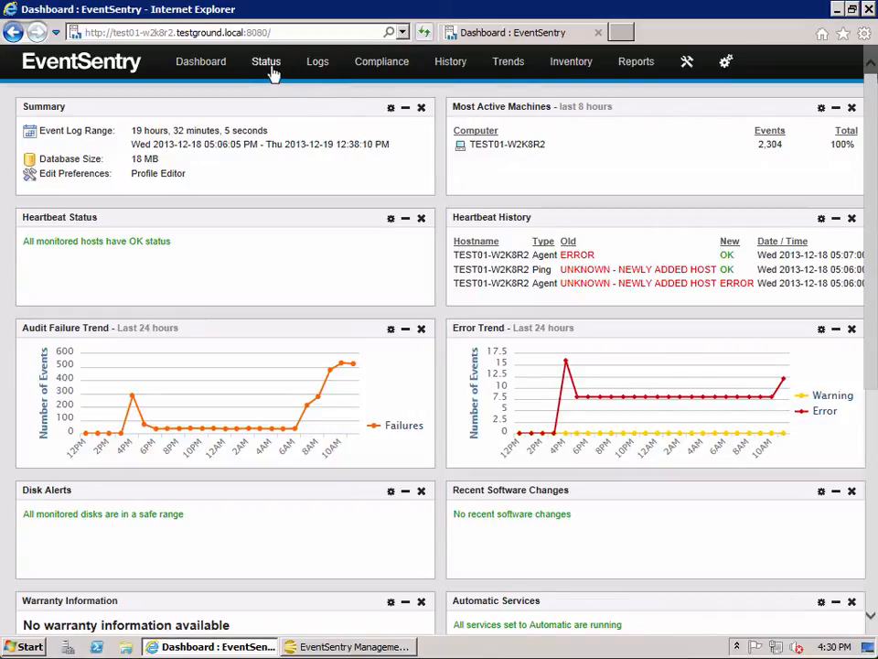
mouse_move(267, 62)
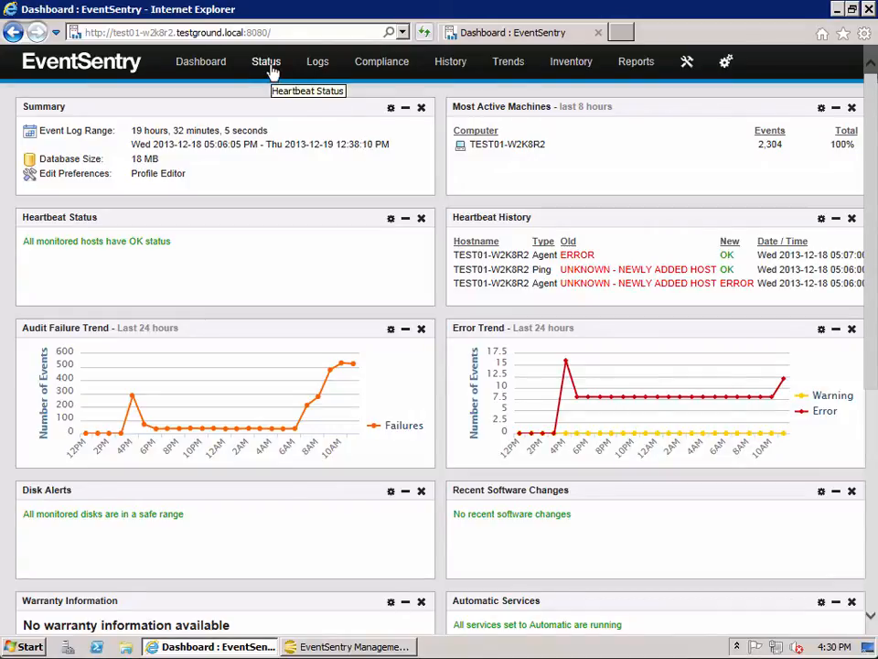
- Choose Performance from the History menu of the web reports
left_click(450, 62)
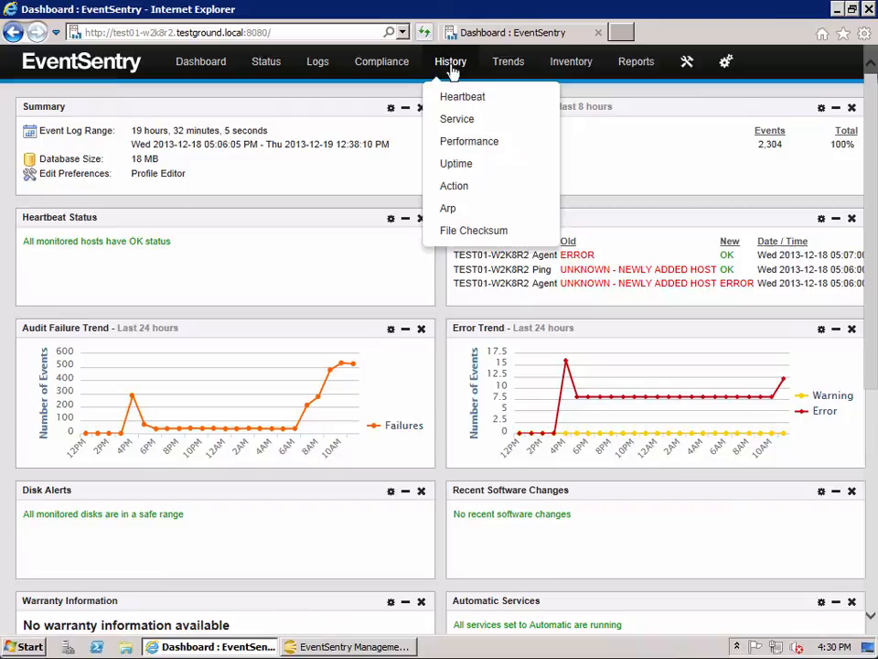
mouse_move(468, 141)
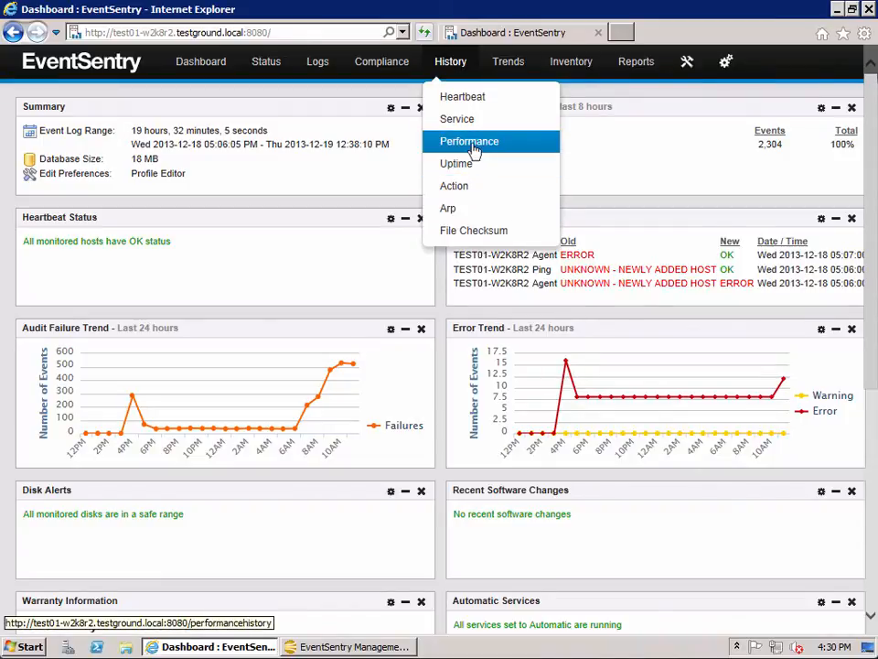
left_click(469, 141)
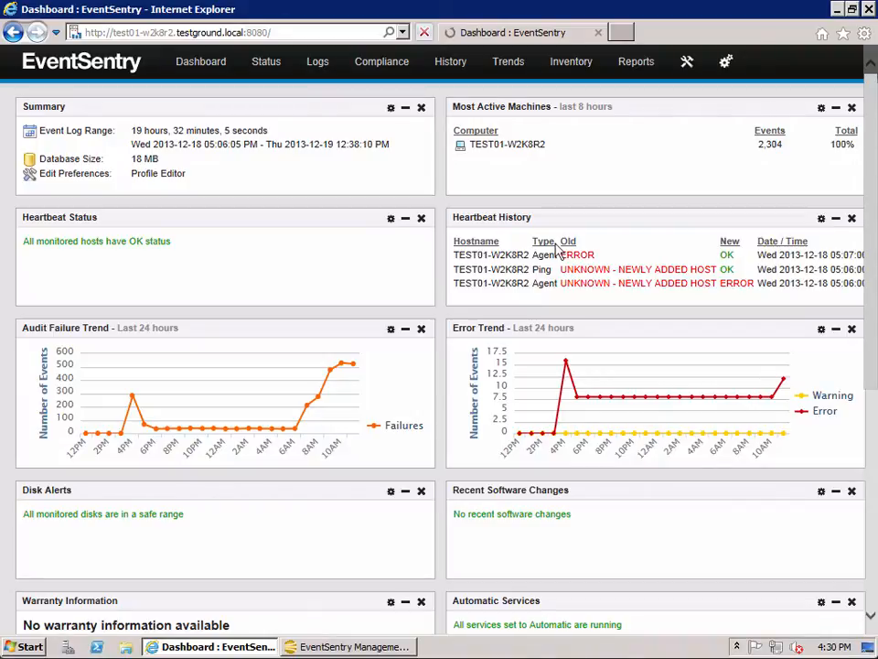
mouse_move(562, 247)
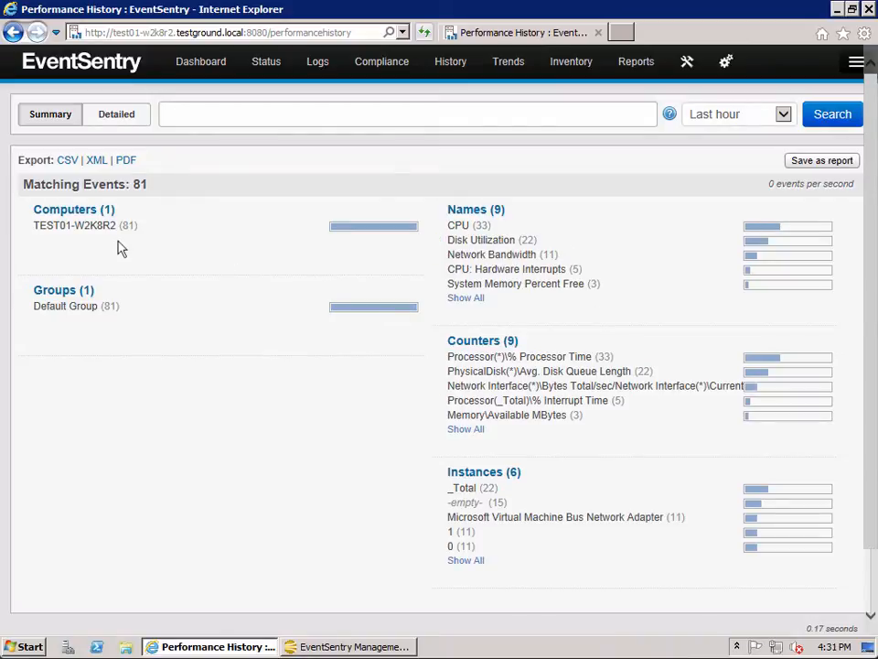
mouse_move(110, 469)
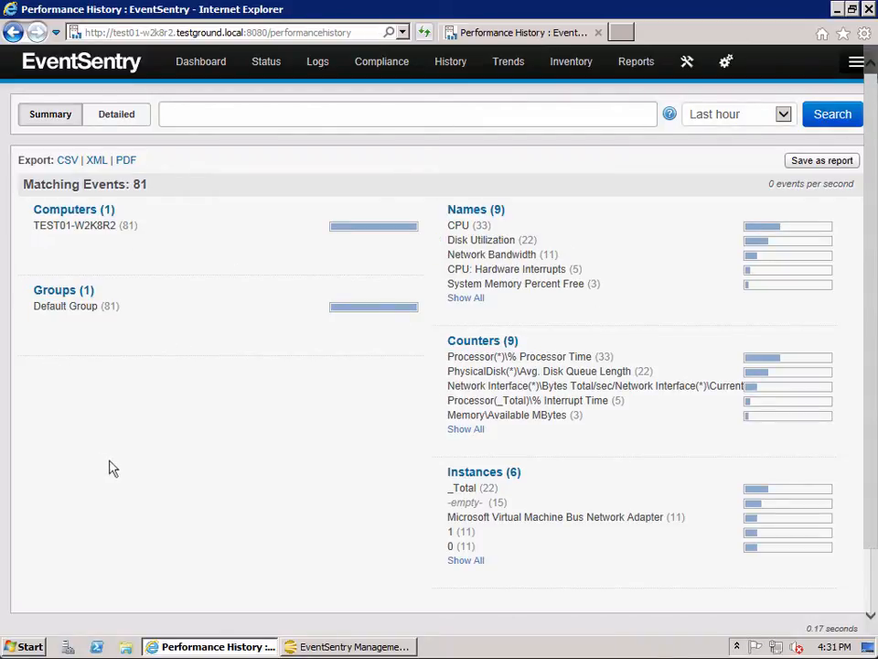
mouse_move(22, 322)
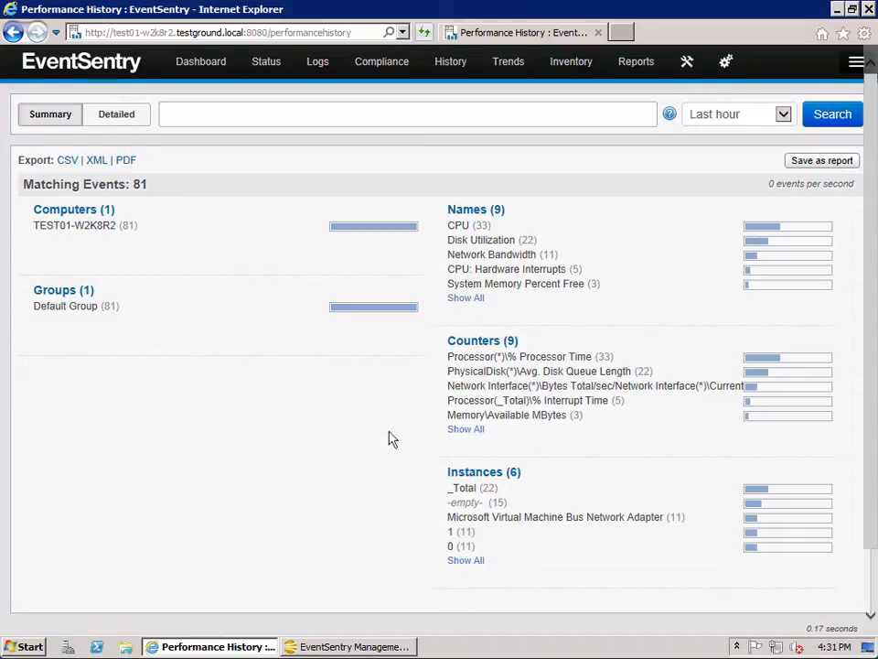
mouse_move(102, 271)
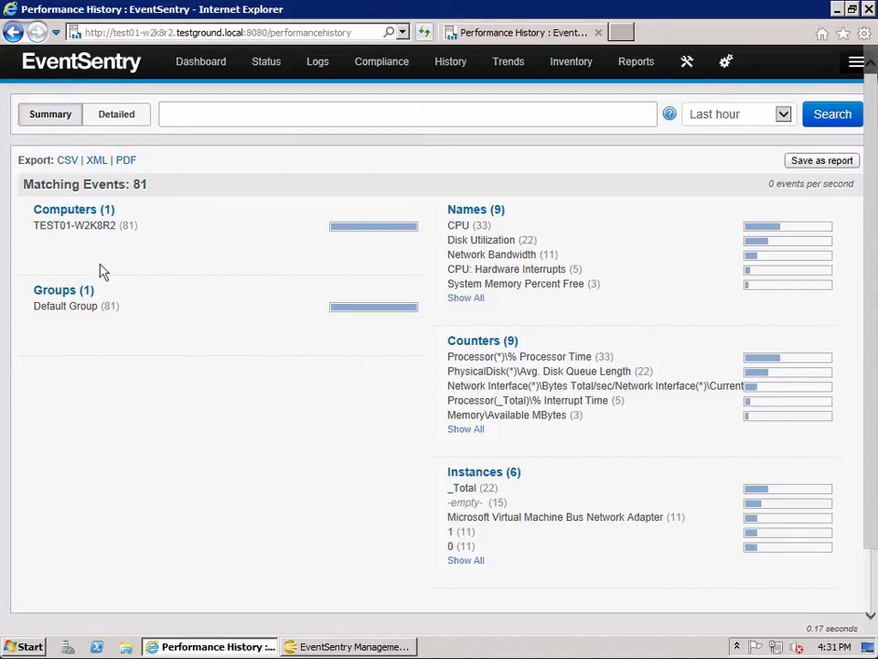
mouse_move(51, 260)
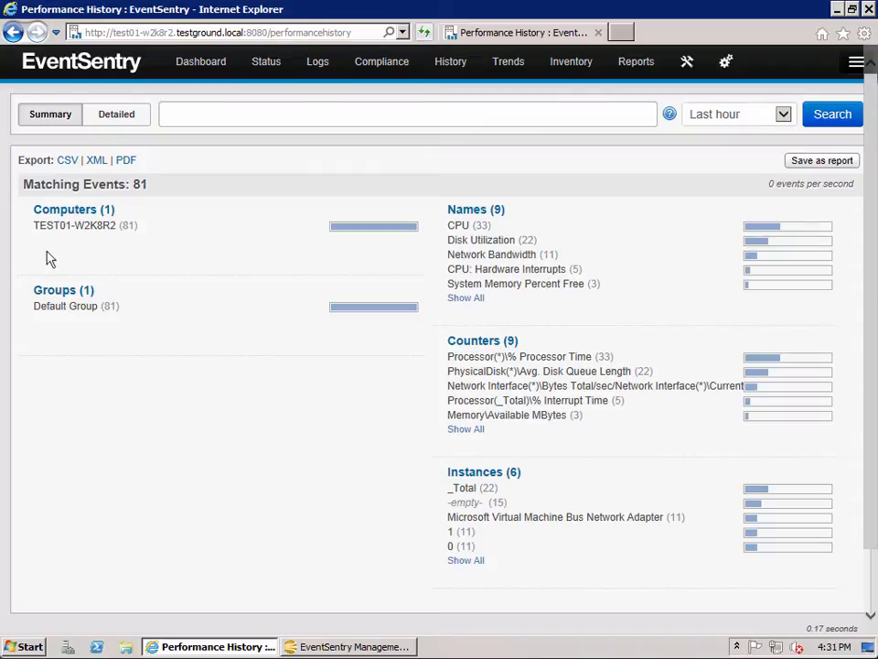
mouse_move(53, 254)
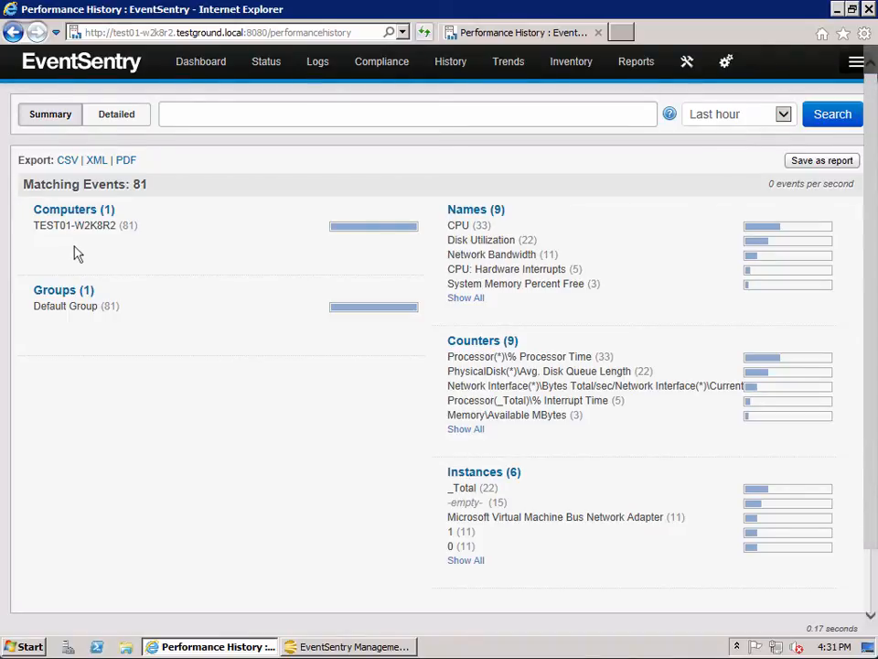
- Refresh the Performance History search to show 78 matching events including the printer's Toner Levels
left_click(831, 114)
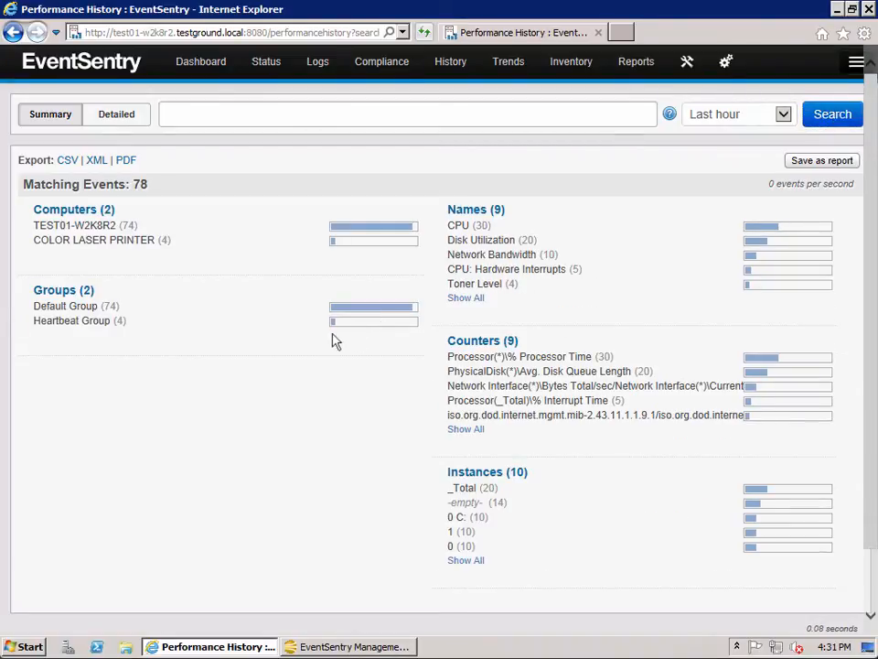
mouse_move(93, 237)
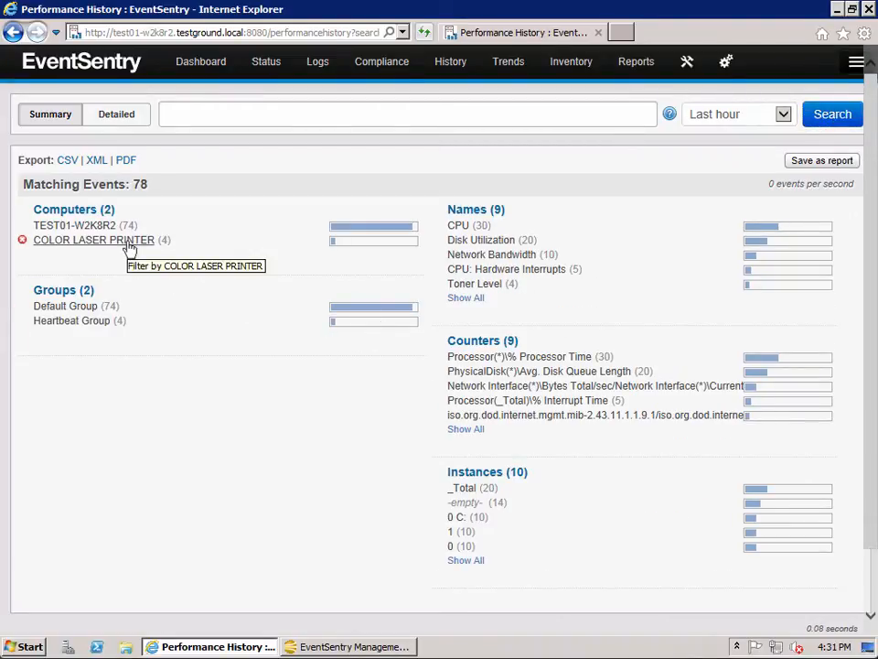
mouse_move(88, 245)
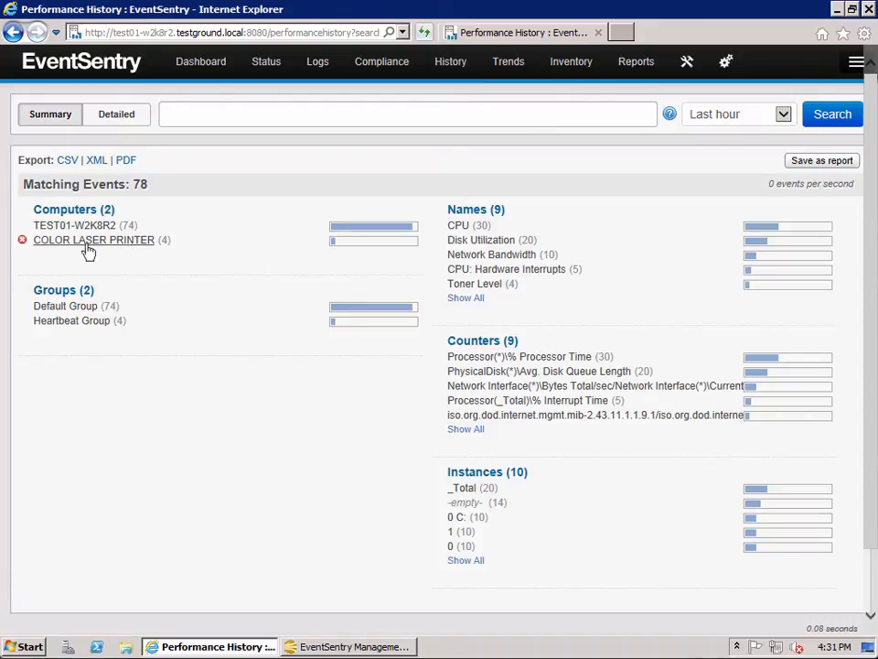
- Filter history to COLOR LASER PRINTER showing four toner readings (black 91, others 25), then go to Performance Status
left_click(93, 238)
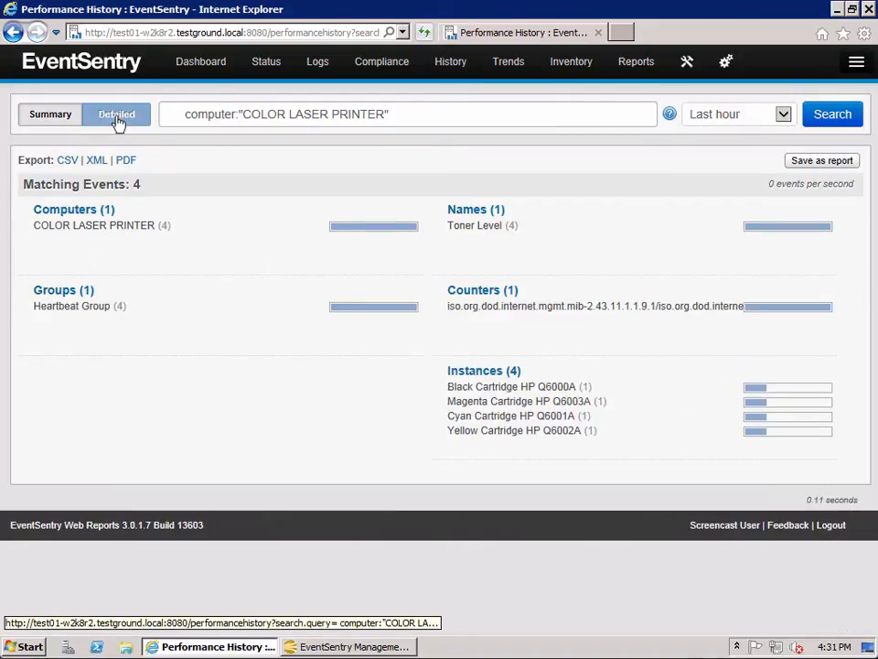
left_click(118, 114)
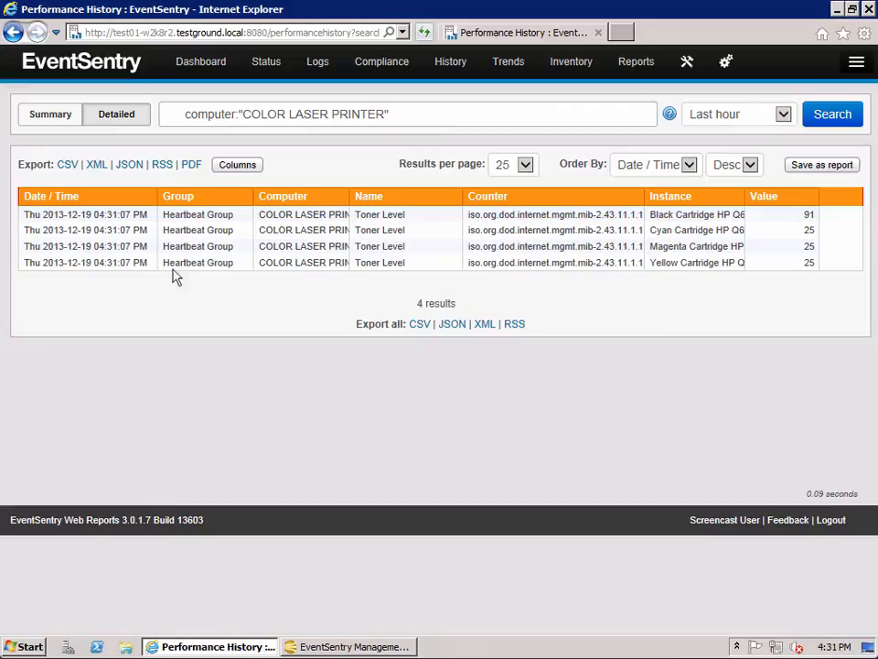
mouse_move(574, 390)
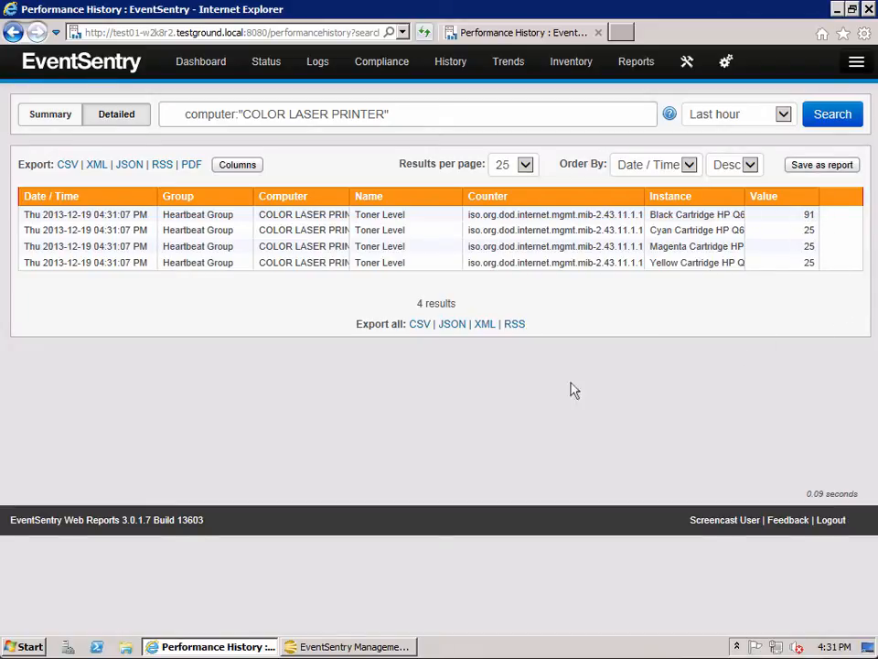
mouse_move(352, 196)
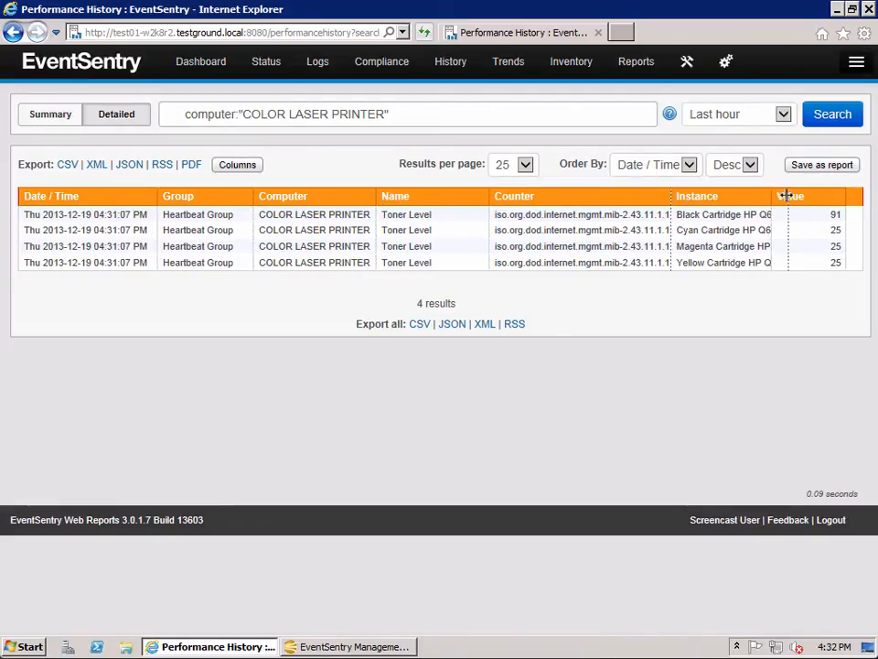
scroll("right", 3)
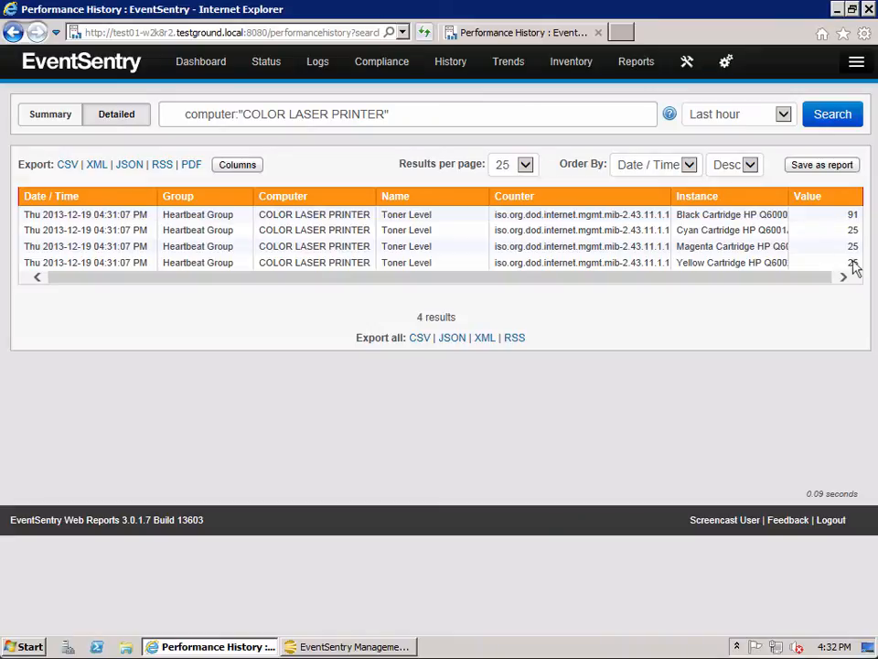
mouse_move(505, 132)
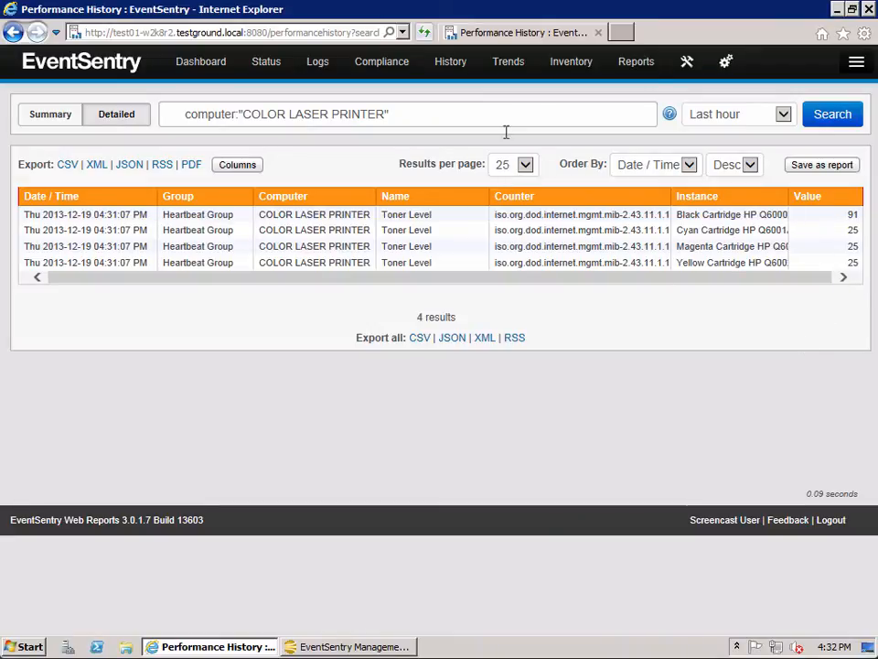
mouse_move(268, 62)
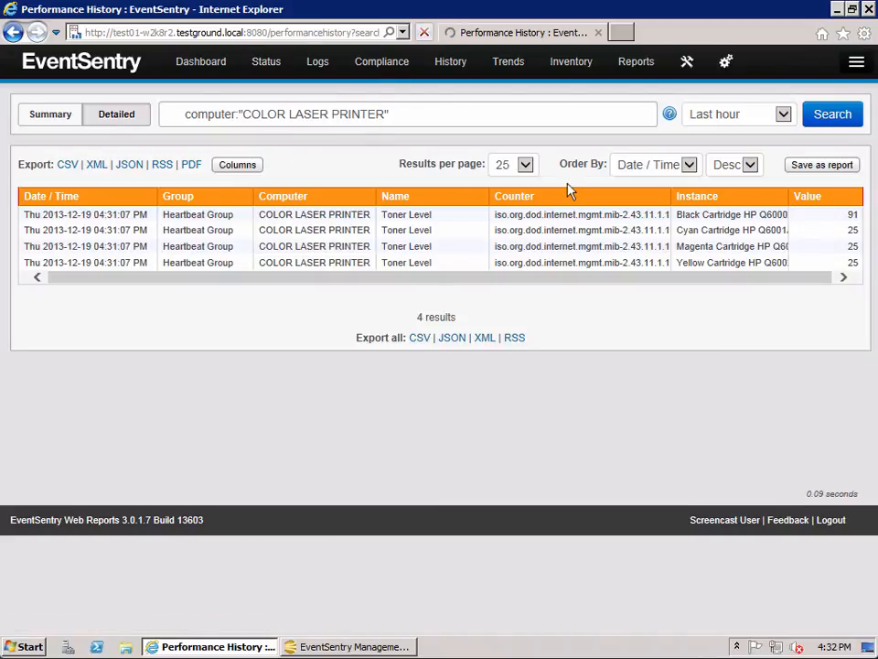
left_click(50, 113)
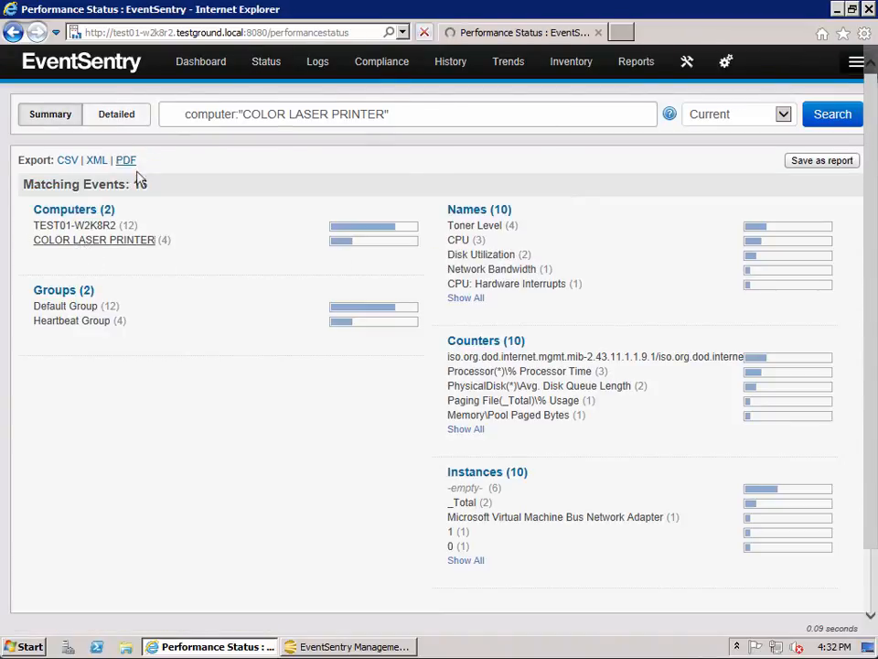
- Show the detailed status rows: black toner 91, cyan, magenta and yellow 25
left_click(117, 113)
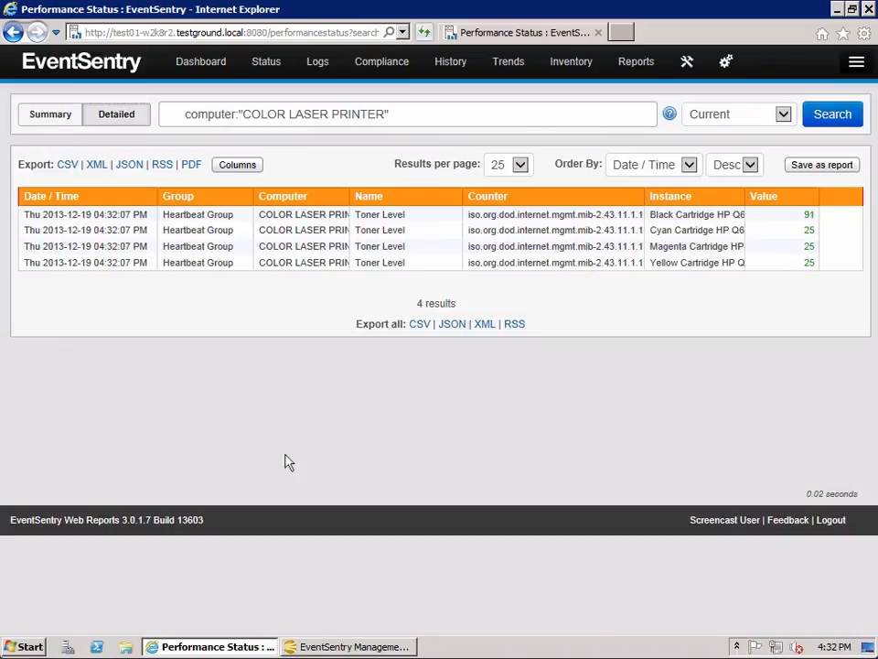
mouse_move(437, 295)
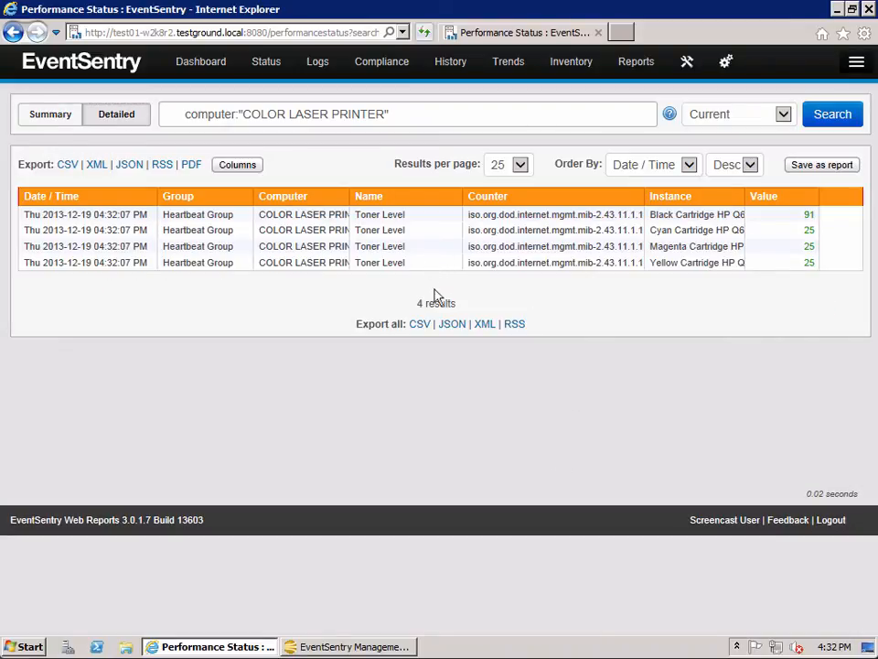
mouse_move(571, 330)
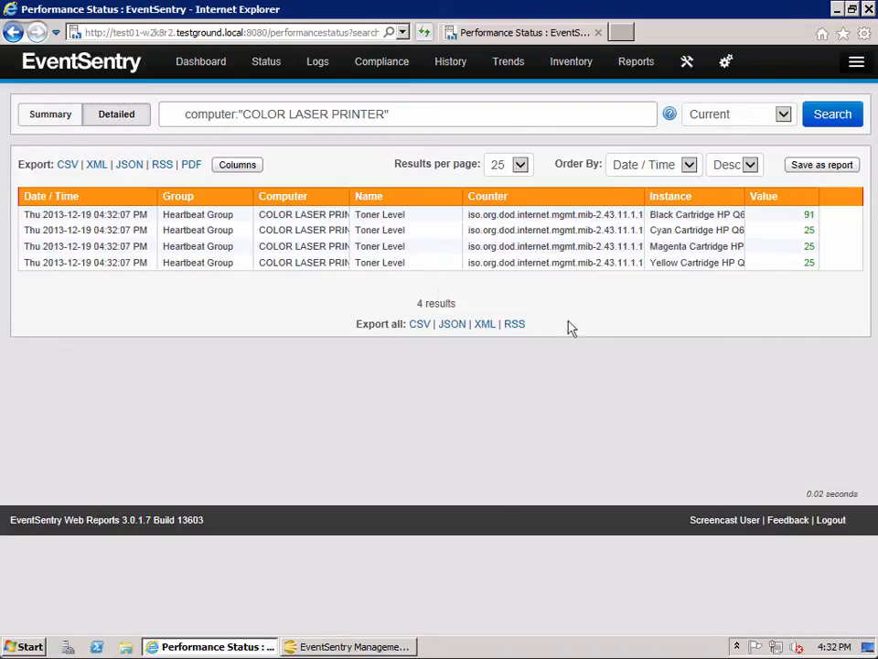
left_click(509, 62)
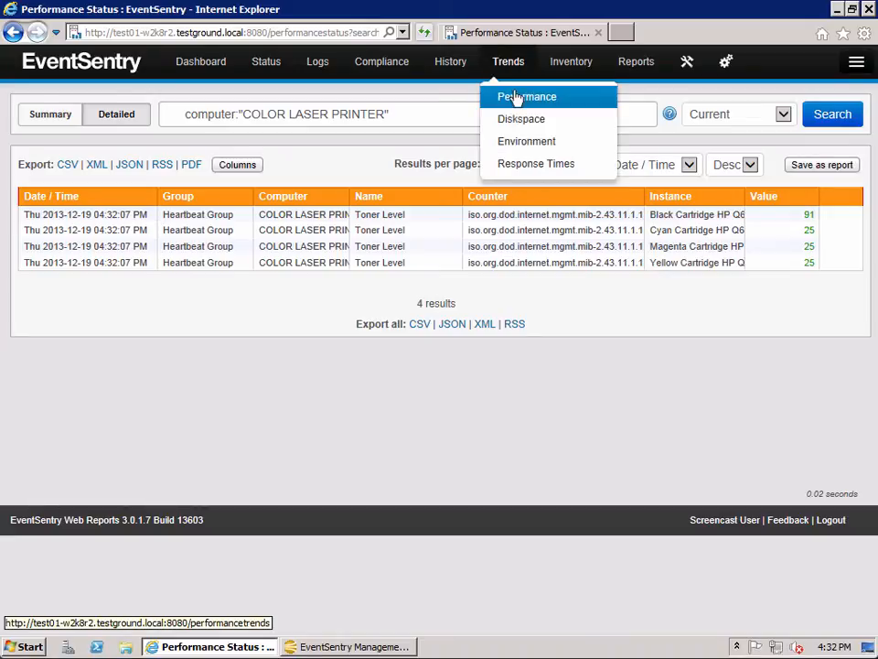
- View the Toner Level trend charts including the magenta cartridge, then return to the dashboard
left_click(527, 95)
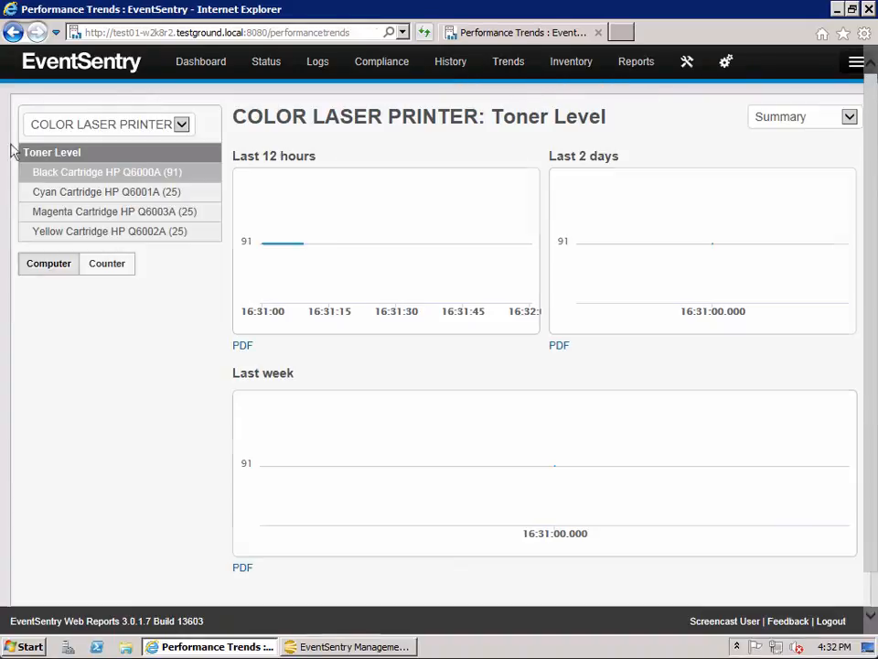
mouse_move(406, 247)
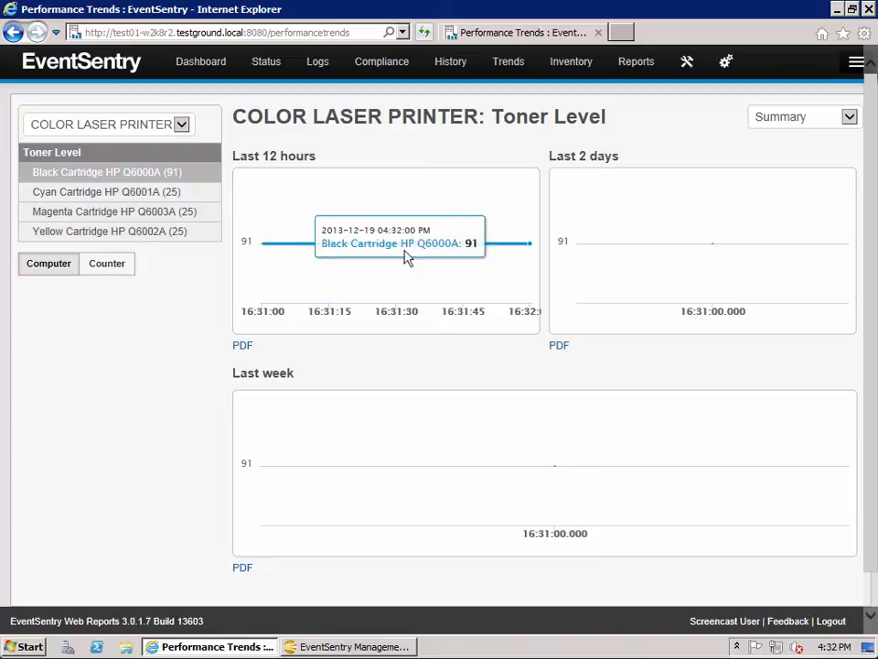
mouse_move(558, 470)
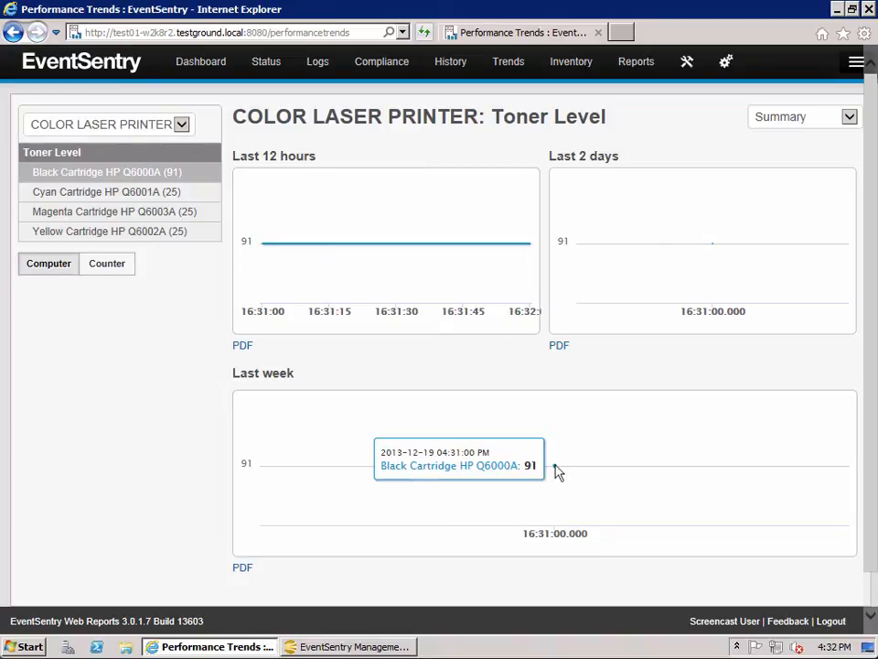
left_click(106, 213)
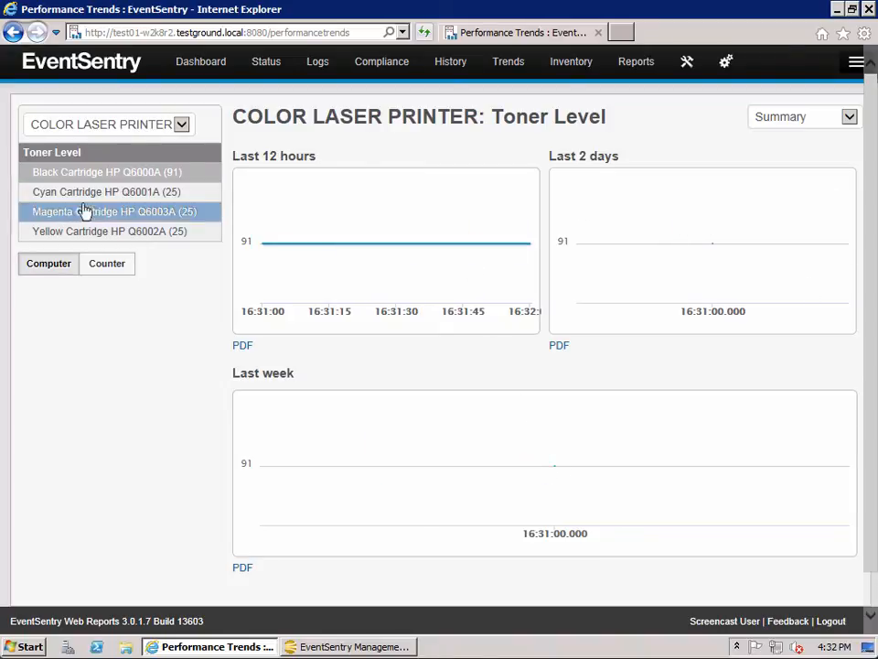
mouse_move(110, 230)
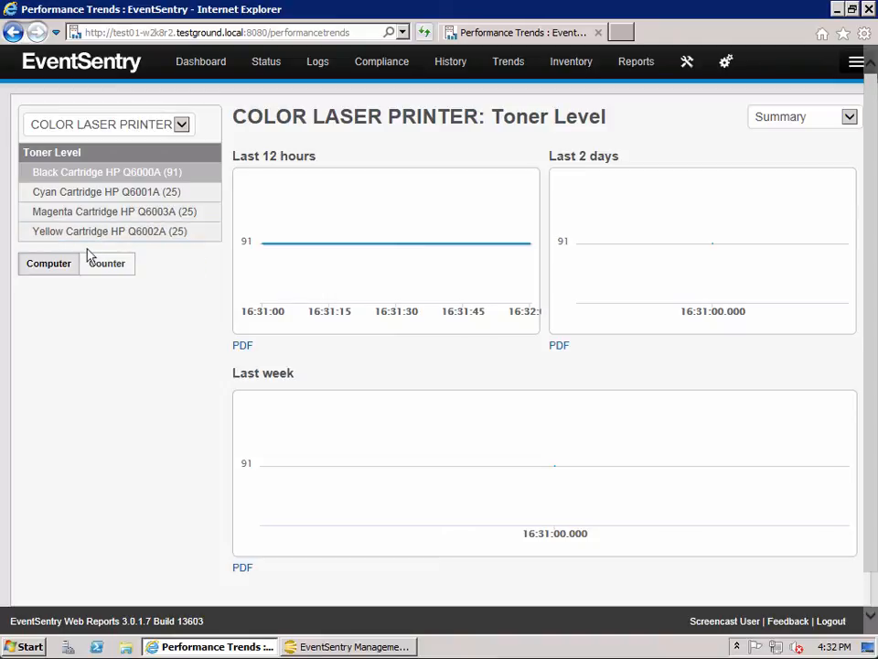
mouse_move(161, 324)
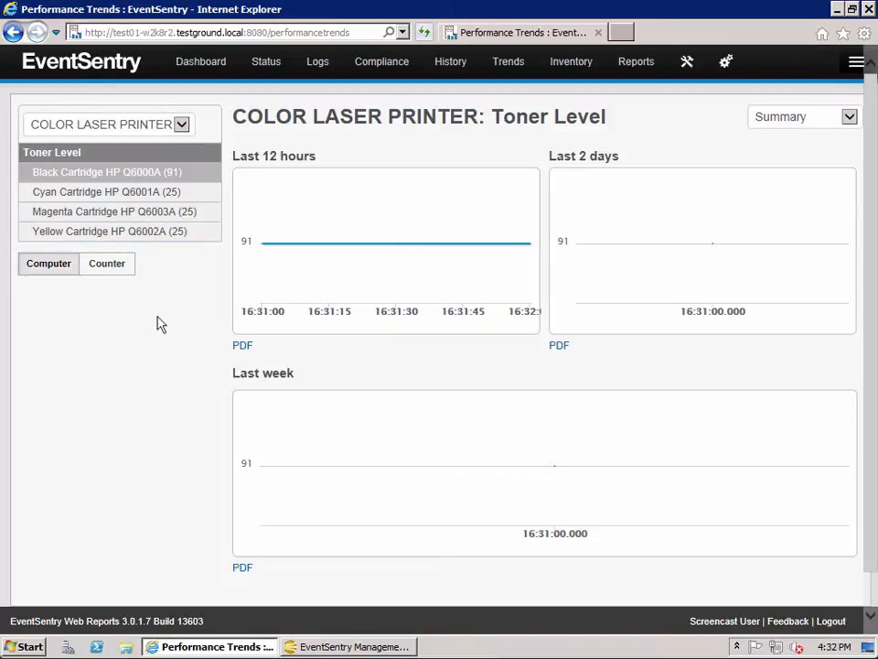
mouse_move(213, 263)
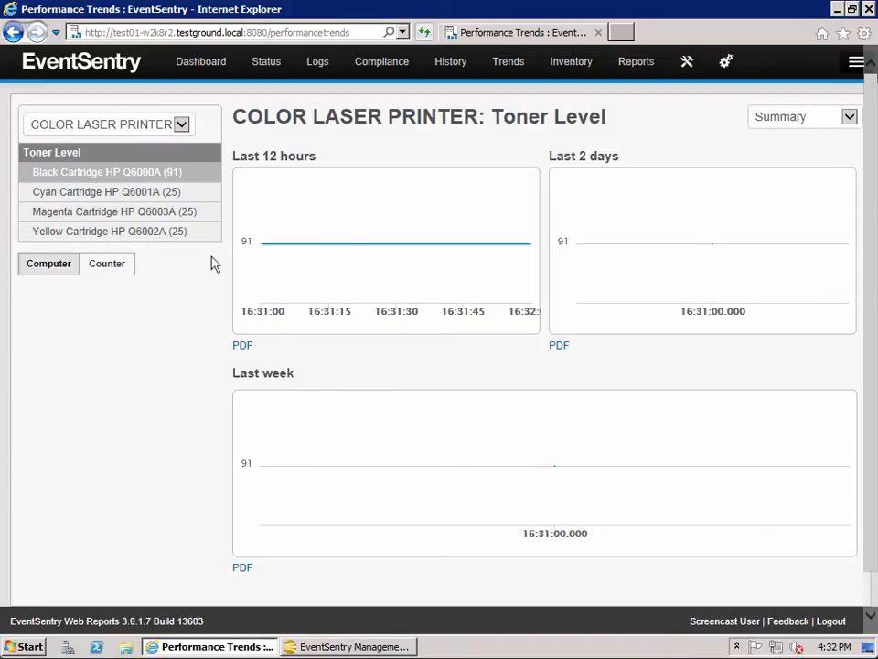
mouse_move(547, 265)
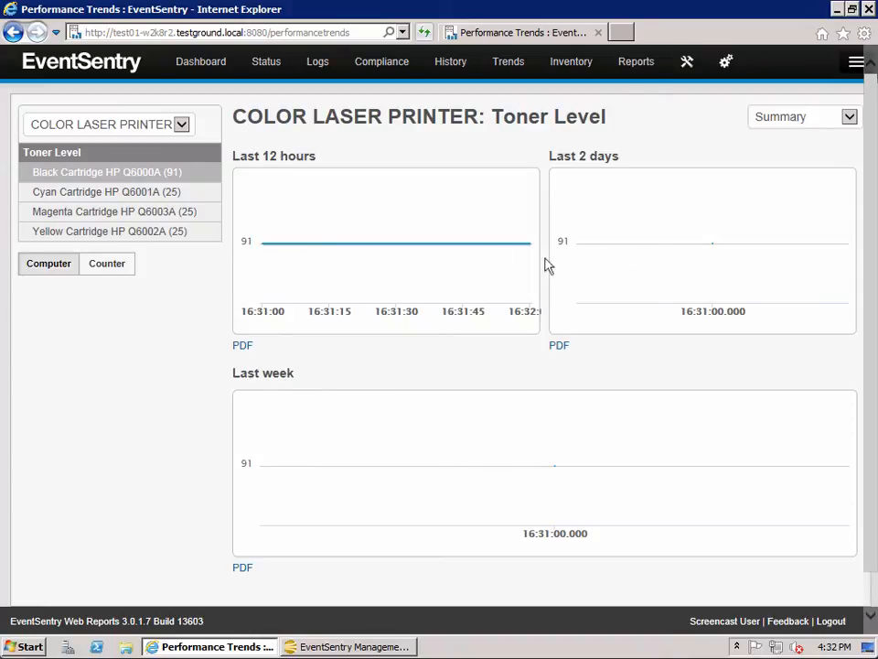
left_click(201, 62)
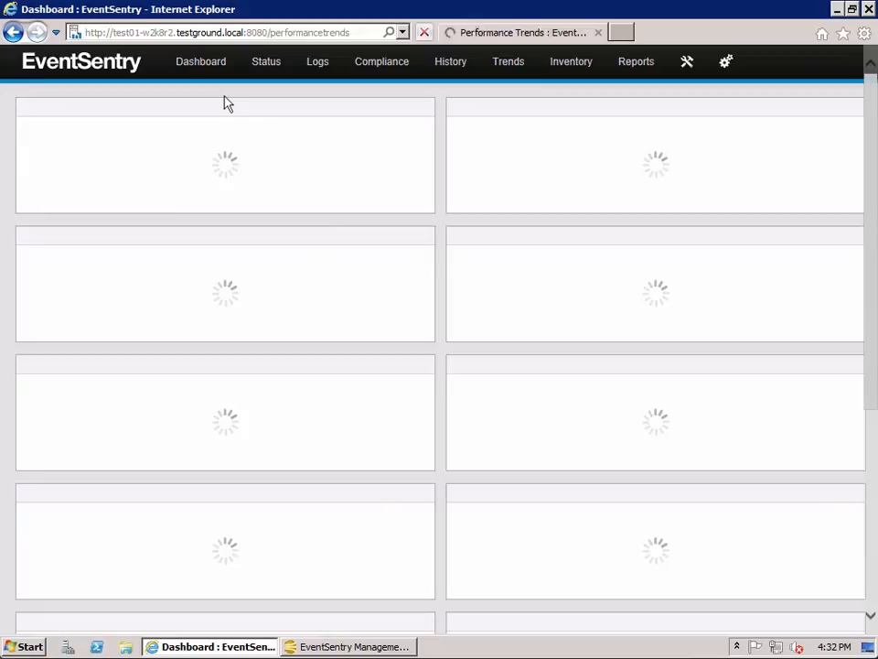
- Let the dashboard load and switch to the EventSentry Management Console window
left_click(202, 62)
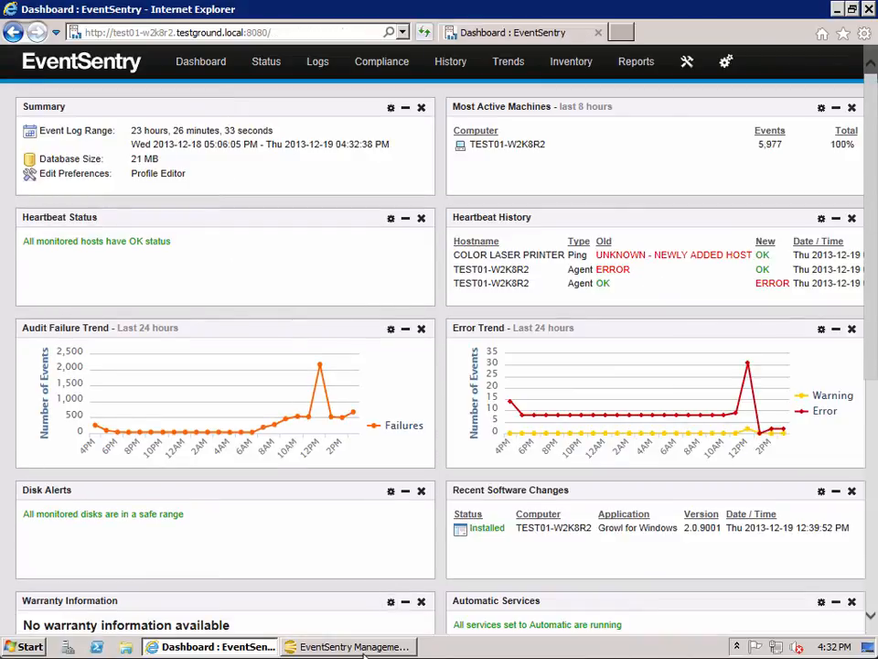
left_click(348, 648)
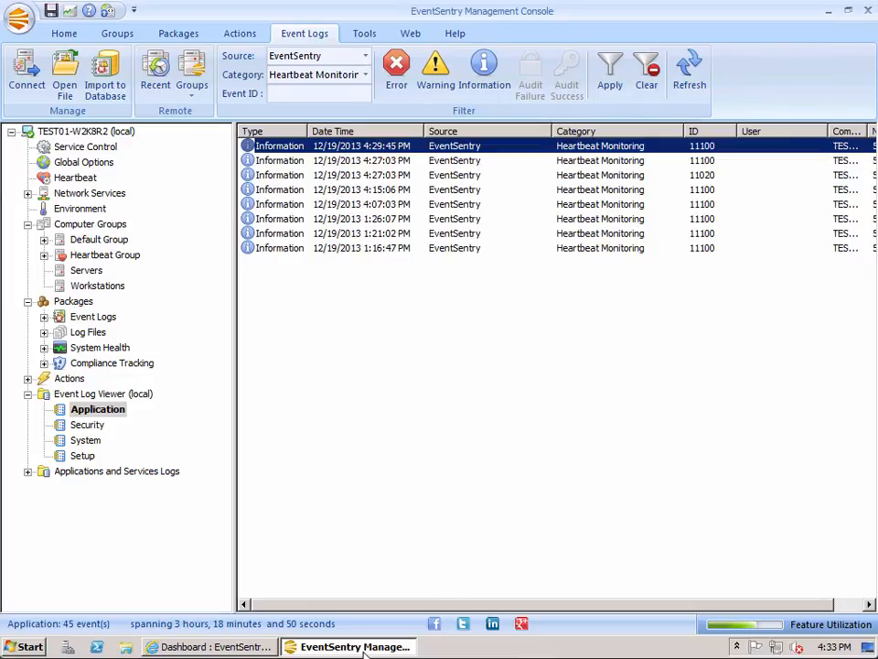
- Inspect the HP Printers system health package and its Toner Level counter, then select Heartbeat Group
left_click(106, 347)
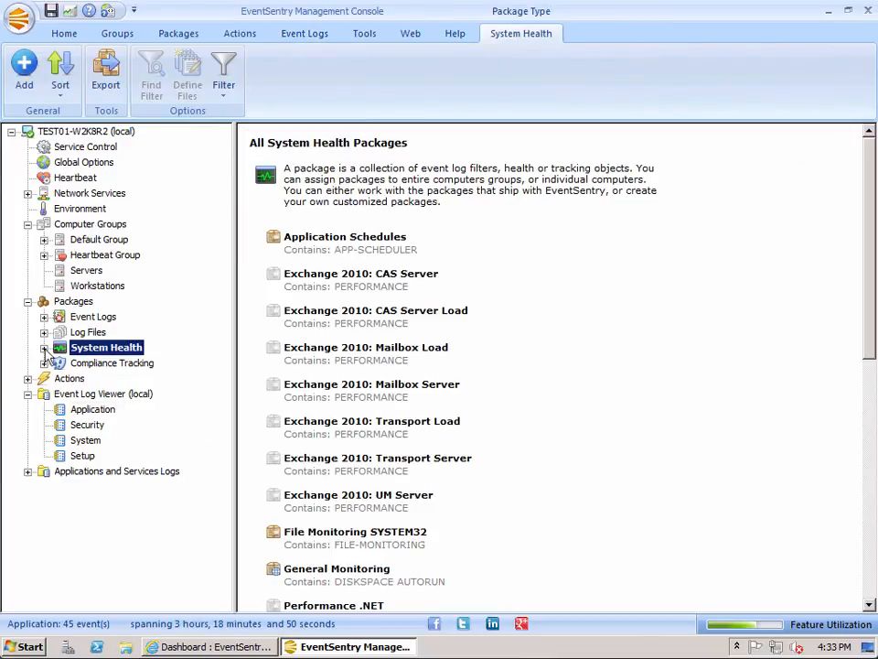
left_click(44, 347)
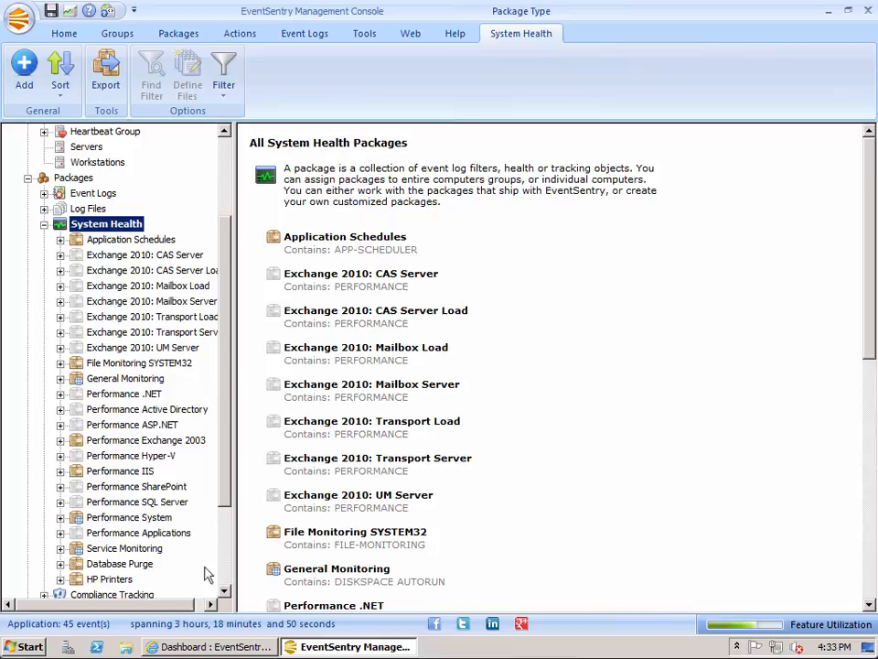
left_click(115, 578)
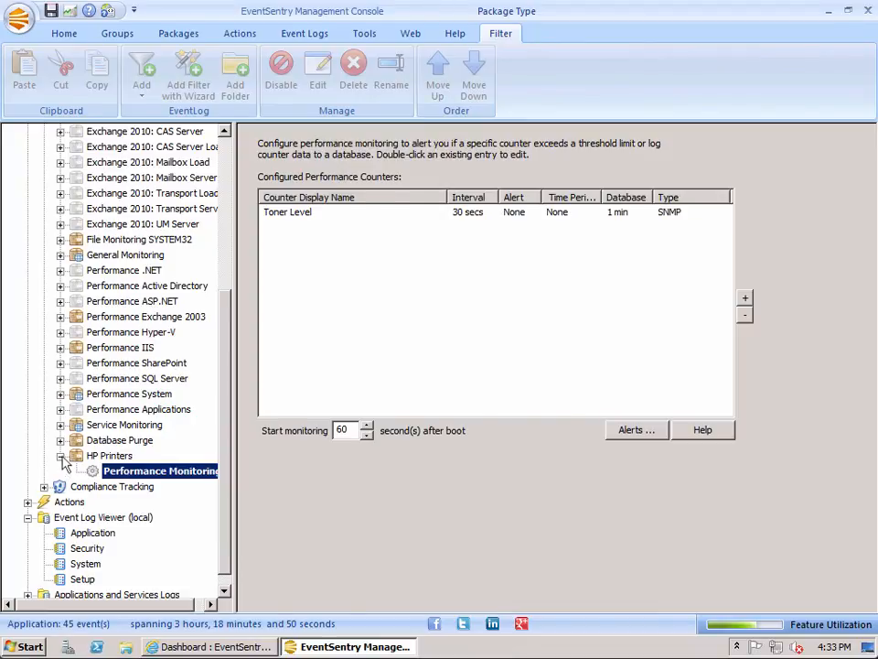
left_click(112, 454)
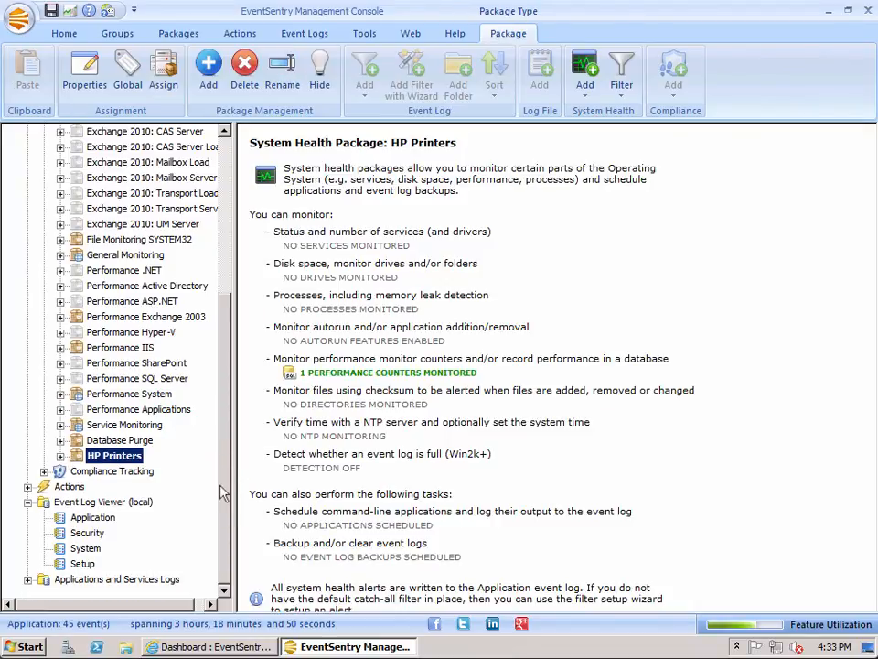
scroll("up", 3)
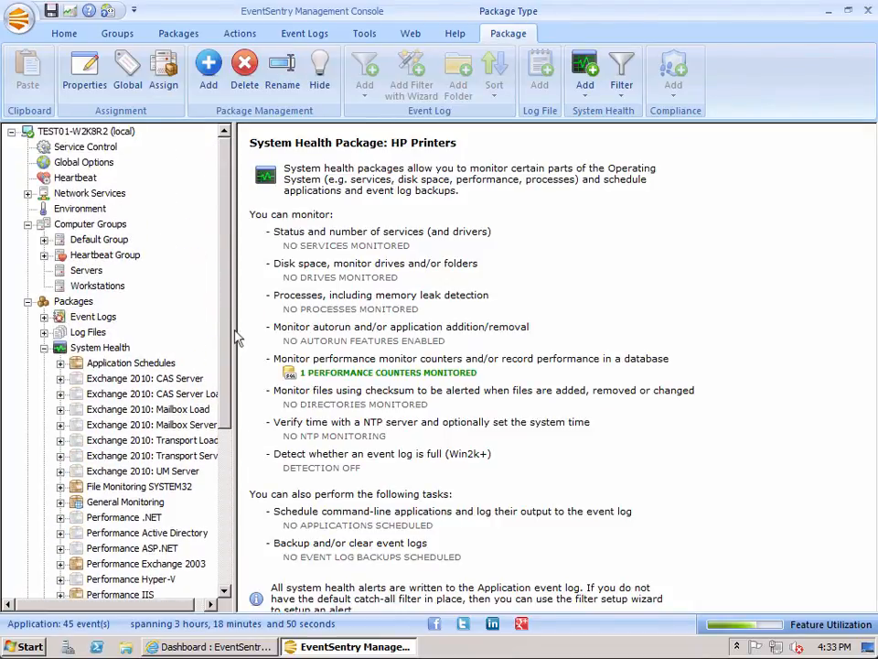
mouse_move(87, 264)
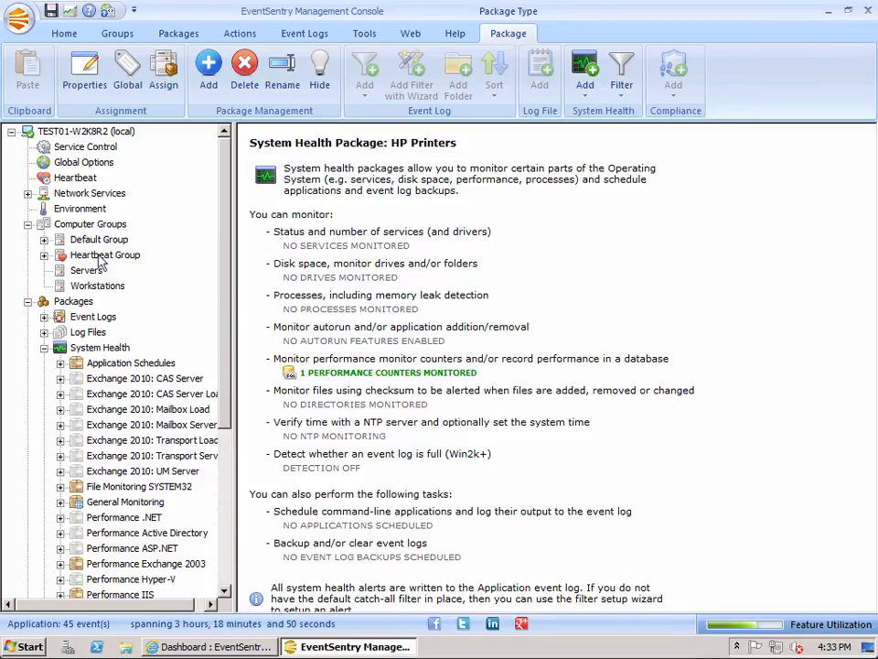
left_click(104, 255)
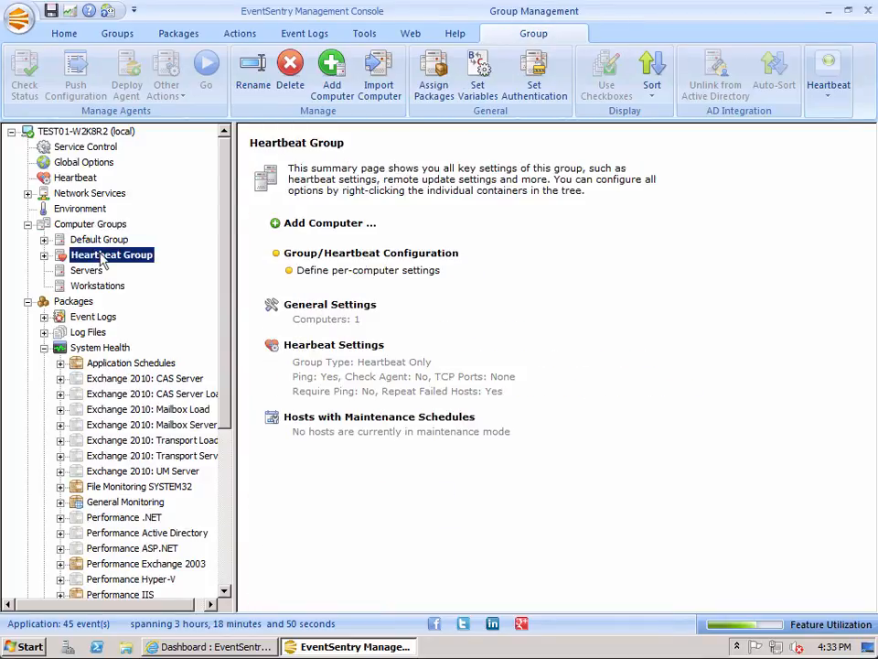